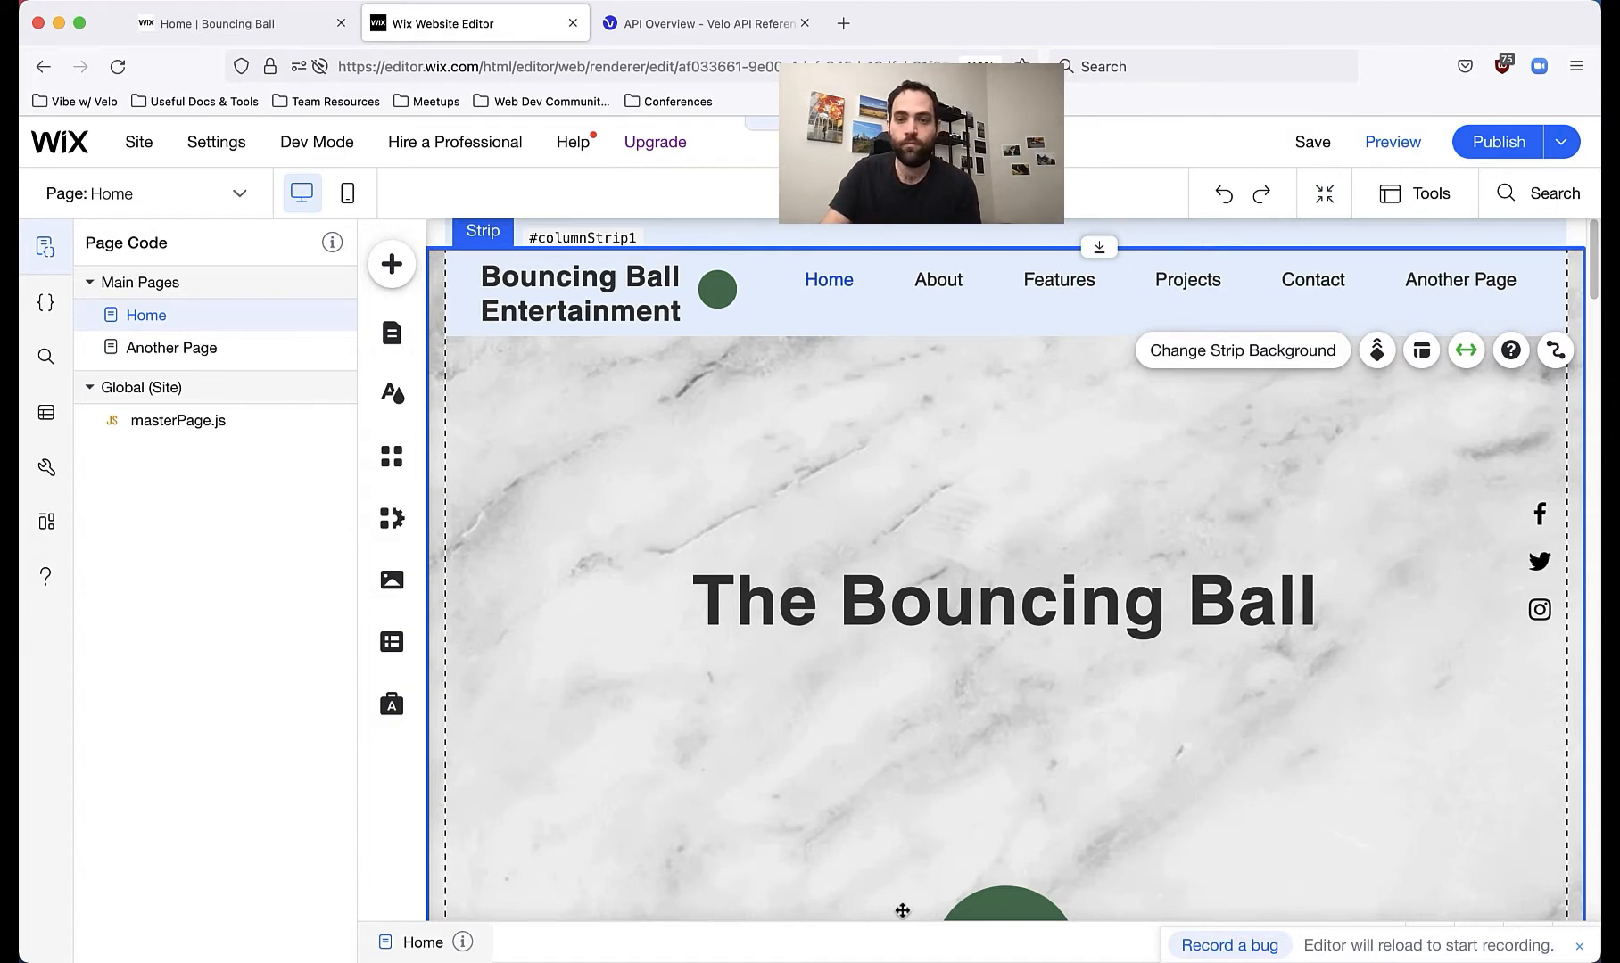
Step: Select the green circle vector art #bouncingBall on the Home page
scroll(down, 3)
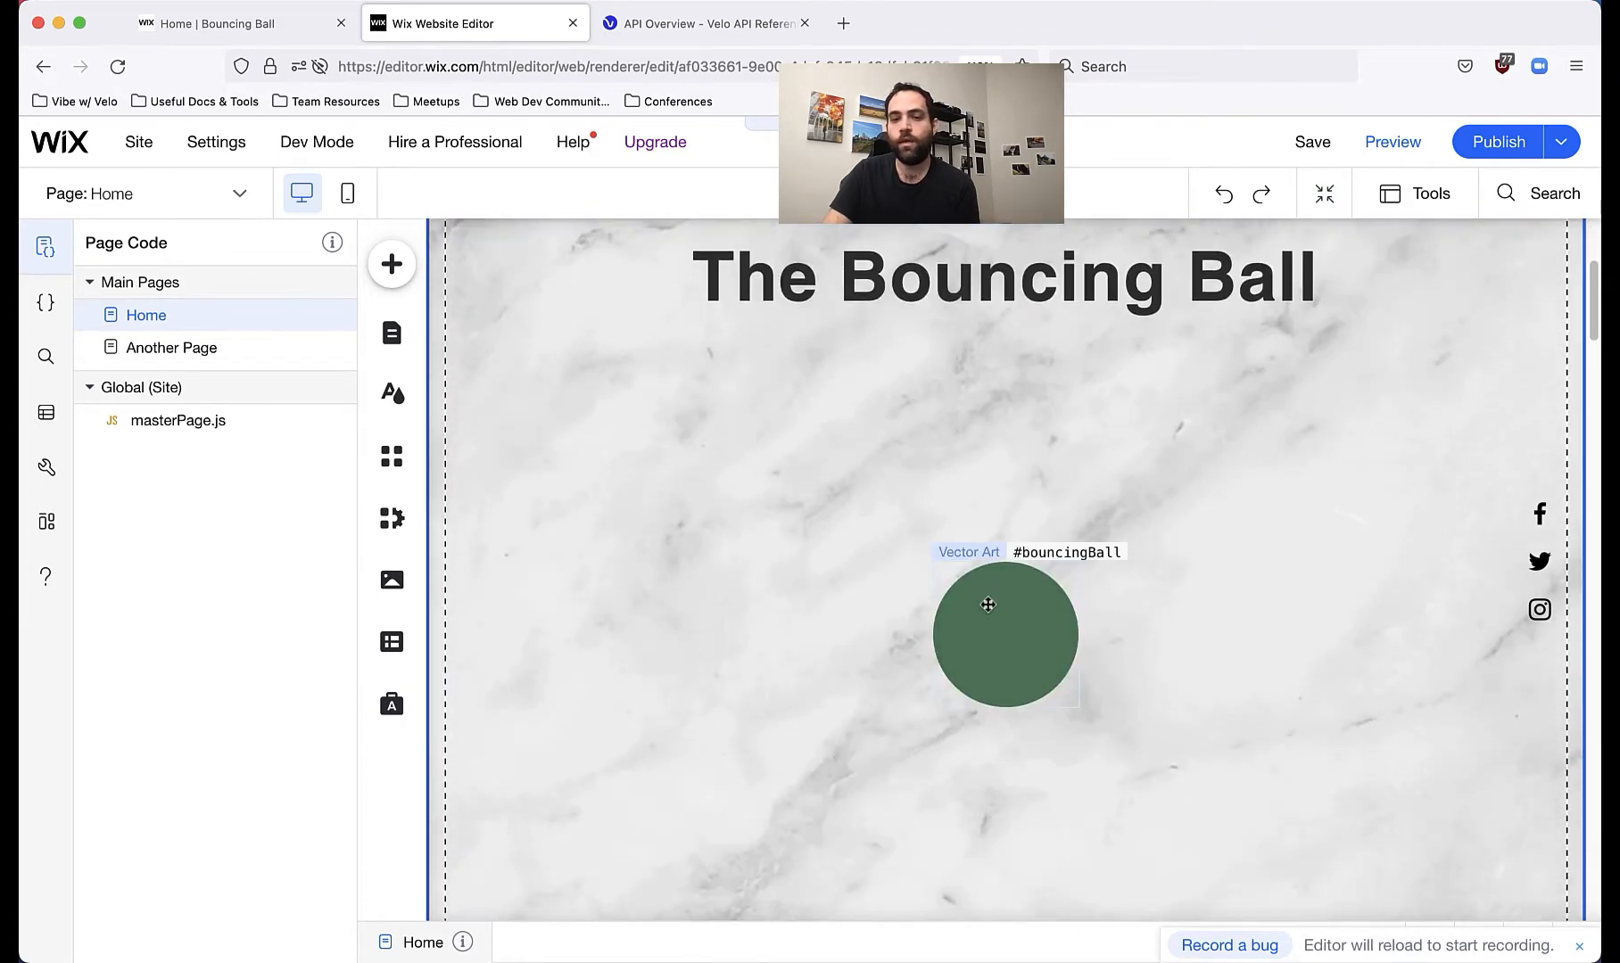
click(988, 635)
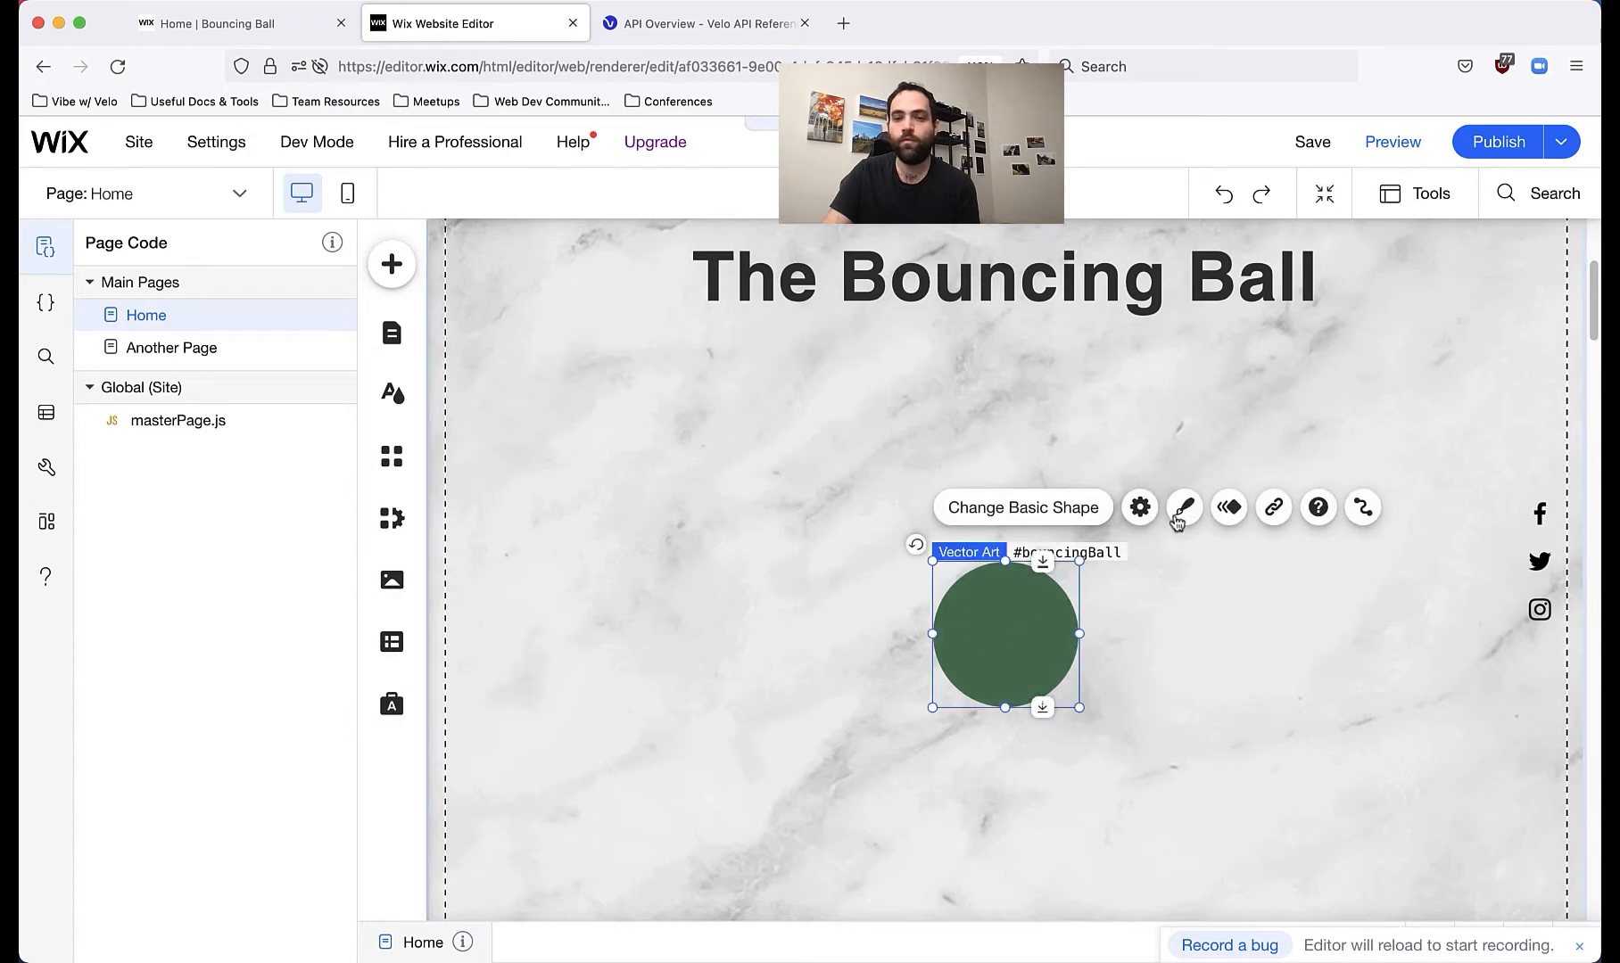
Step: Give the ball the Turn-In entrance animation from the animation choices
click(1228, 507)
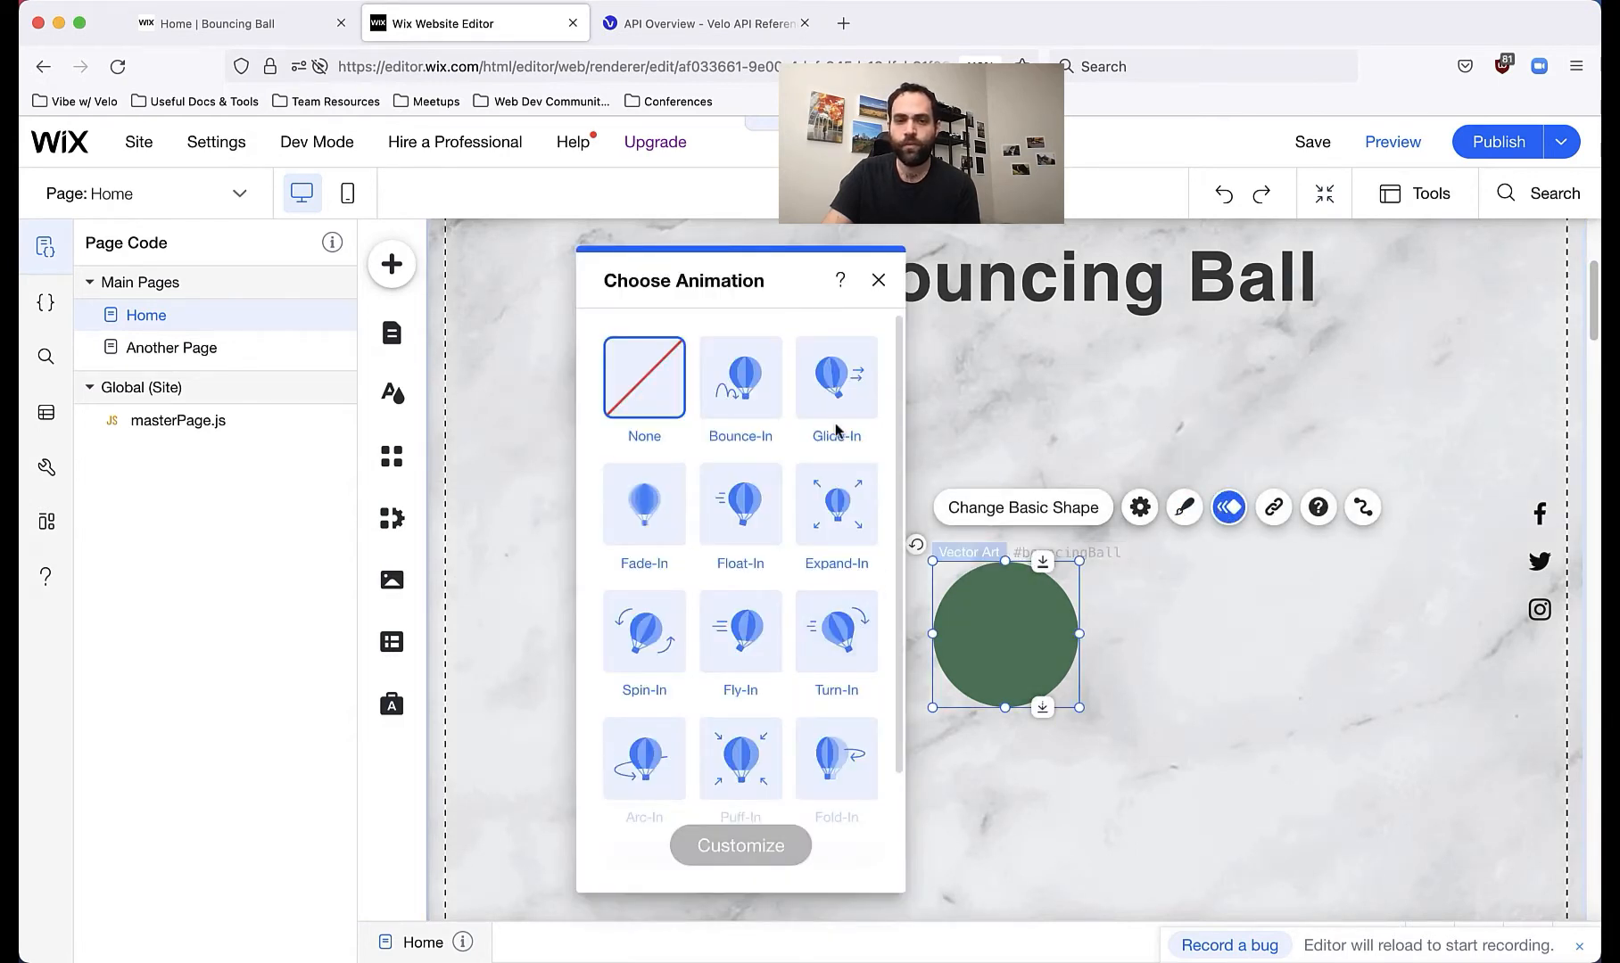
mouse_move(802, 385)
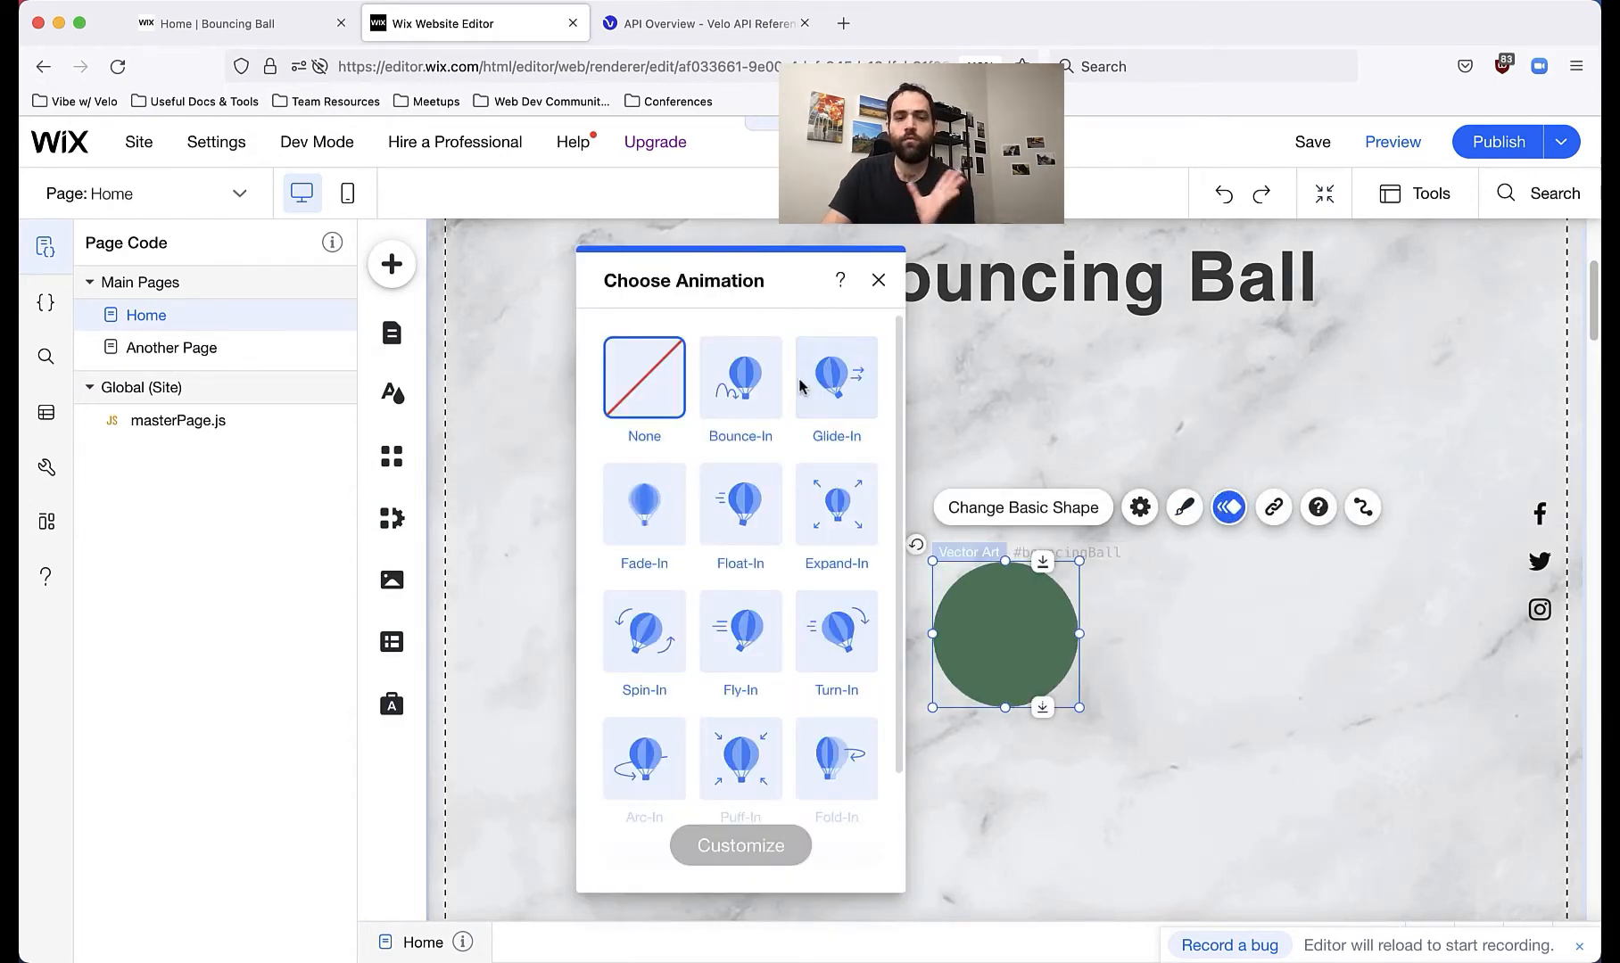
scroll(down, 3)
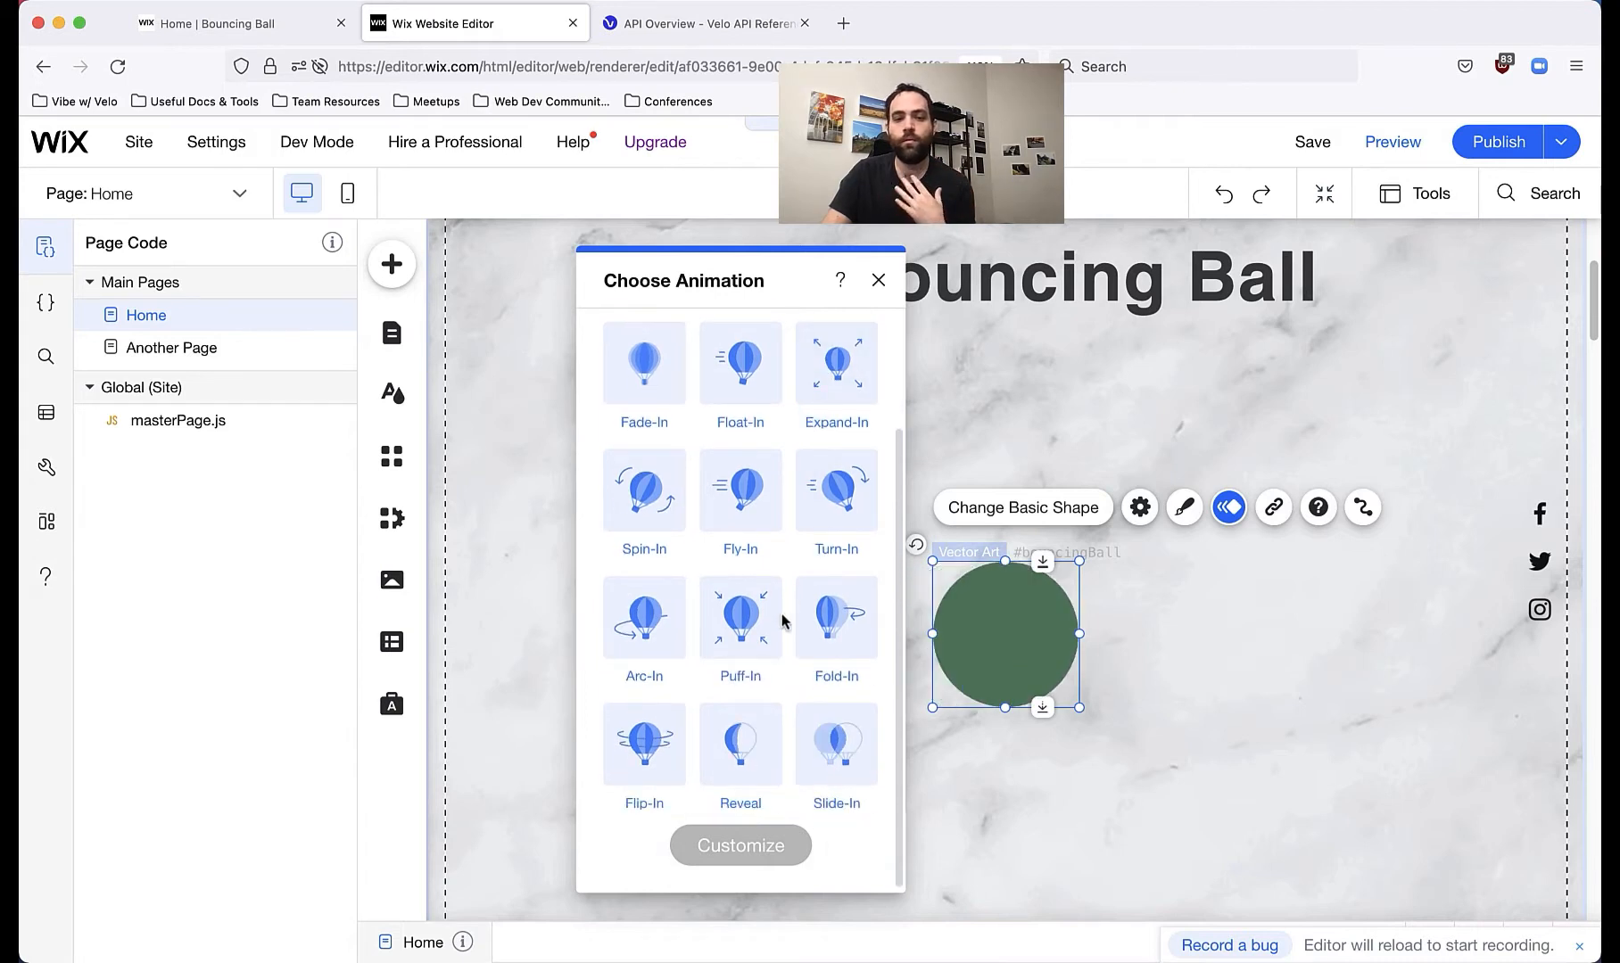
click(836, 490)
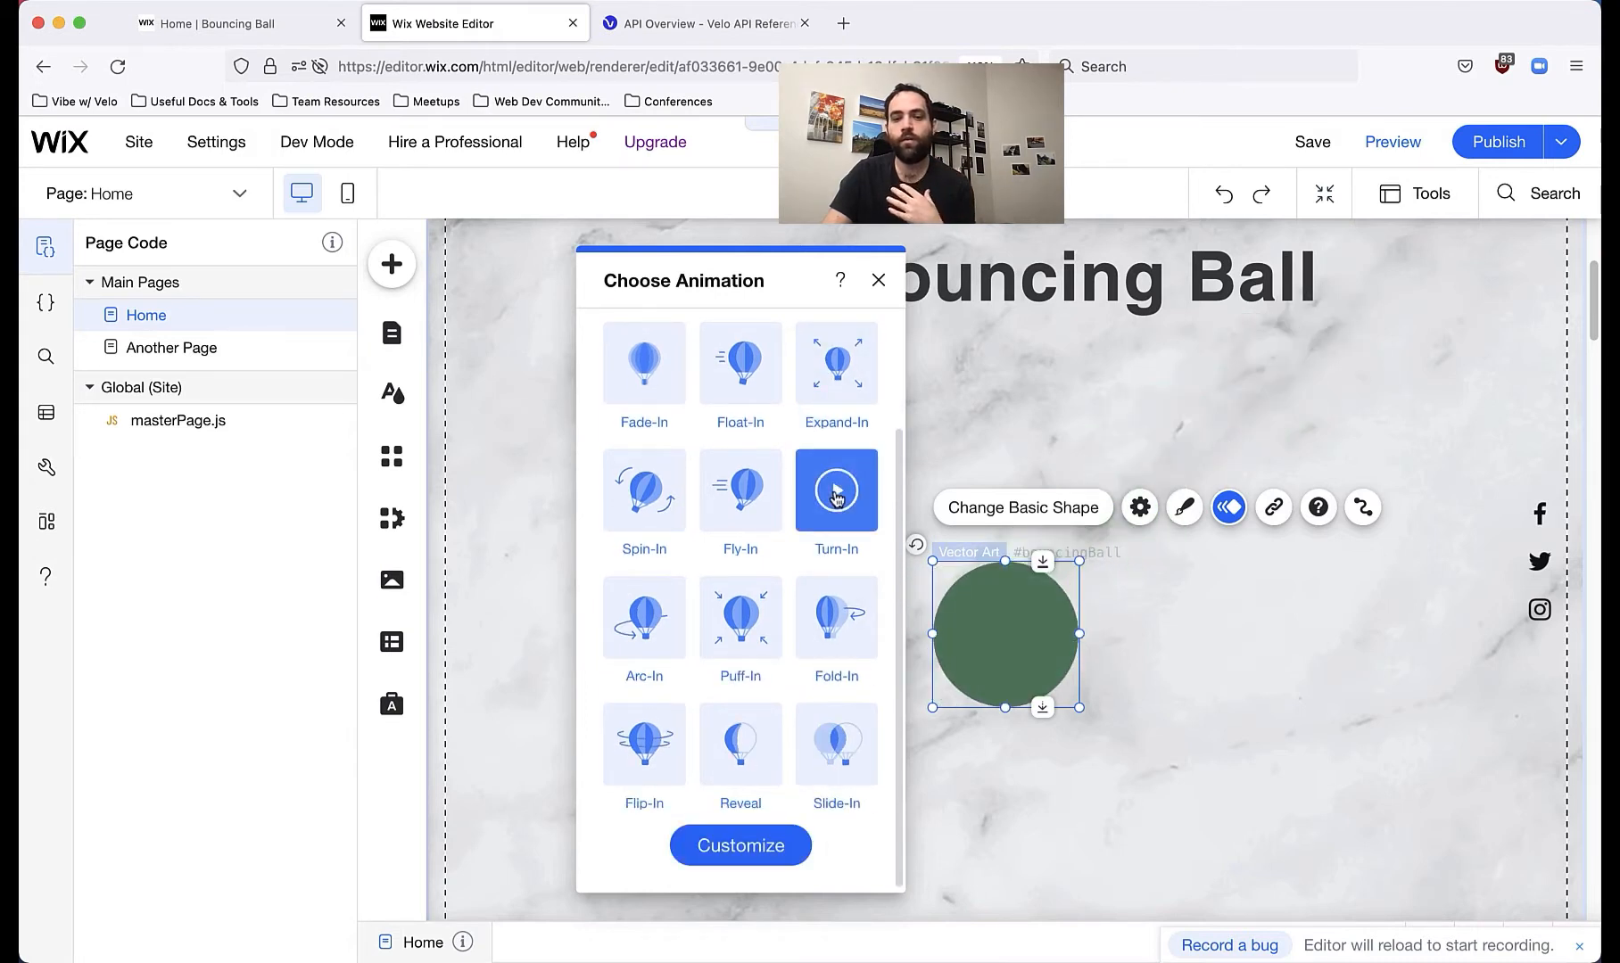
Step: Customize the Turn-In animation to a 0.5 second duration with no delay
click(739, 845)
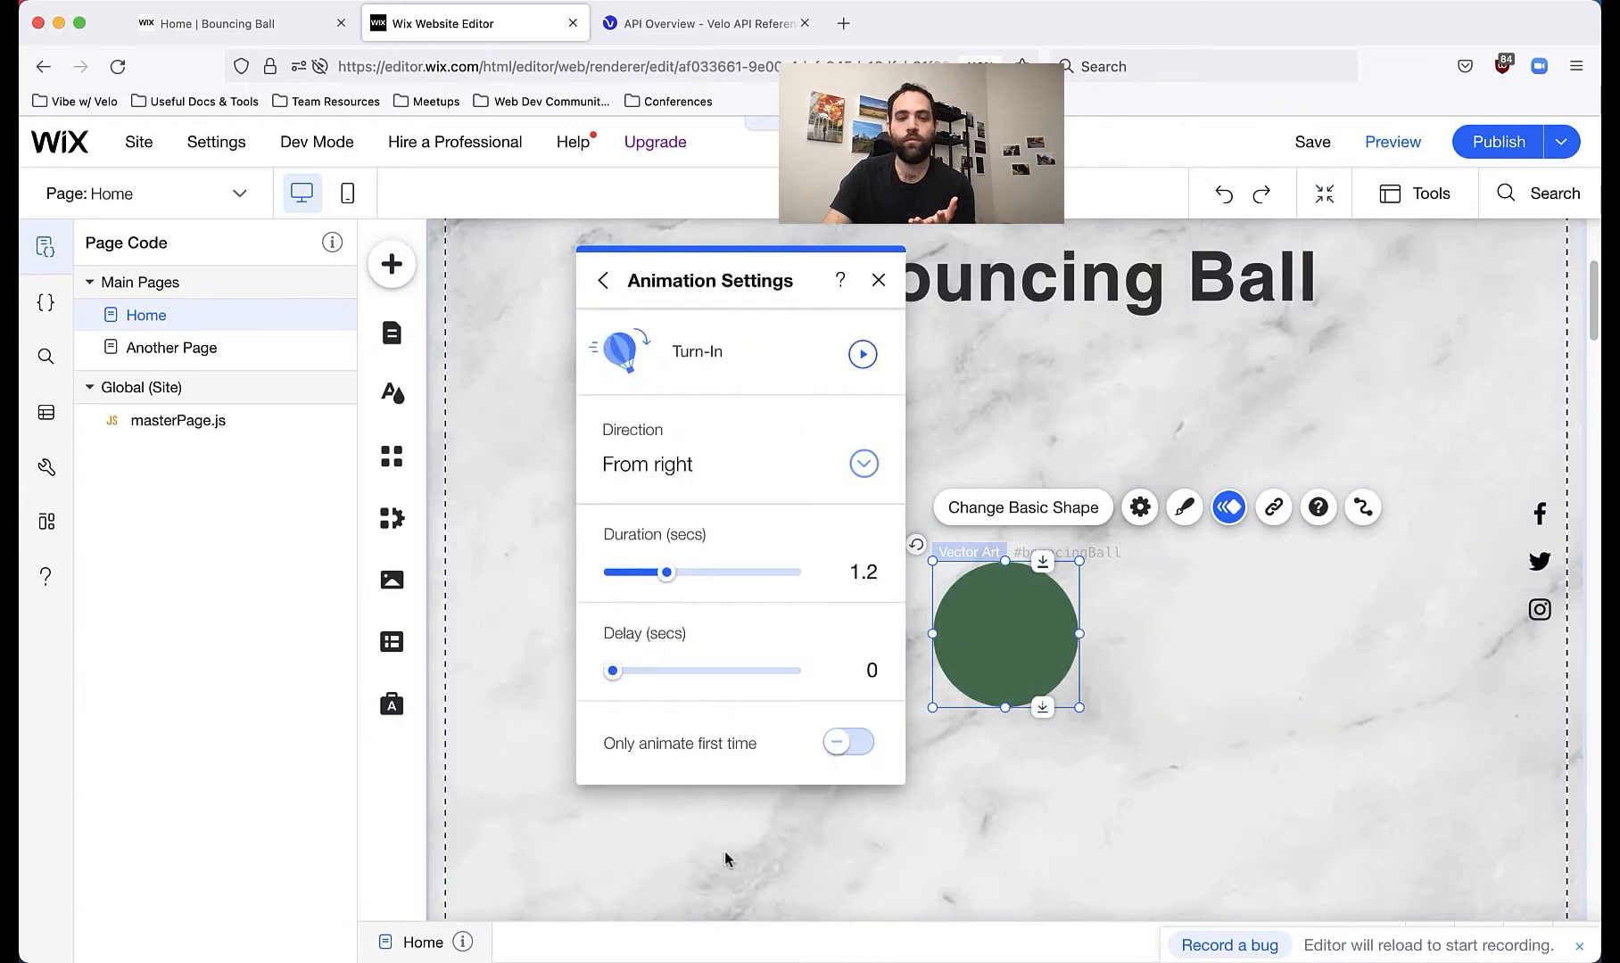
mouse_move(837, 403)
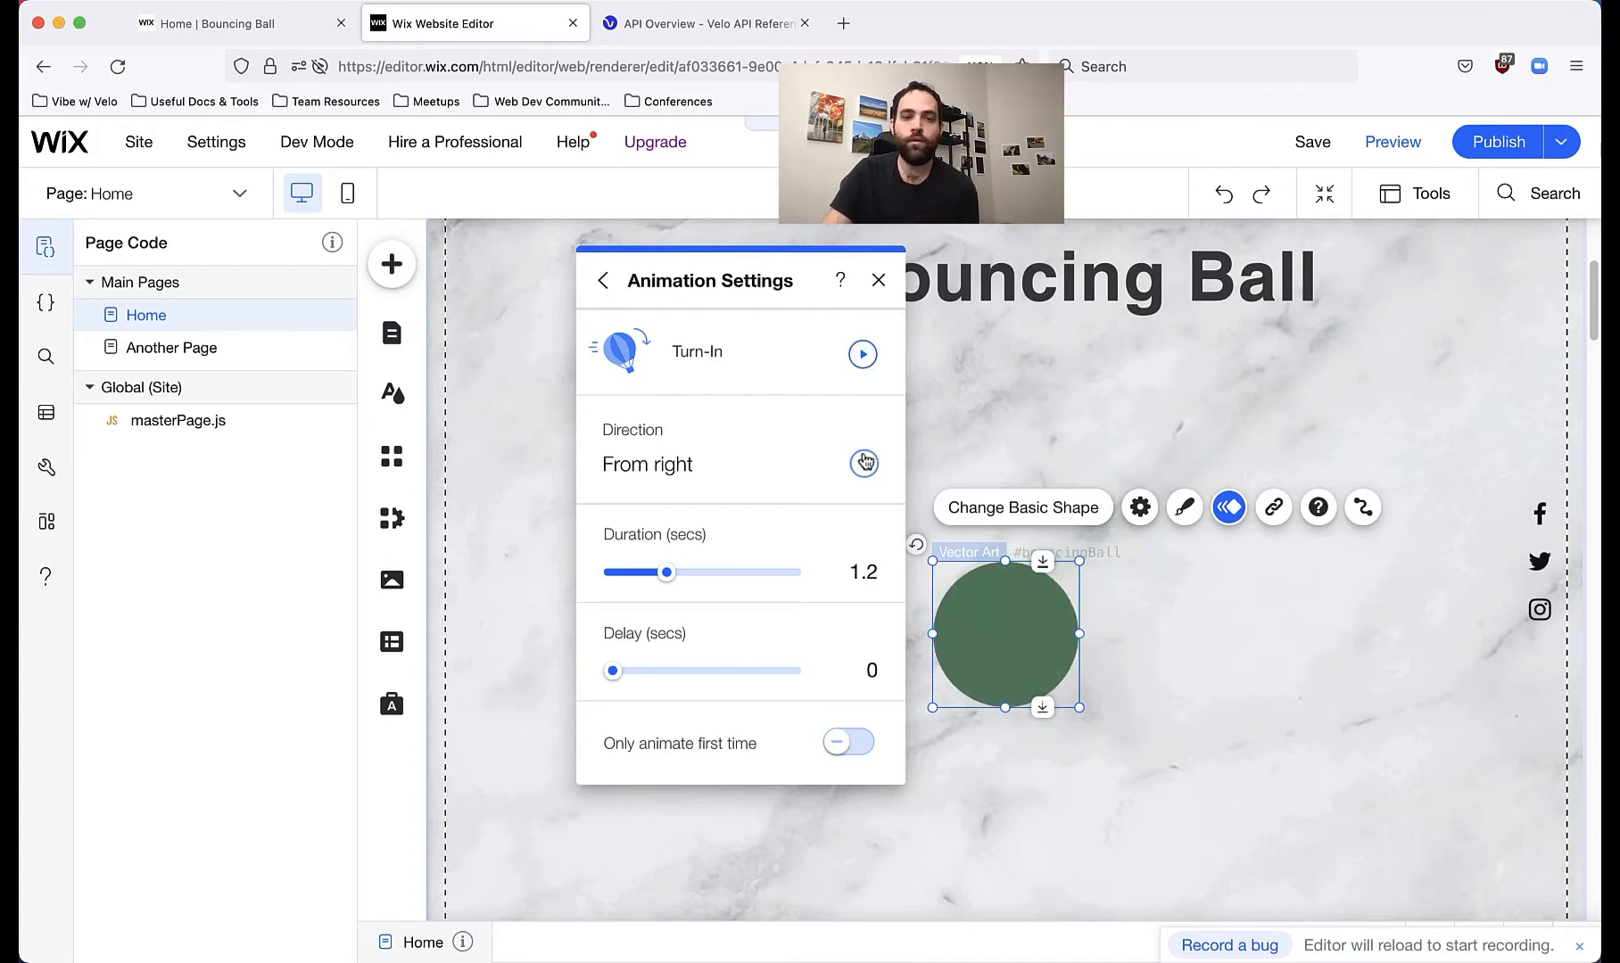
mouse_move(785, 481)
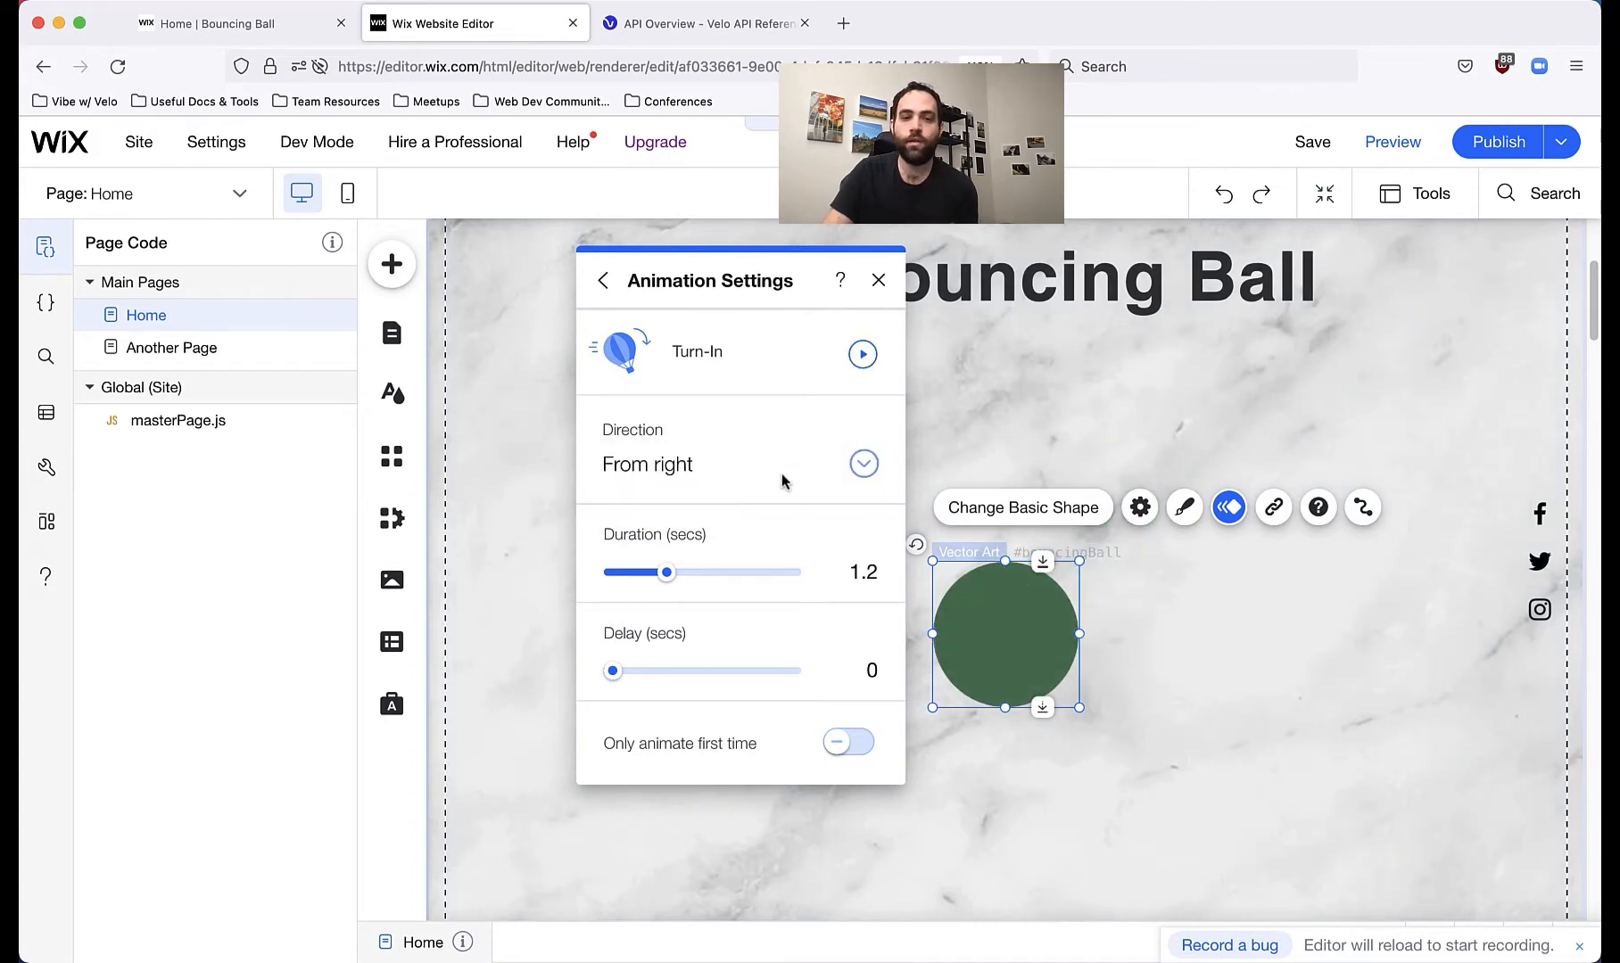
drag(666, 572, 668, 572)
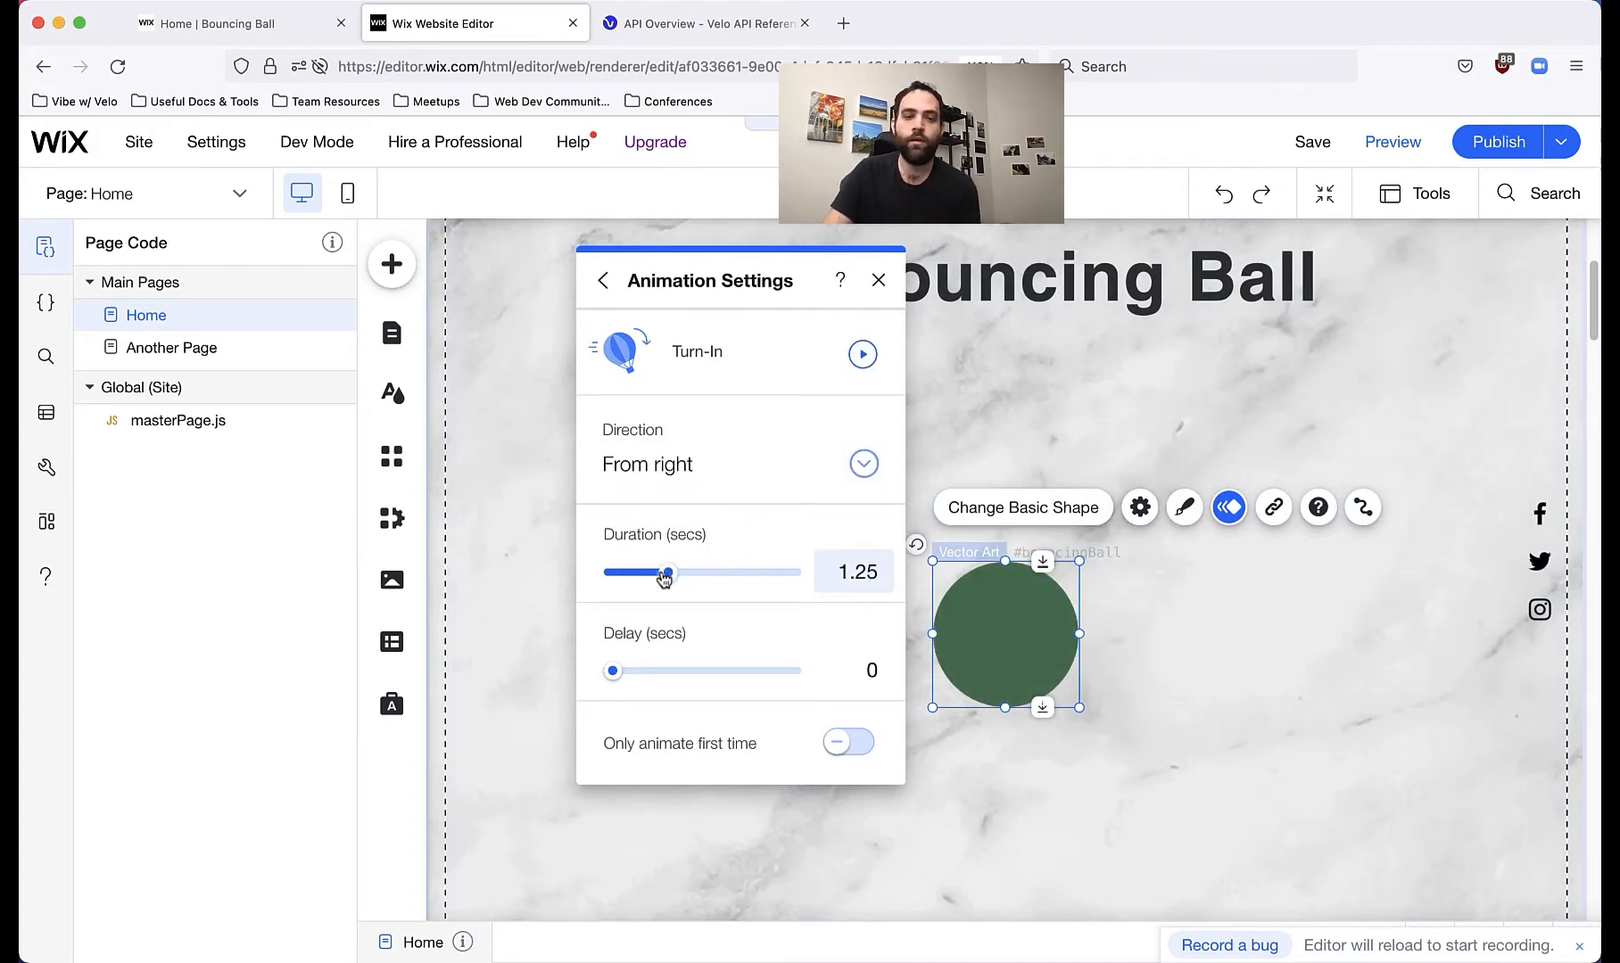
drag(663, 572, 635, 572)
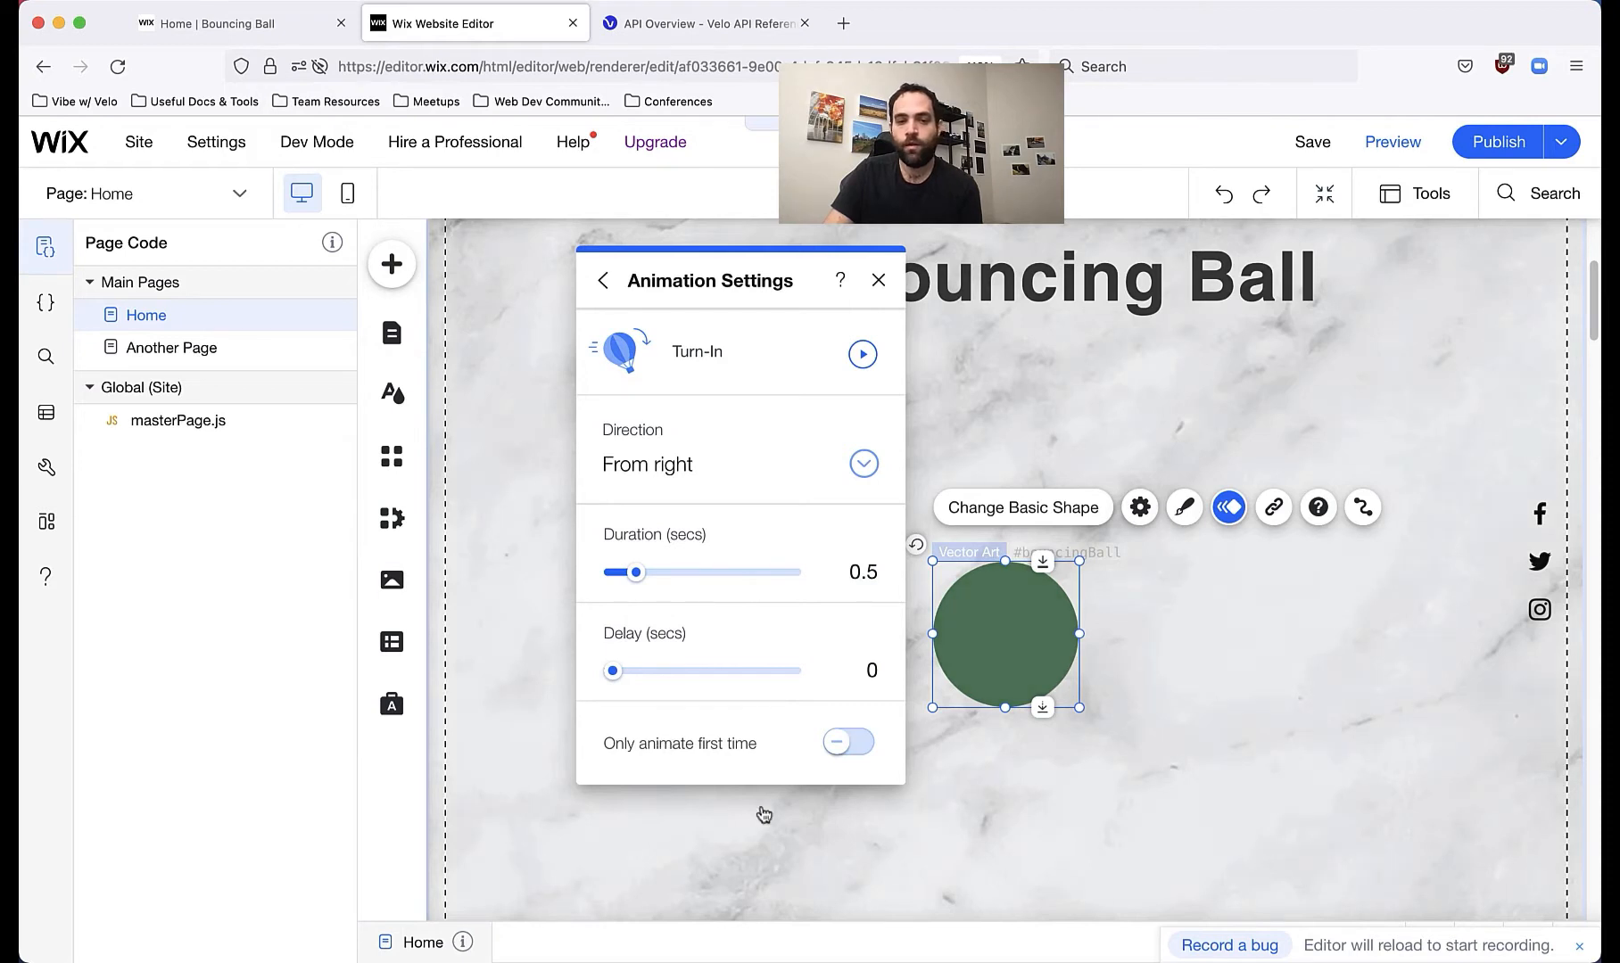
mouse_move(838, 856)
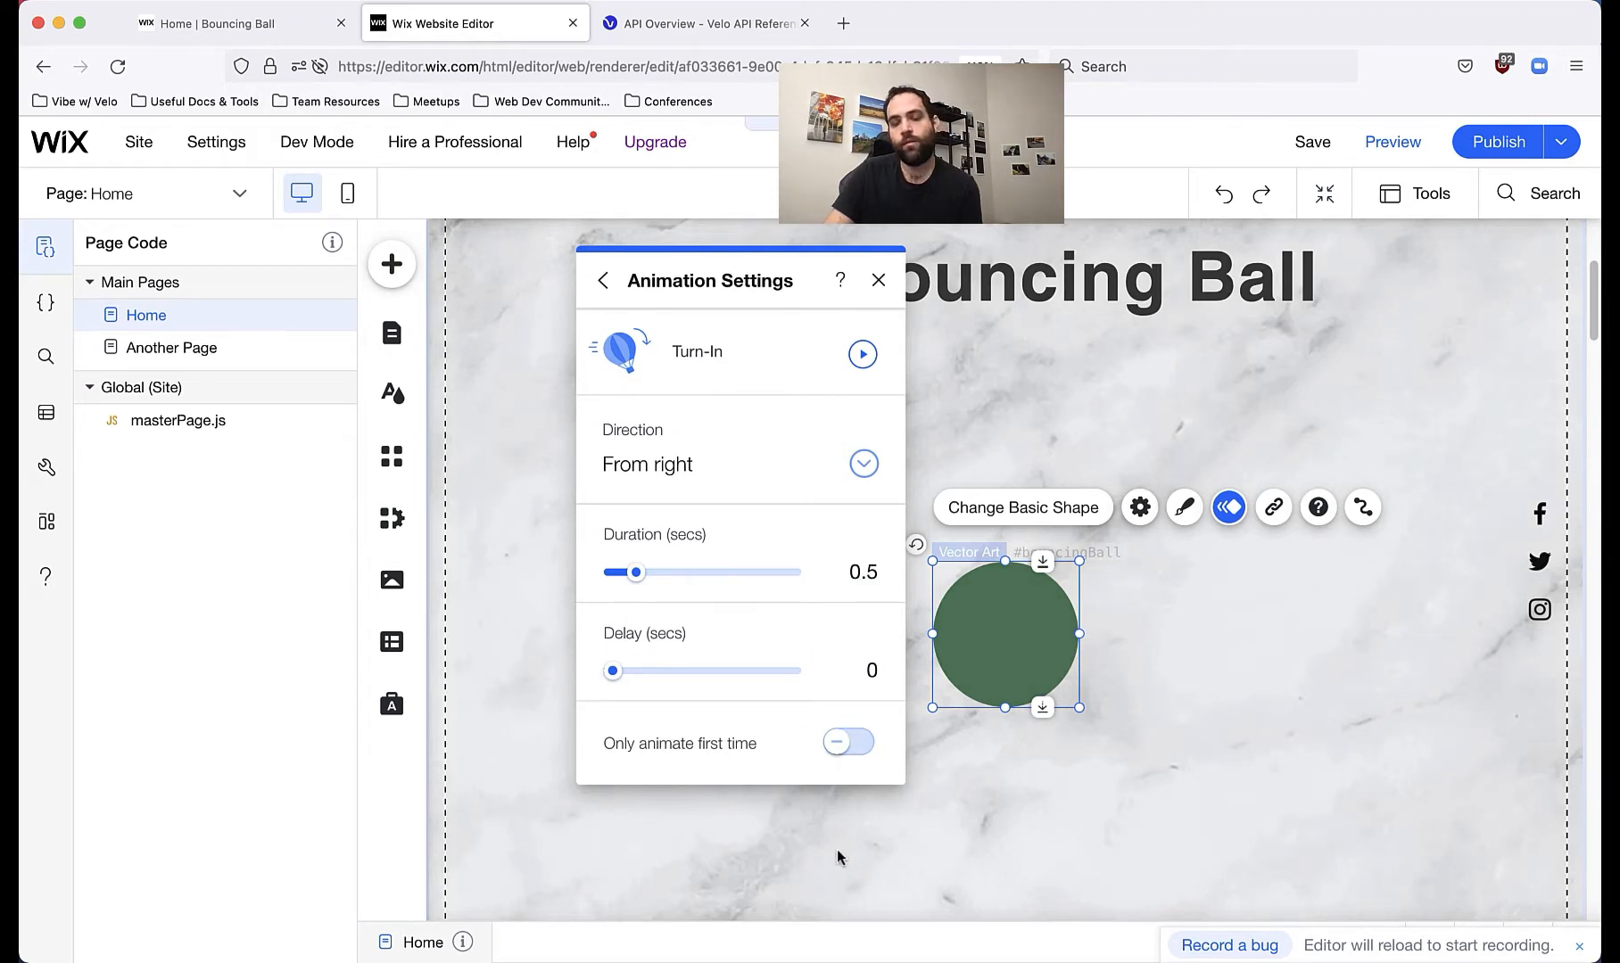
mouse_move(683, 735)
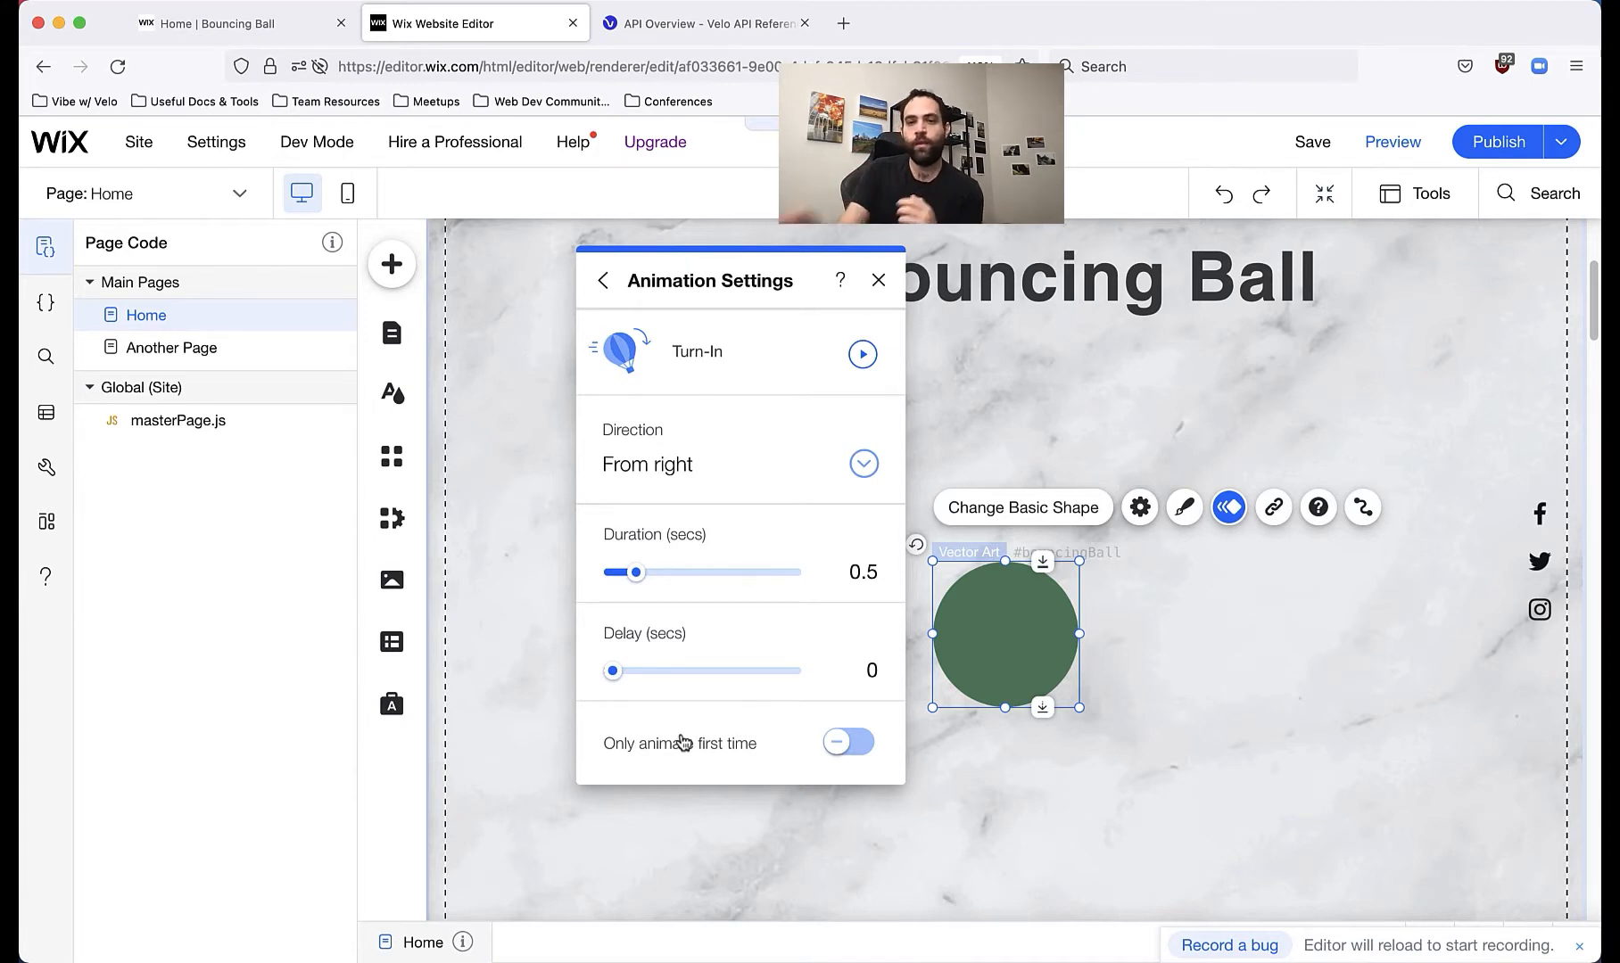
mouse_move(1317, 391)
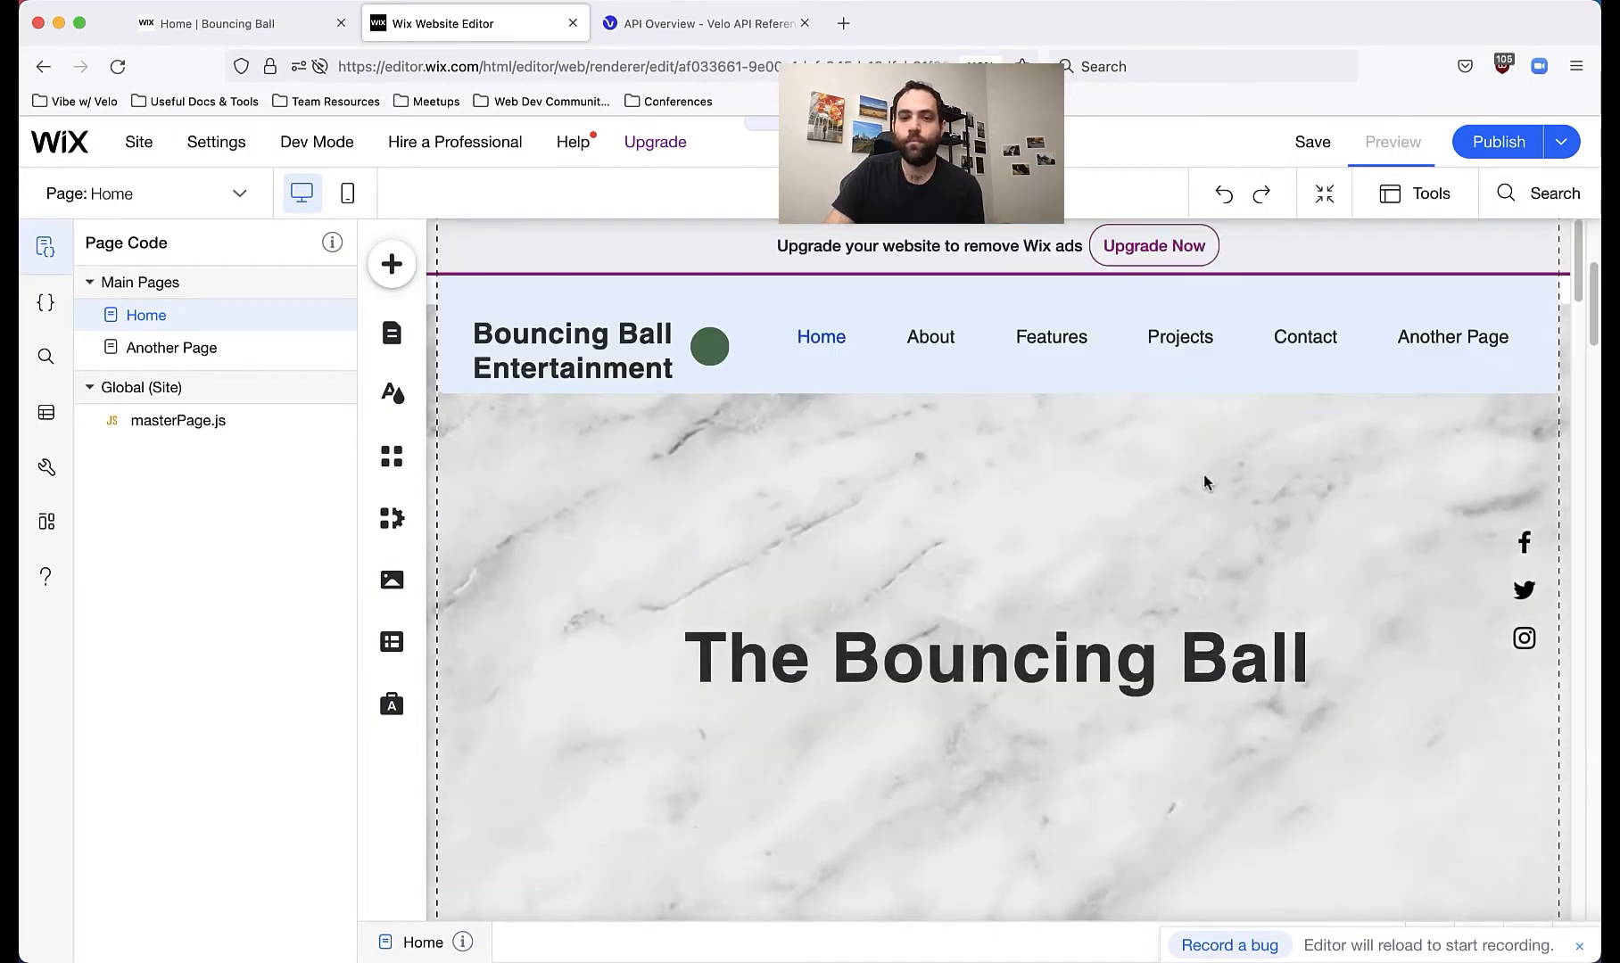
click(1393, 141)
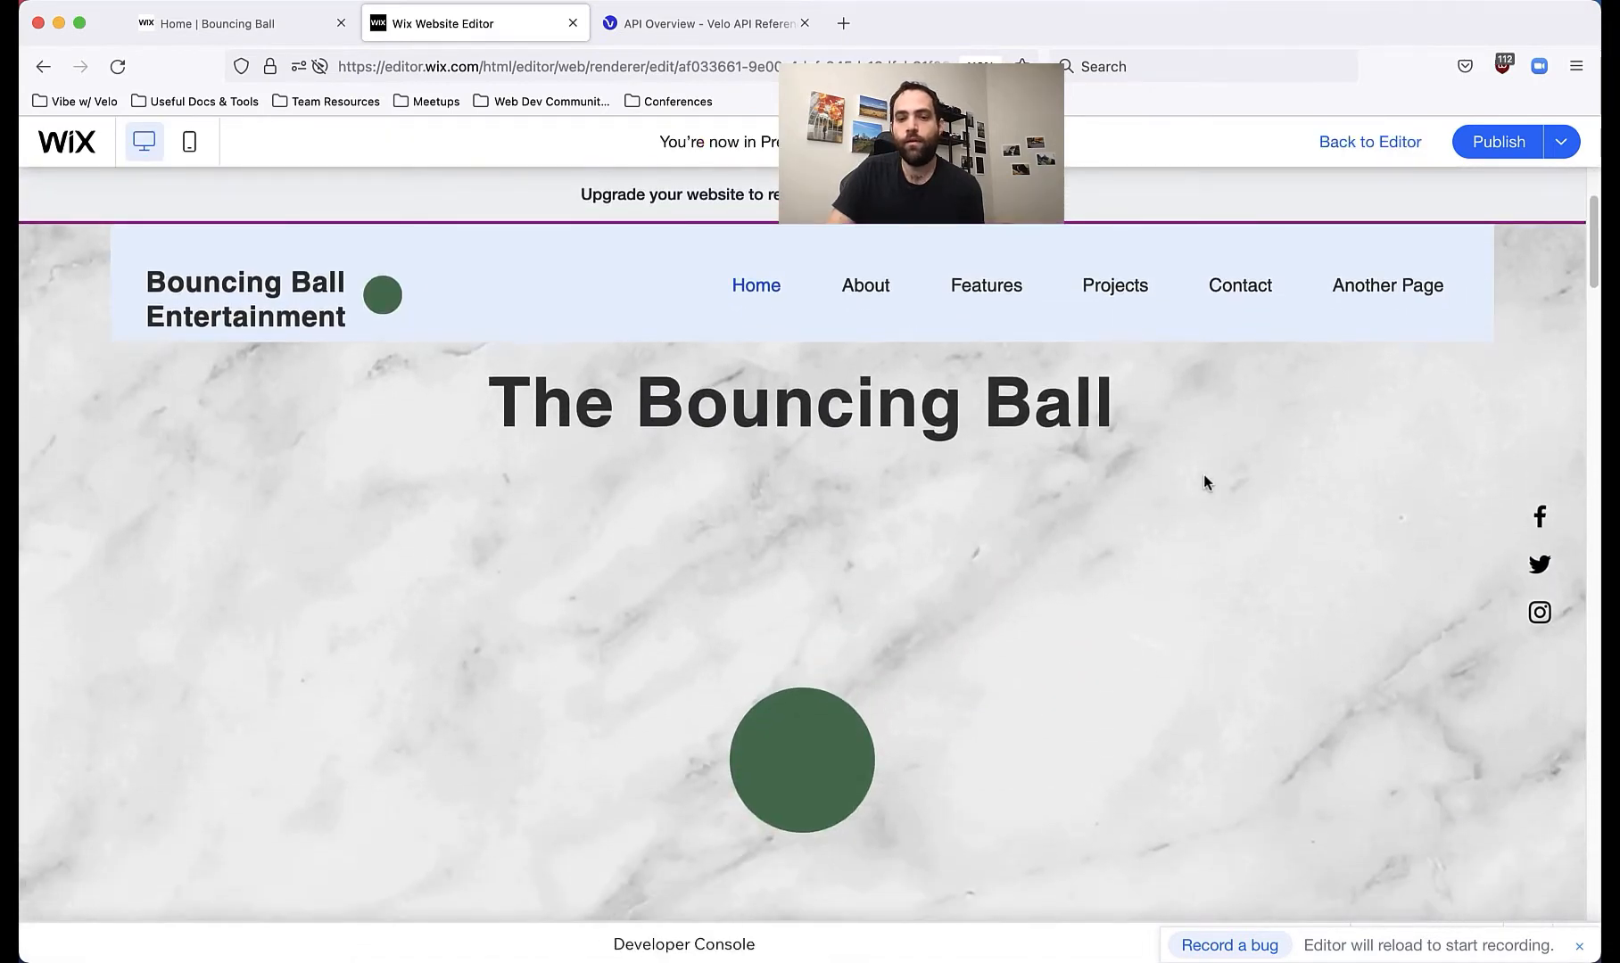
mouse_move(1131, 221)
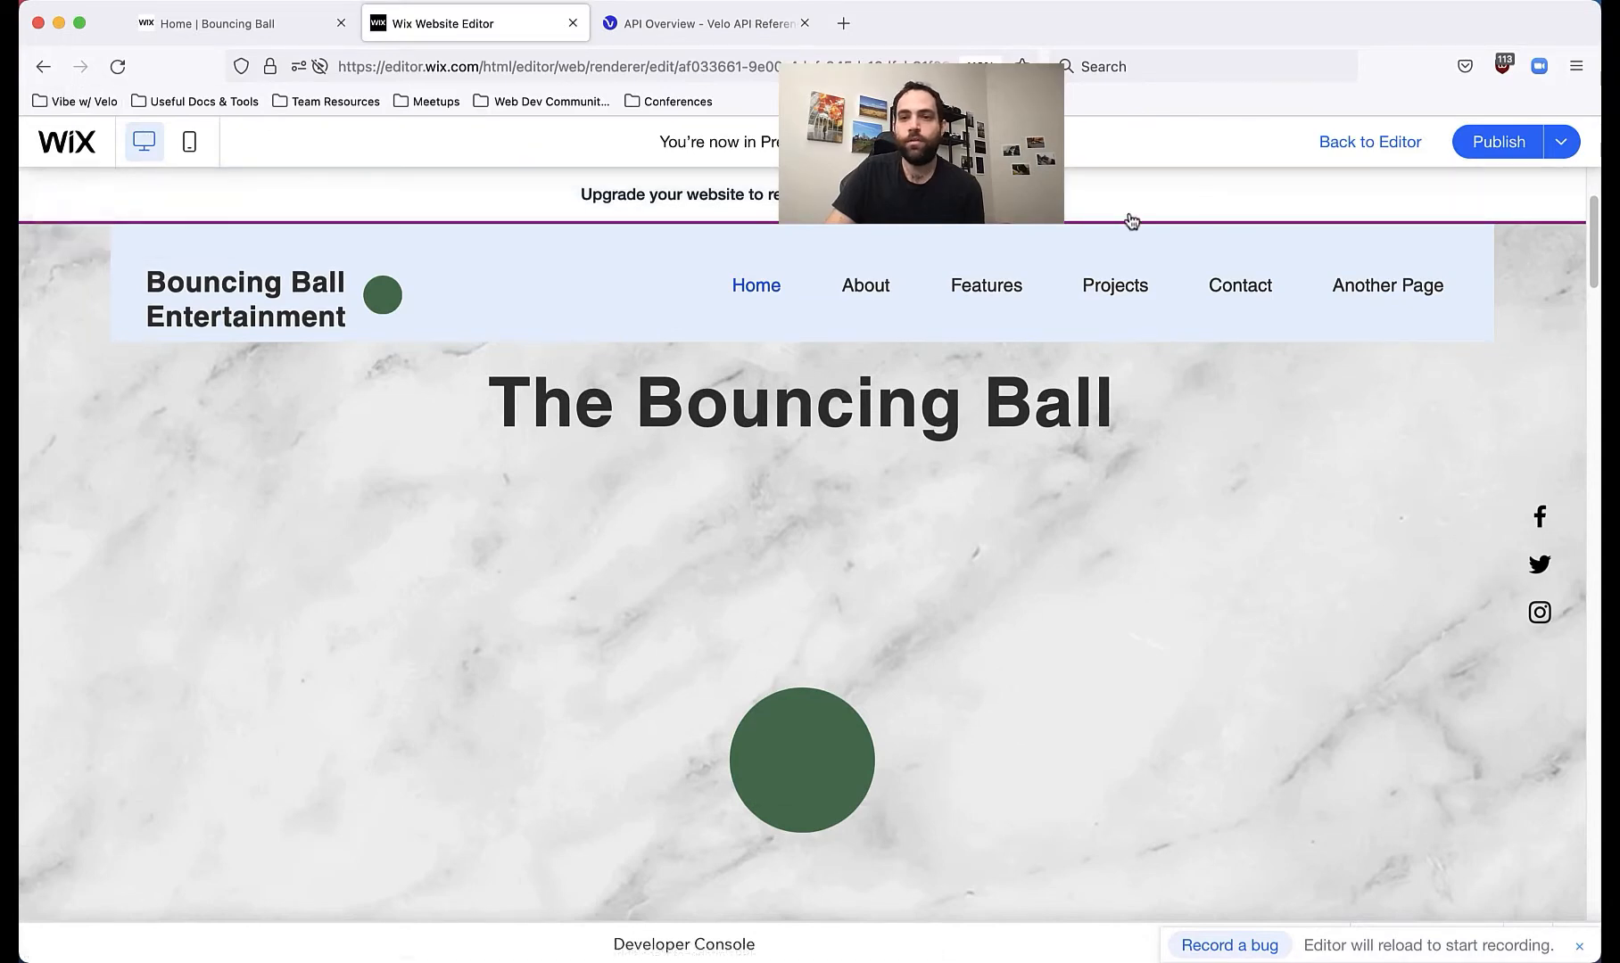
mouse_move(1356, 193)
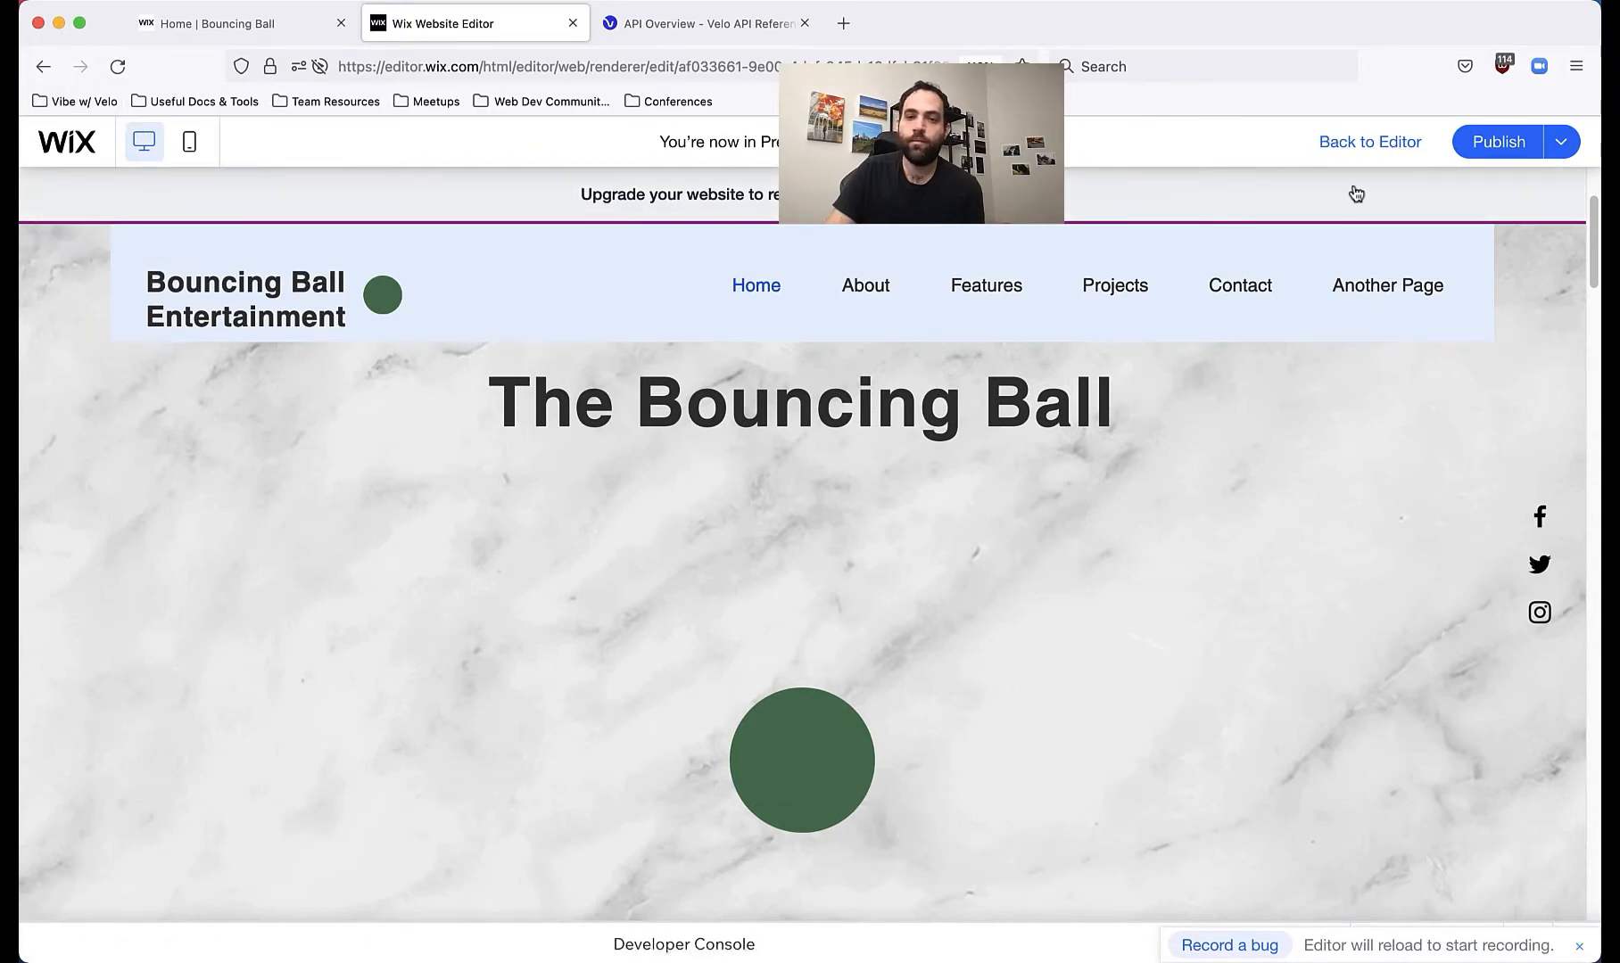
click(1370, 141)
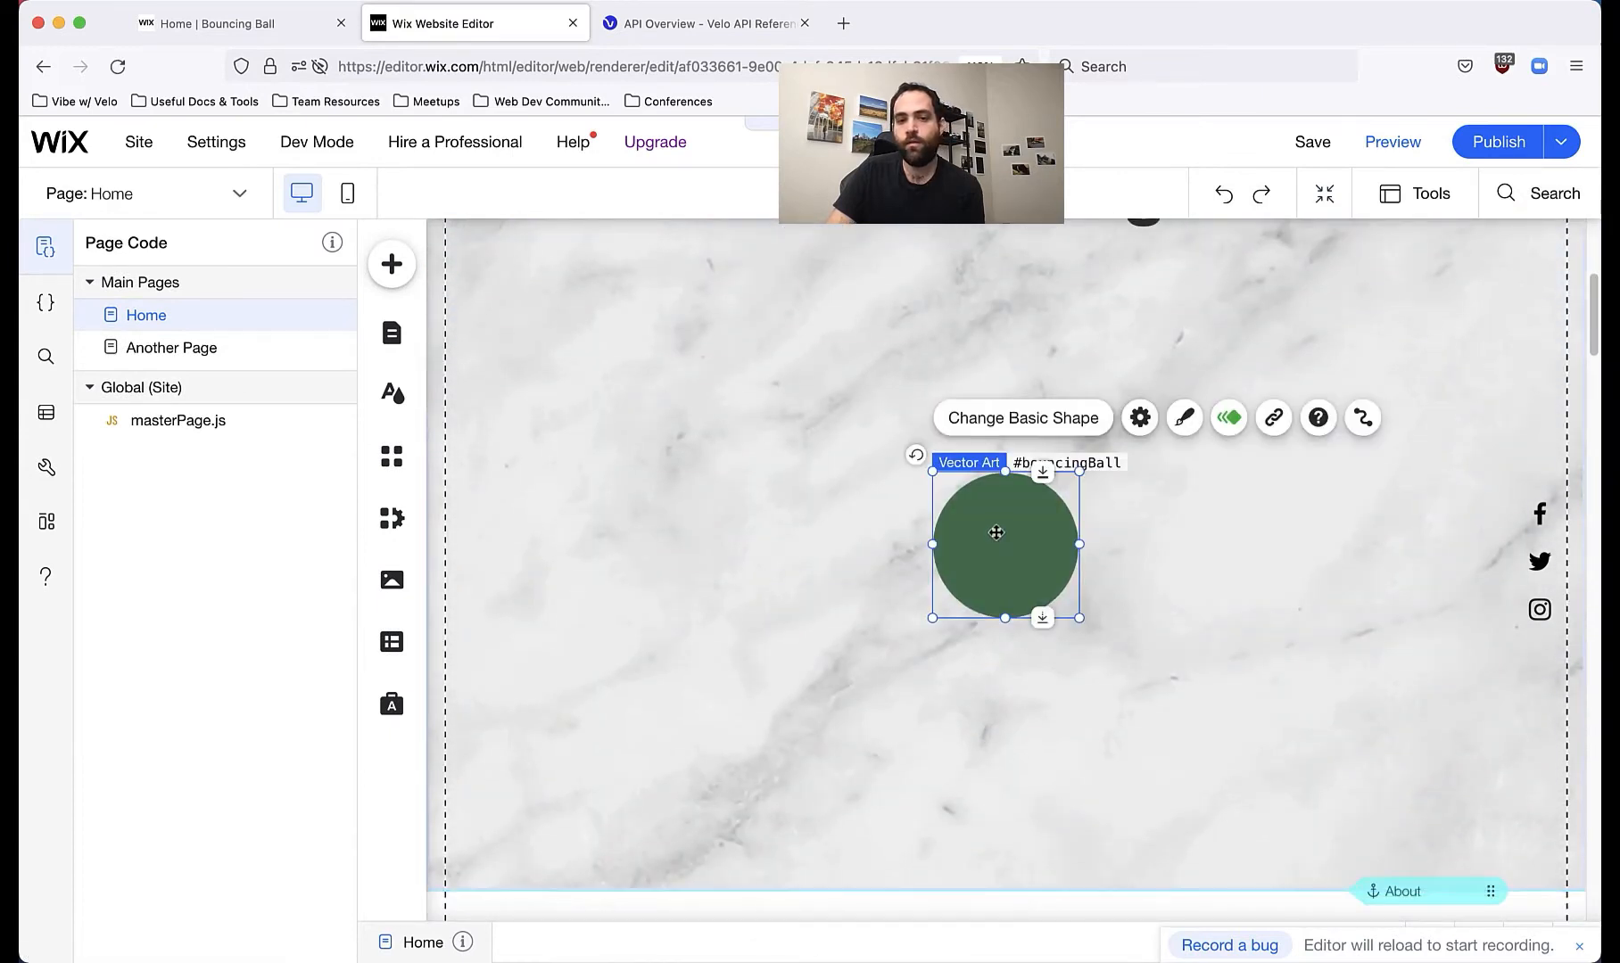
click(1228, 418)
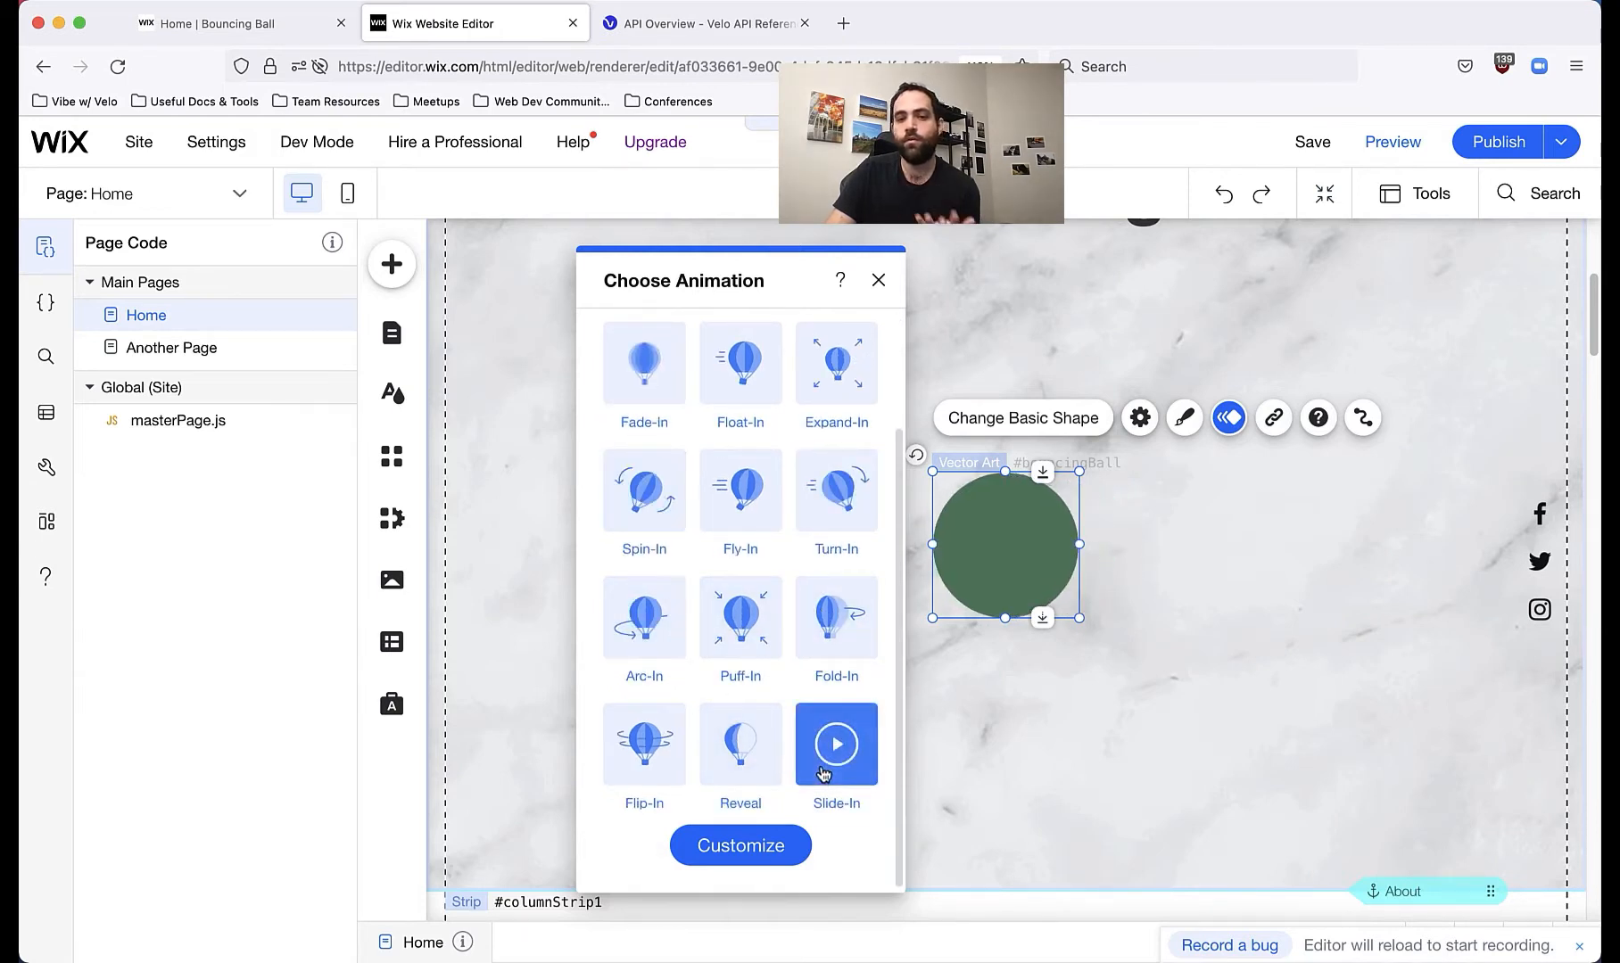
click(878, 280)
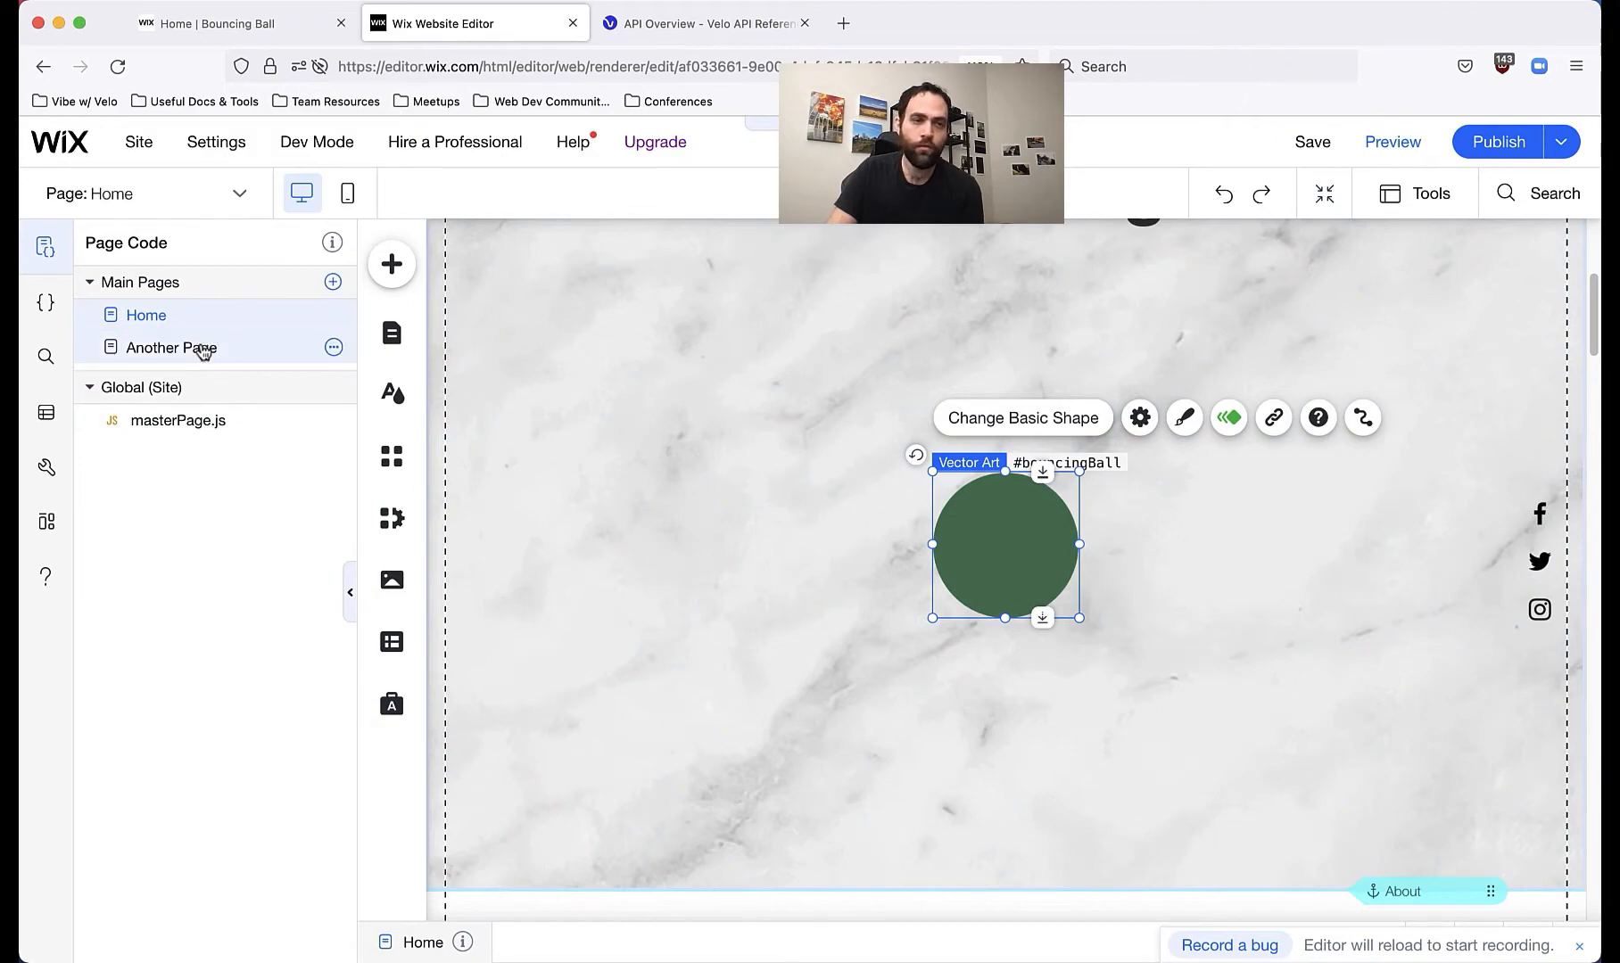
Step: Switch to Another Page and show its wix-animations timeline page code
click(171, 348)
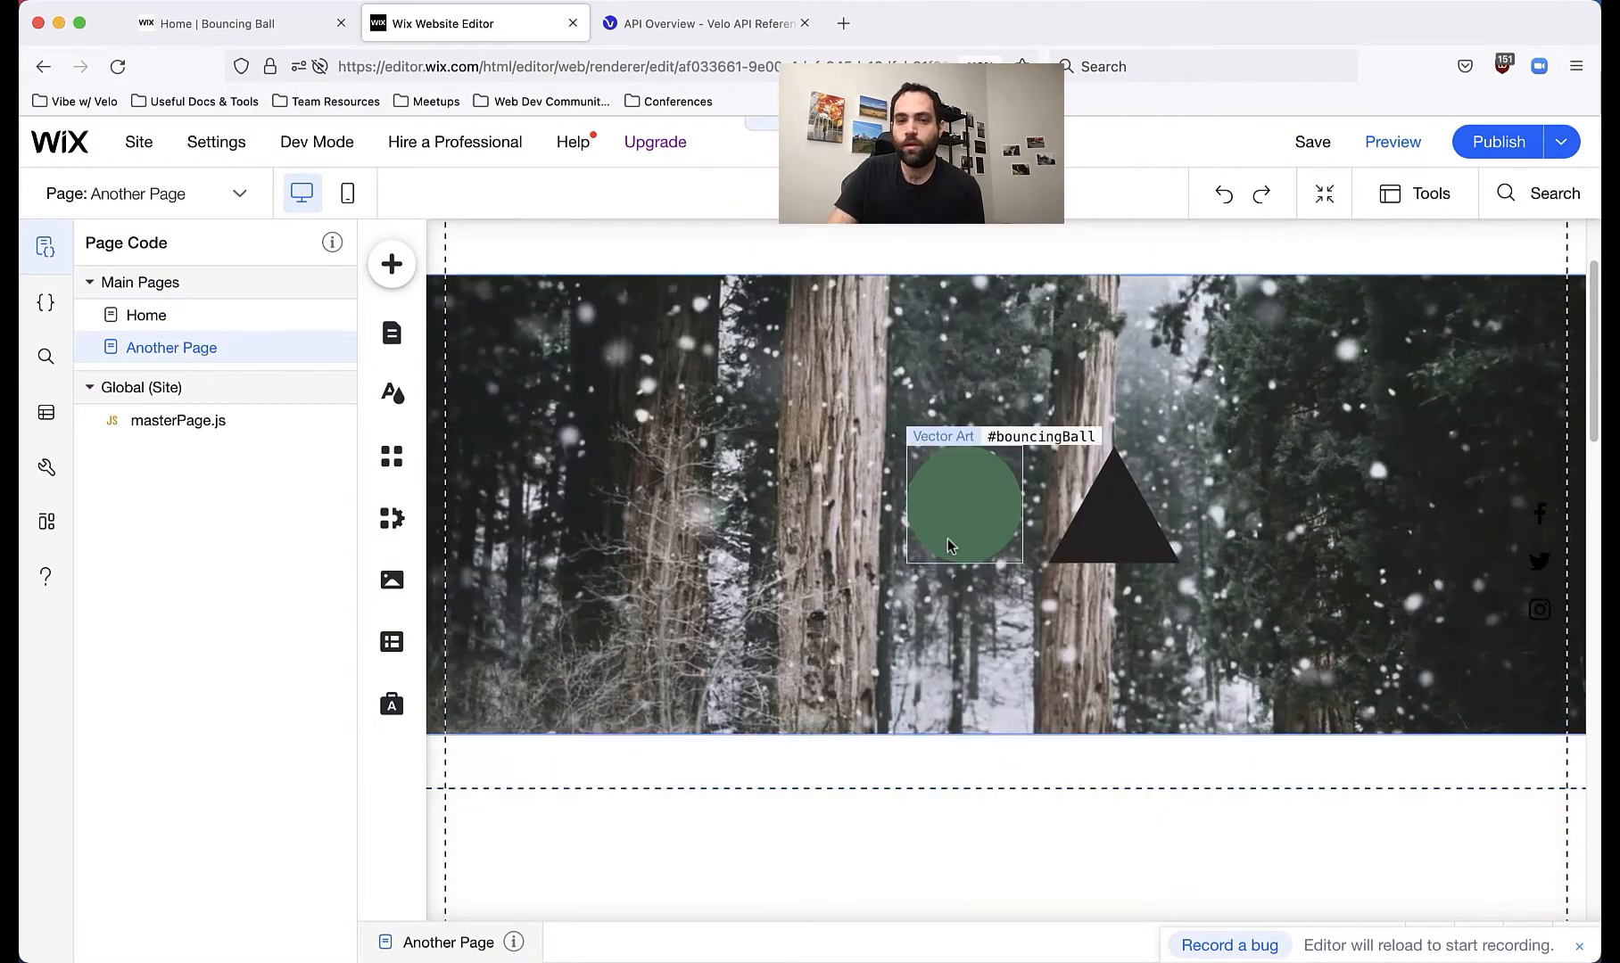
click(1112, 542)
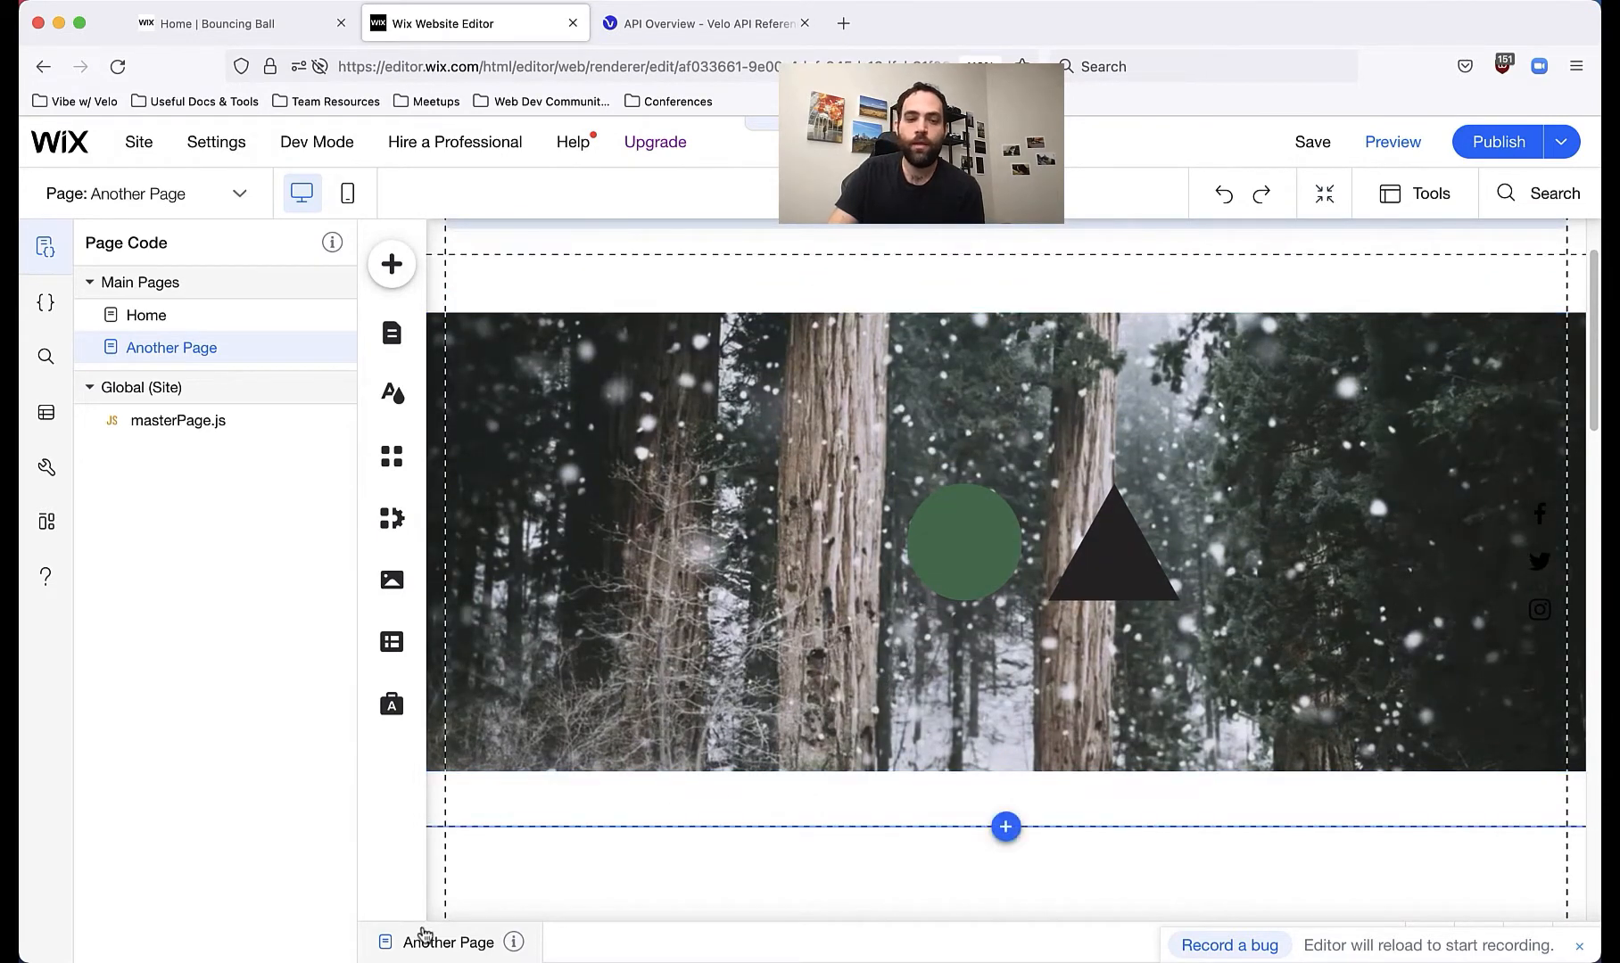
click(448, 942)
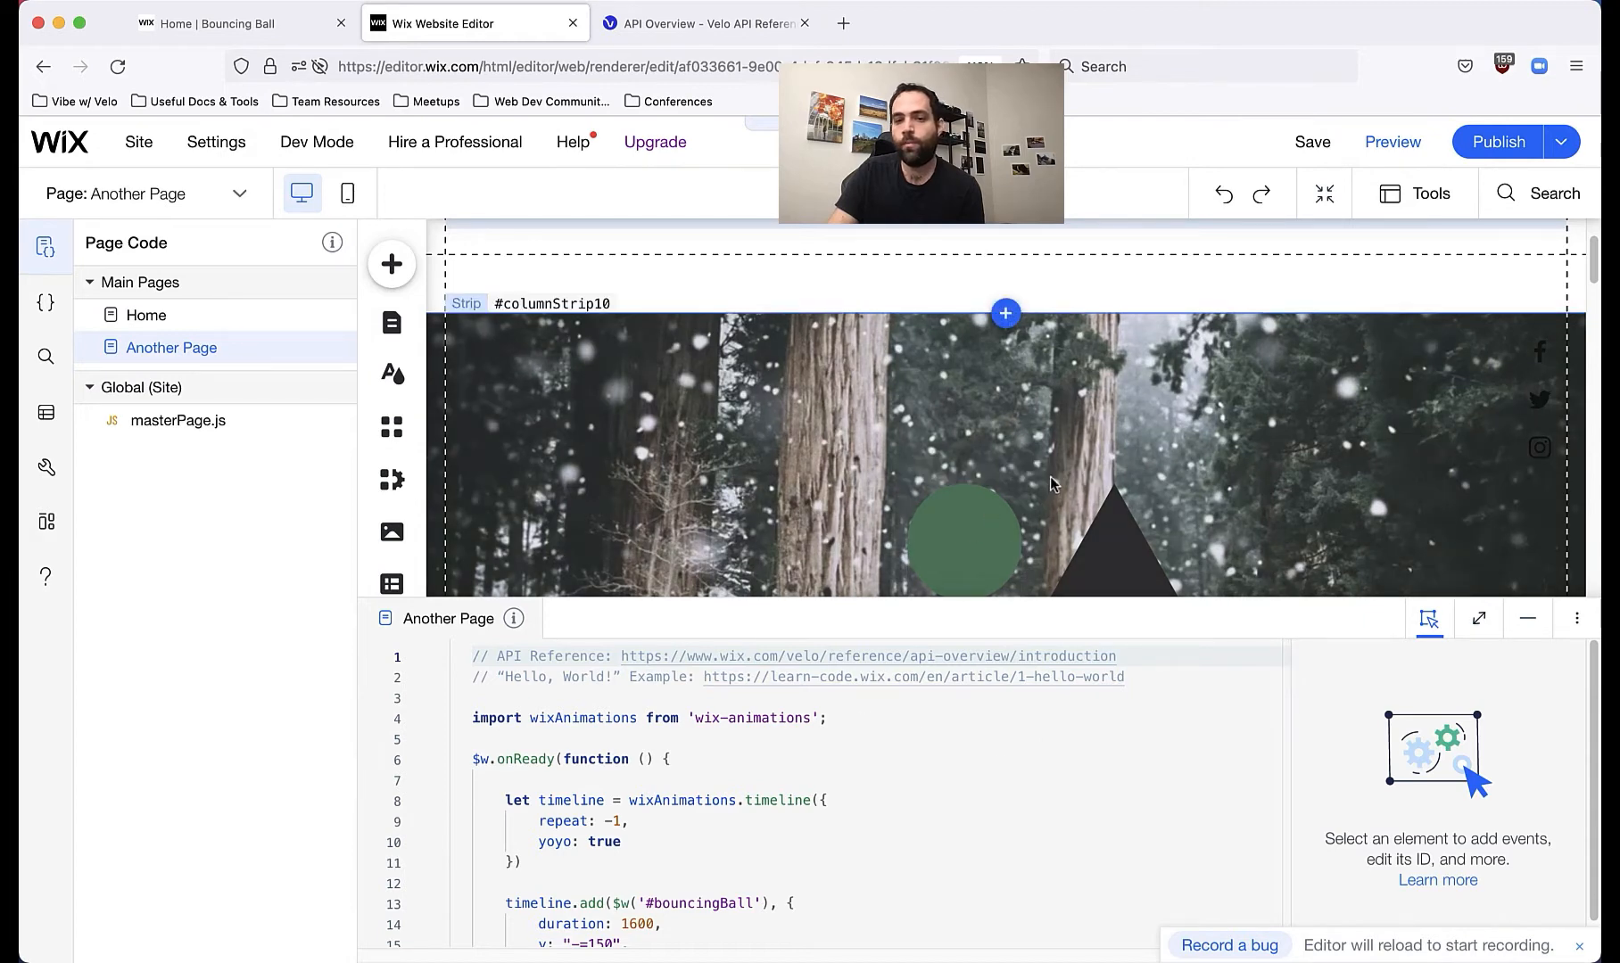
mouse_move(1155, 483)
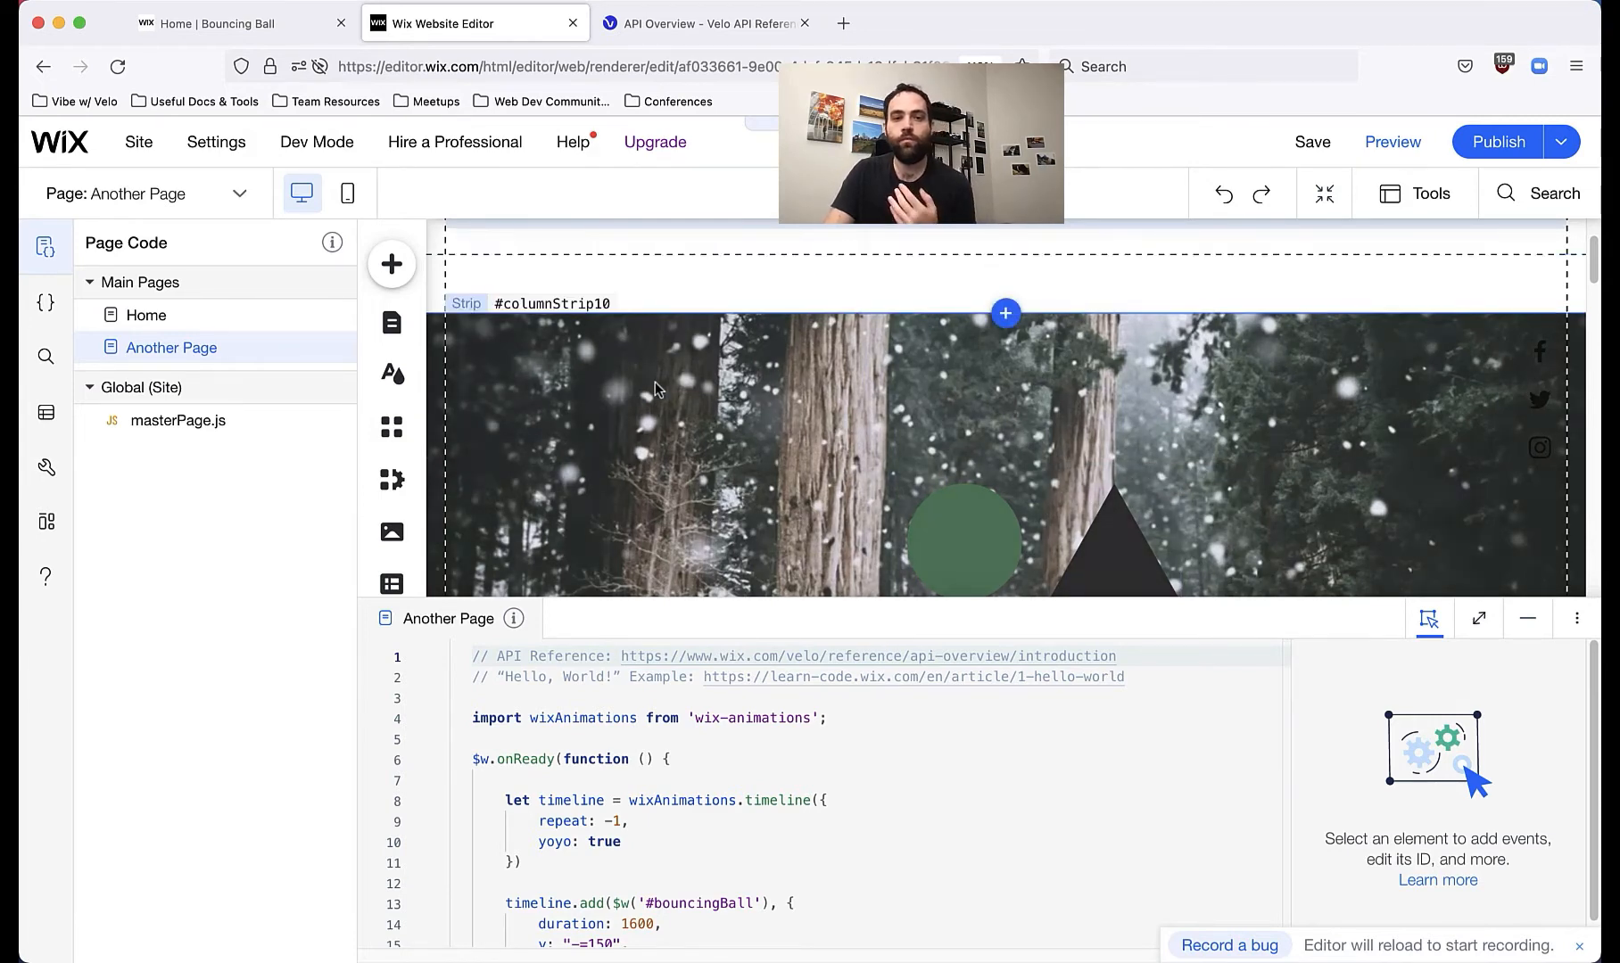
Step: Read the wix-animations timeline() reference in the Velo API docs
click(706, 23)
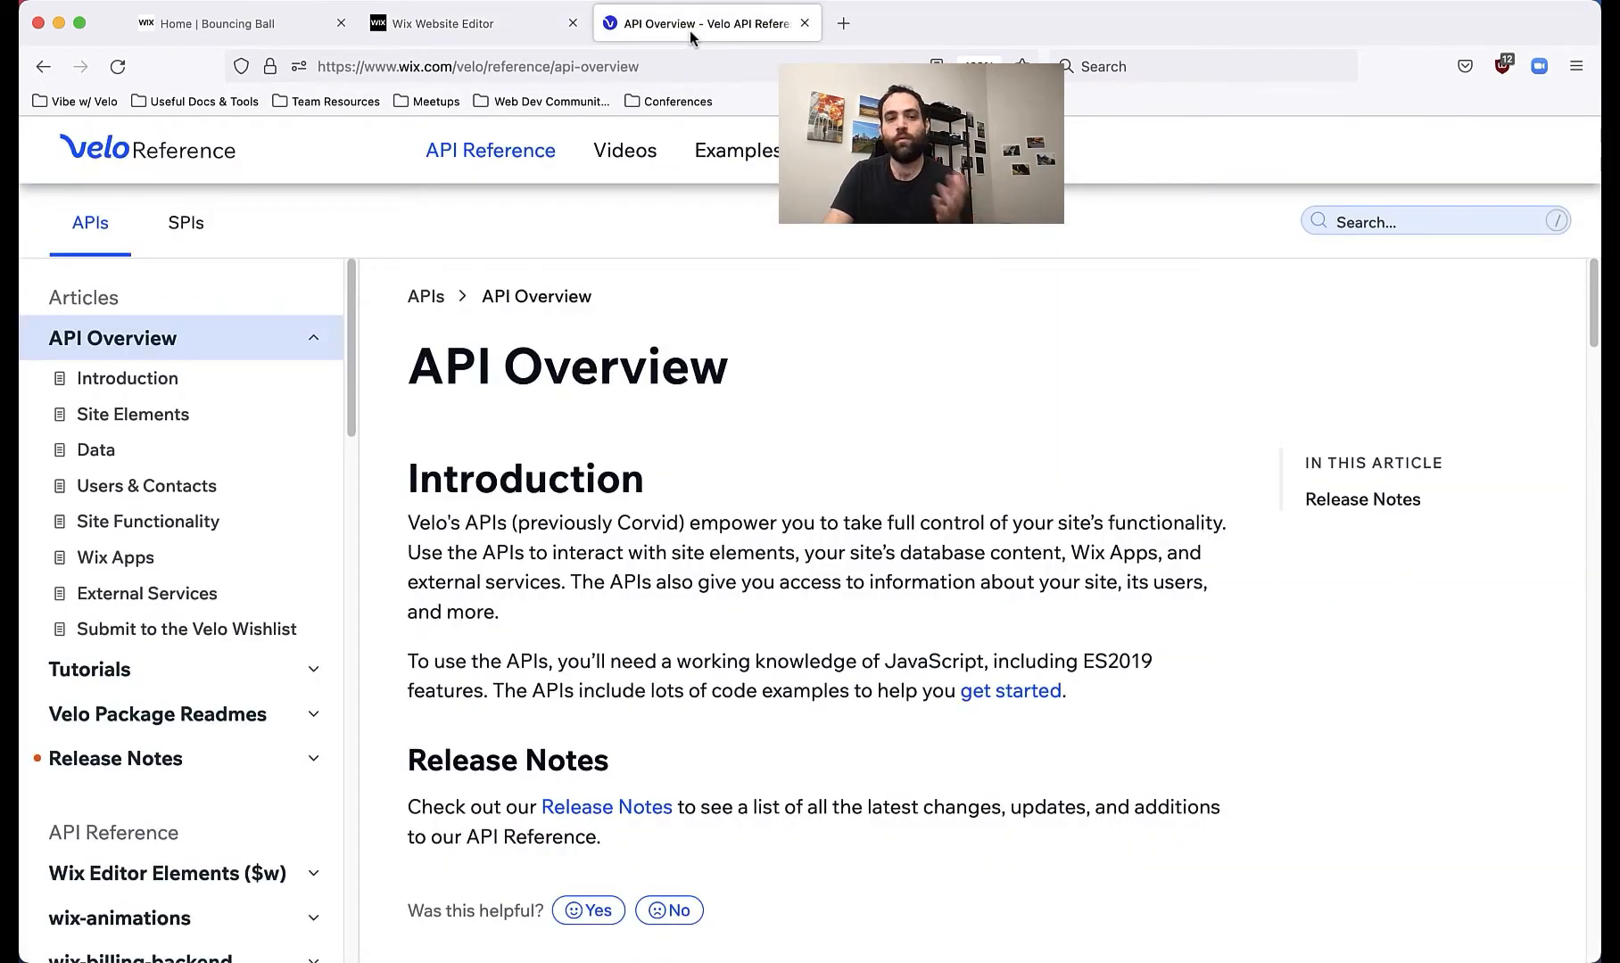
scroll(down, 3)
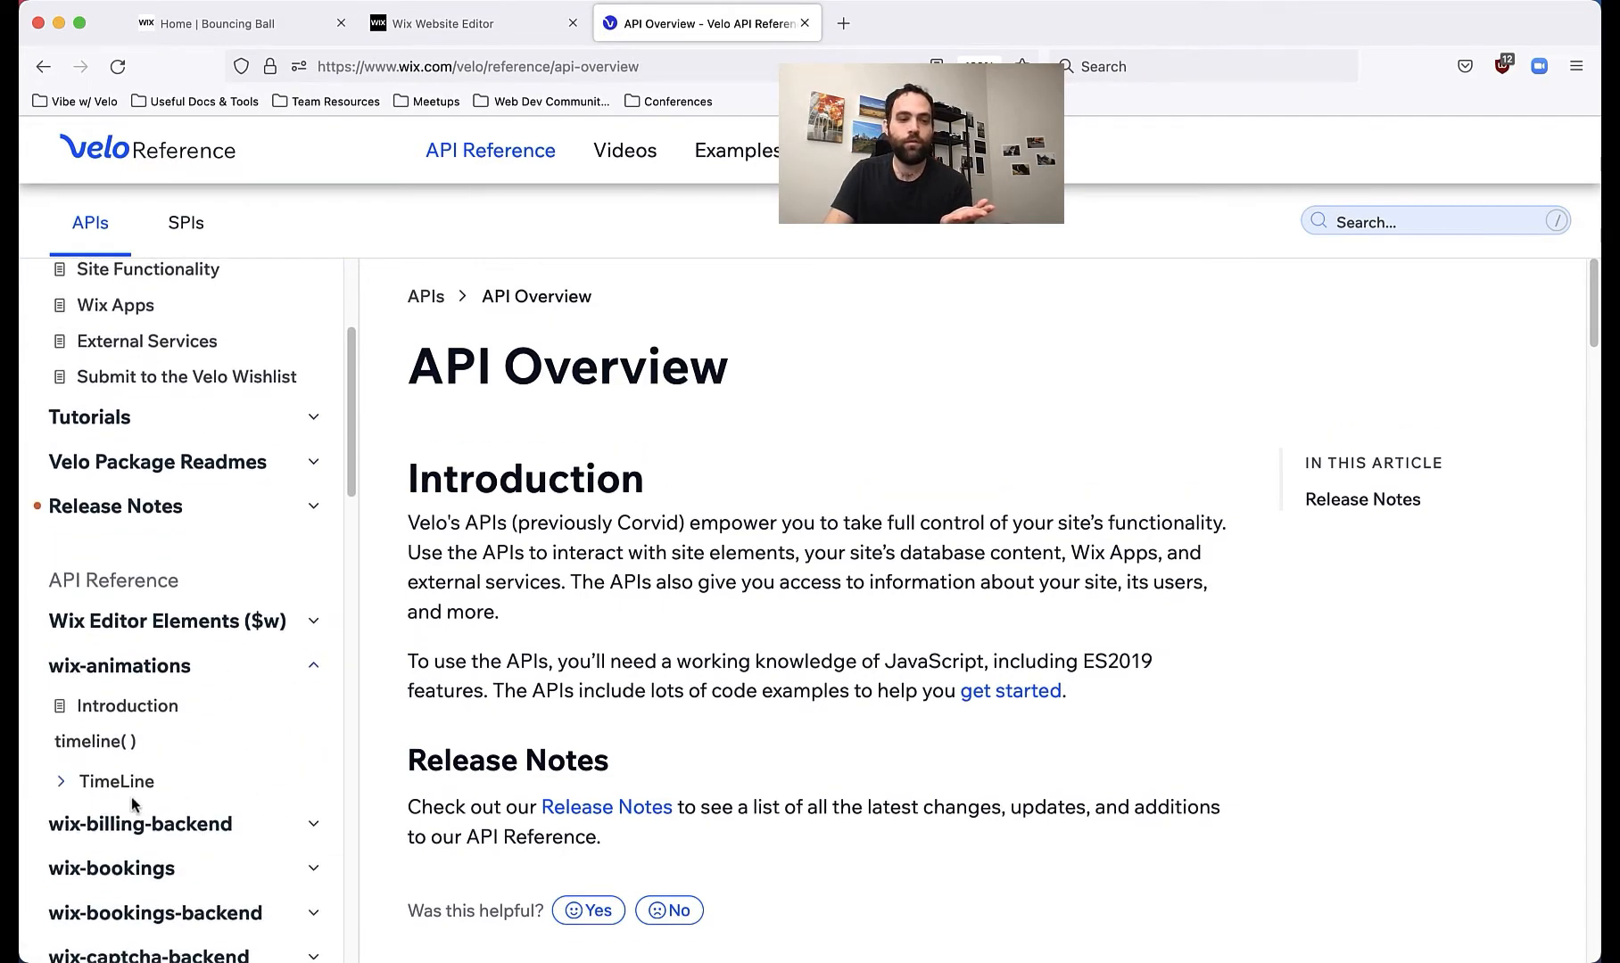
click(95, 742)
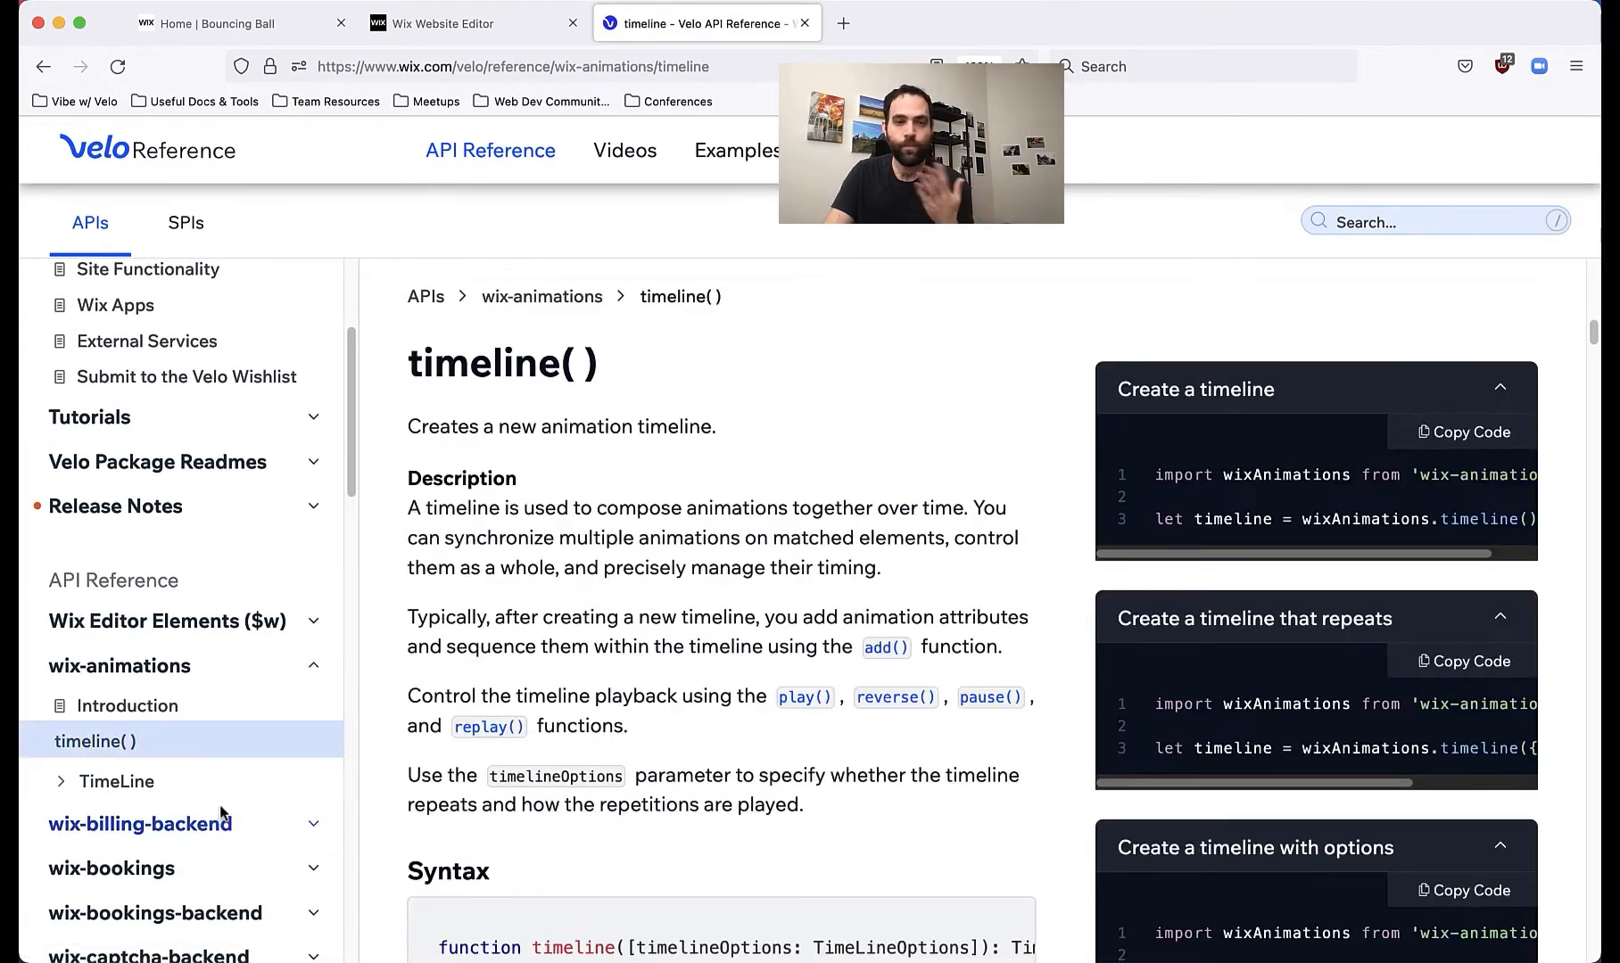
scroll(down, 3)
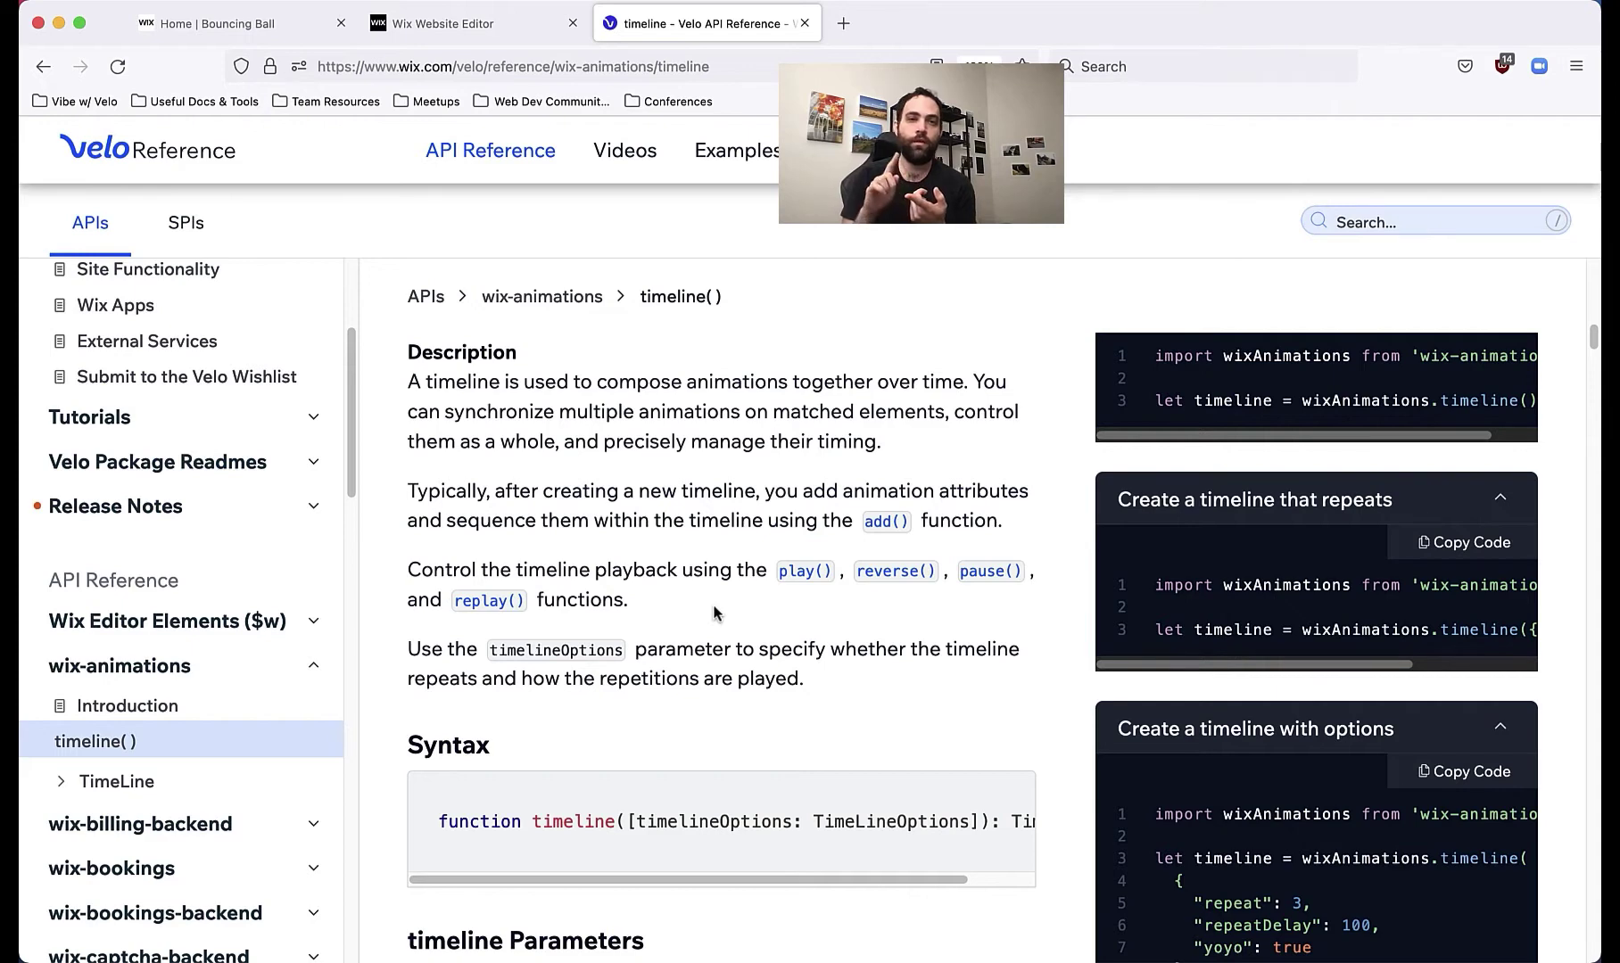
drag(410, 569, 622, 600)
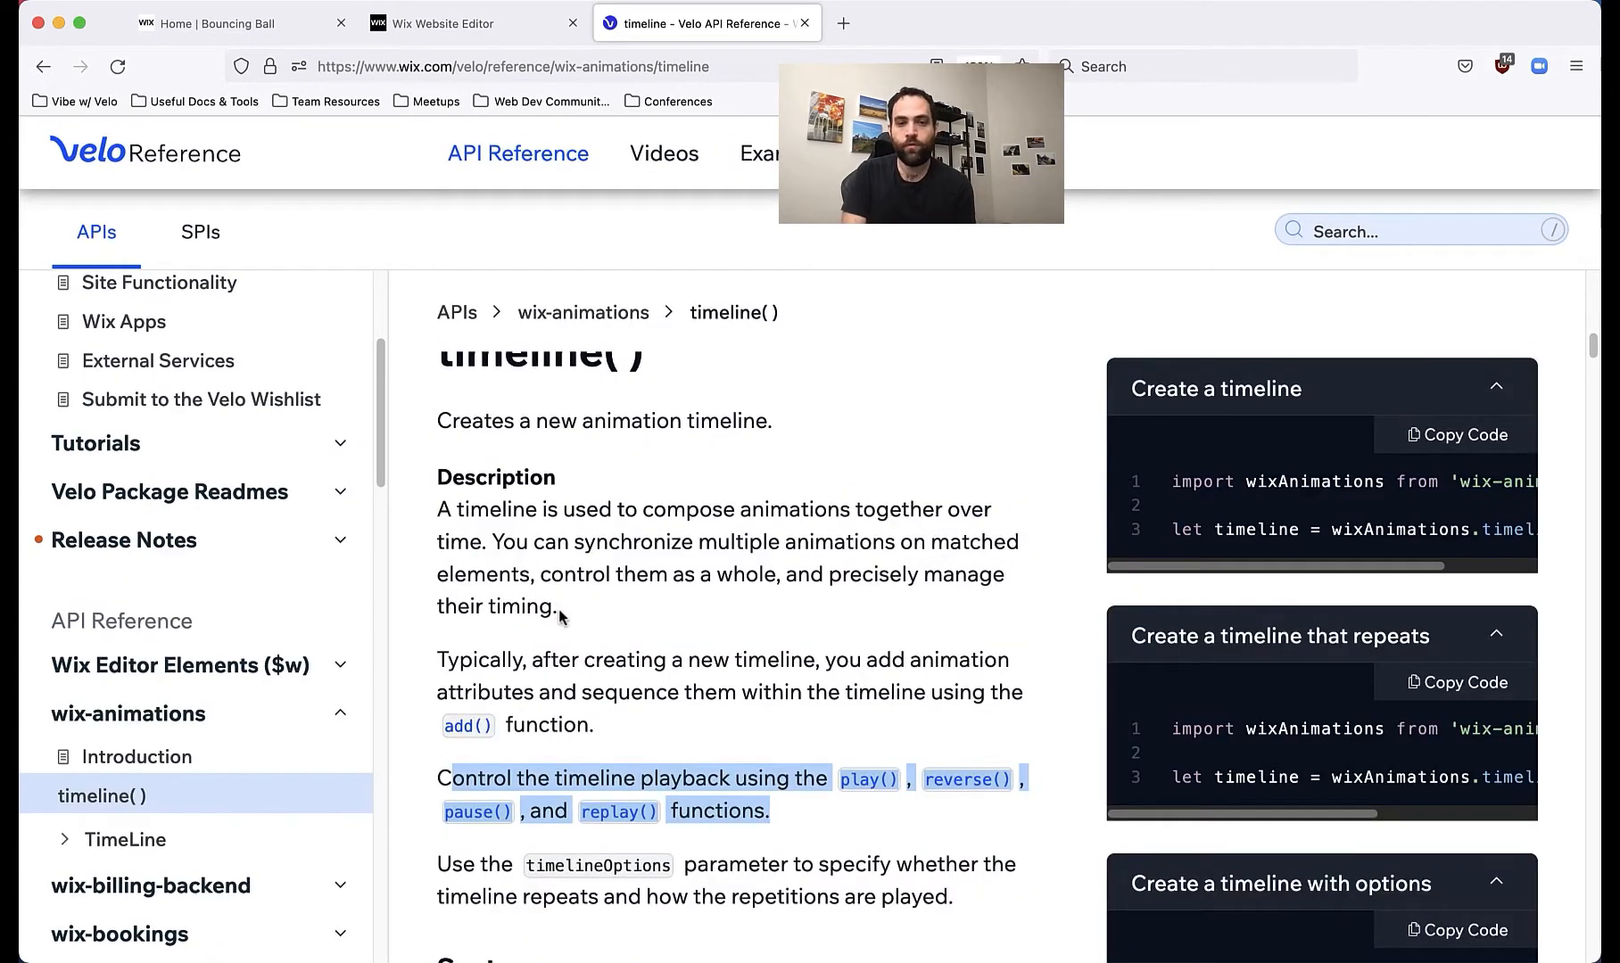
Step: Review the wix-animations Introduction, revisit timeline(), and return to the site editor
click(137, 757)
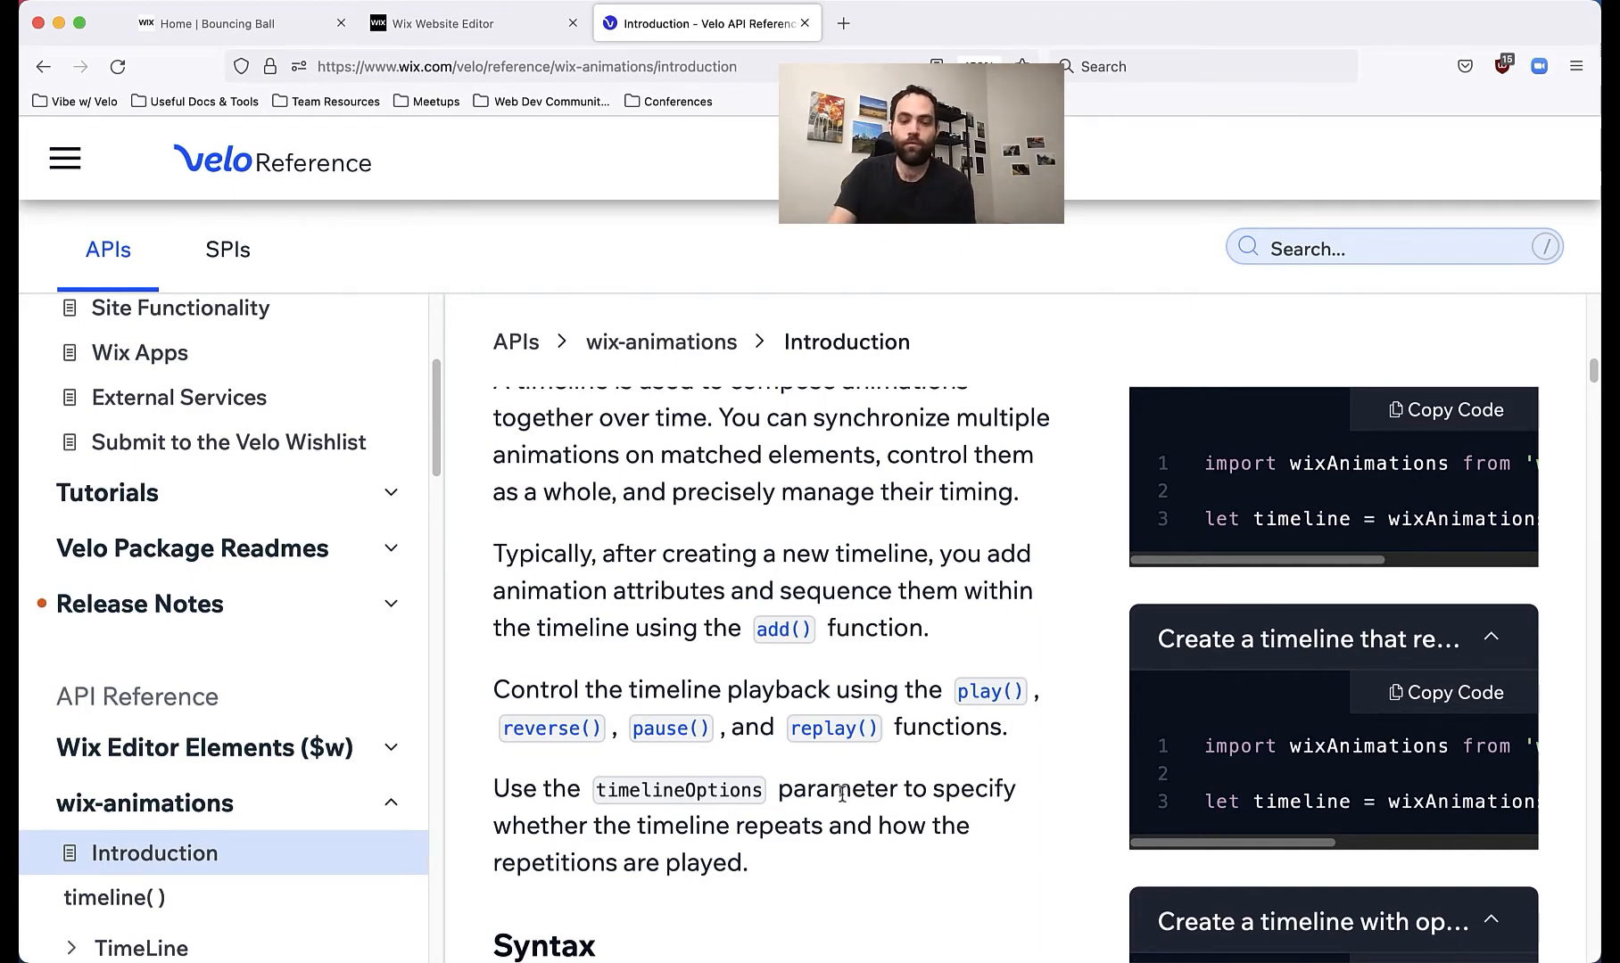
scroll(down, 3)
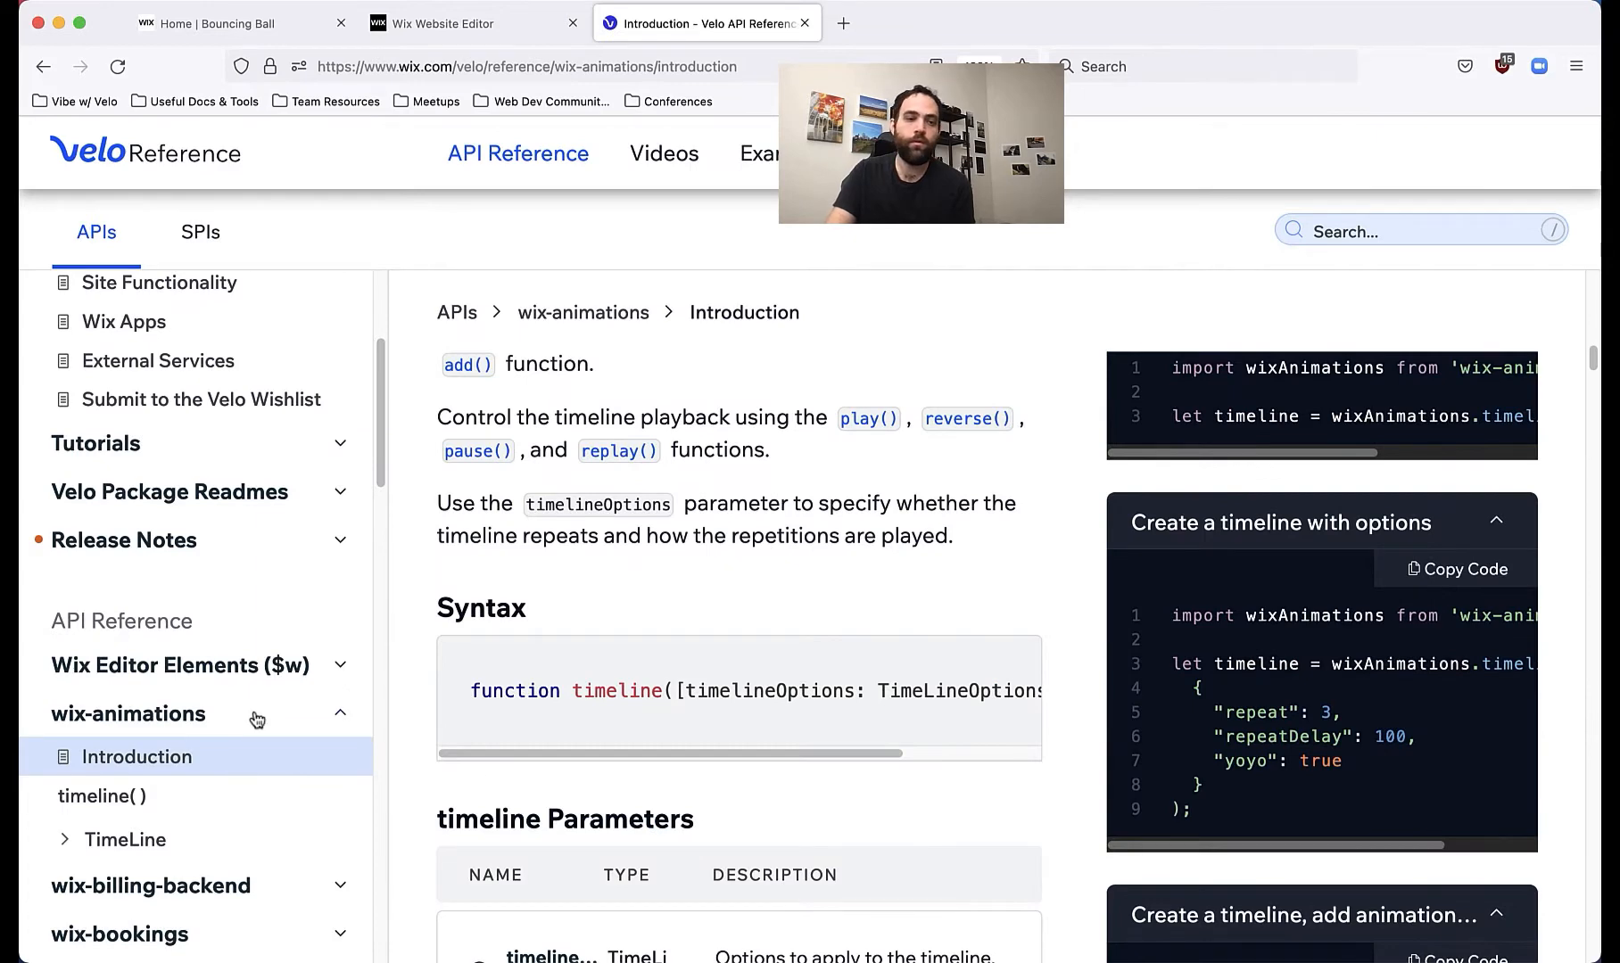
click(102, 795)
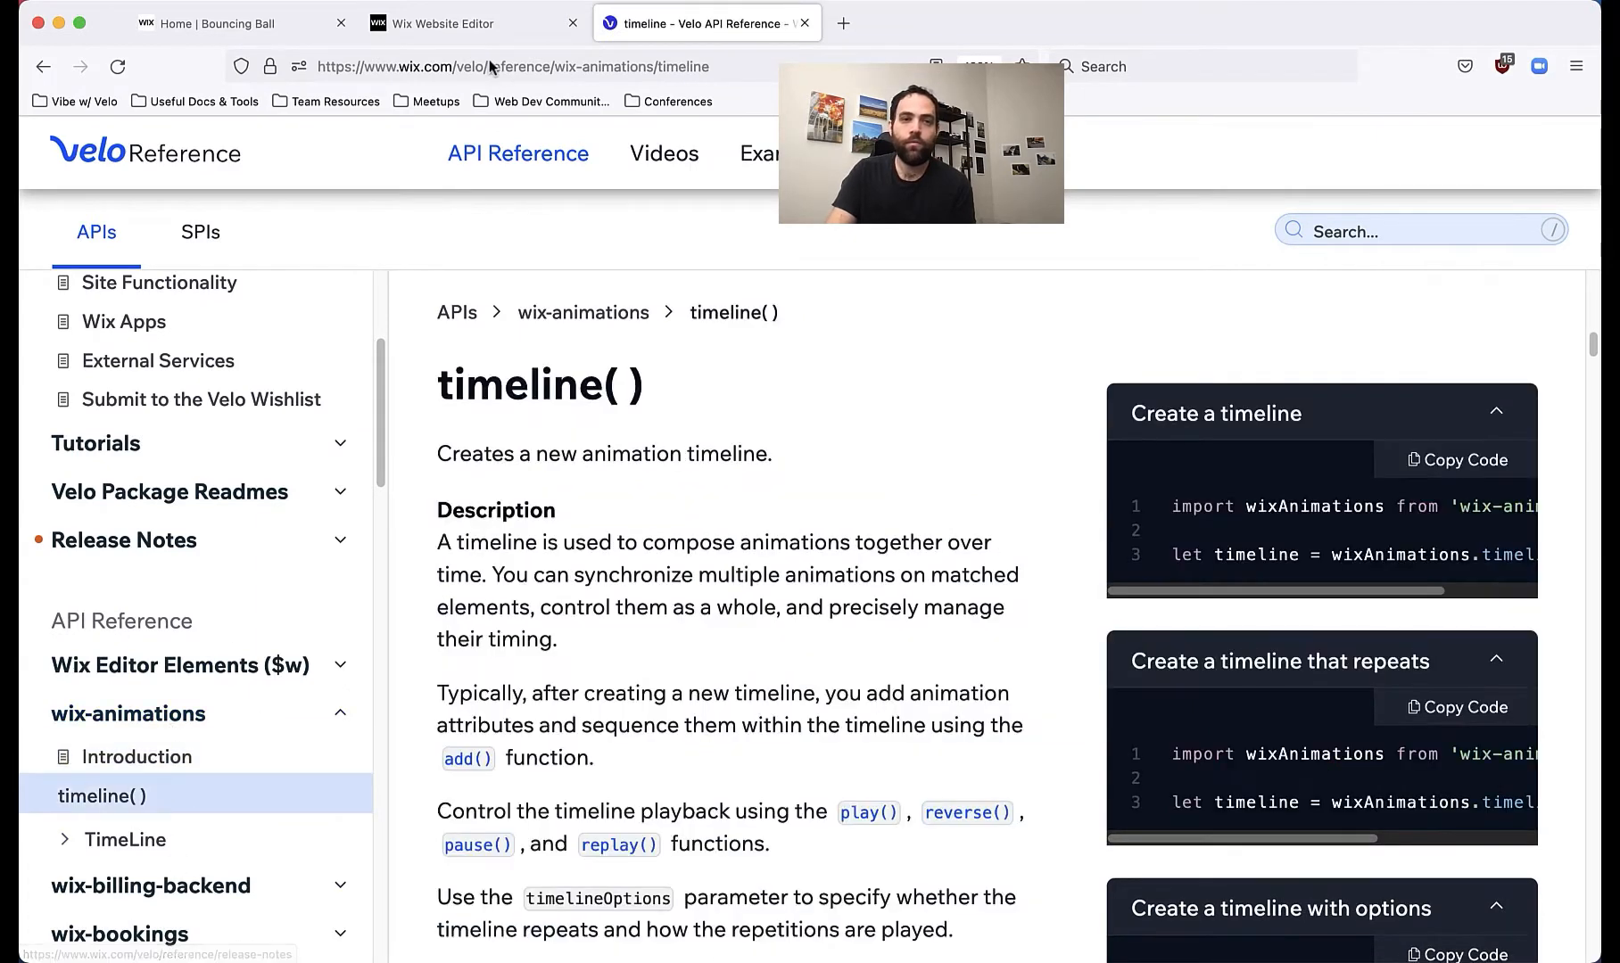
click(468, 24)
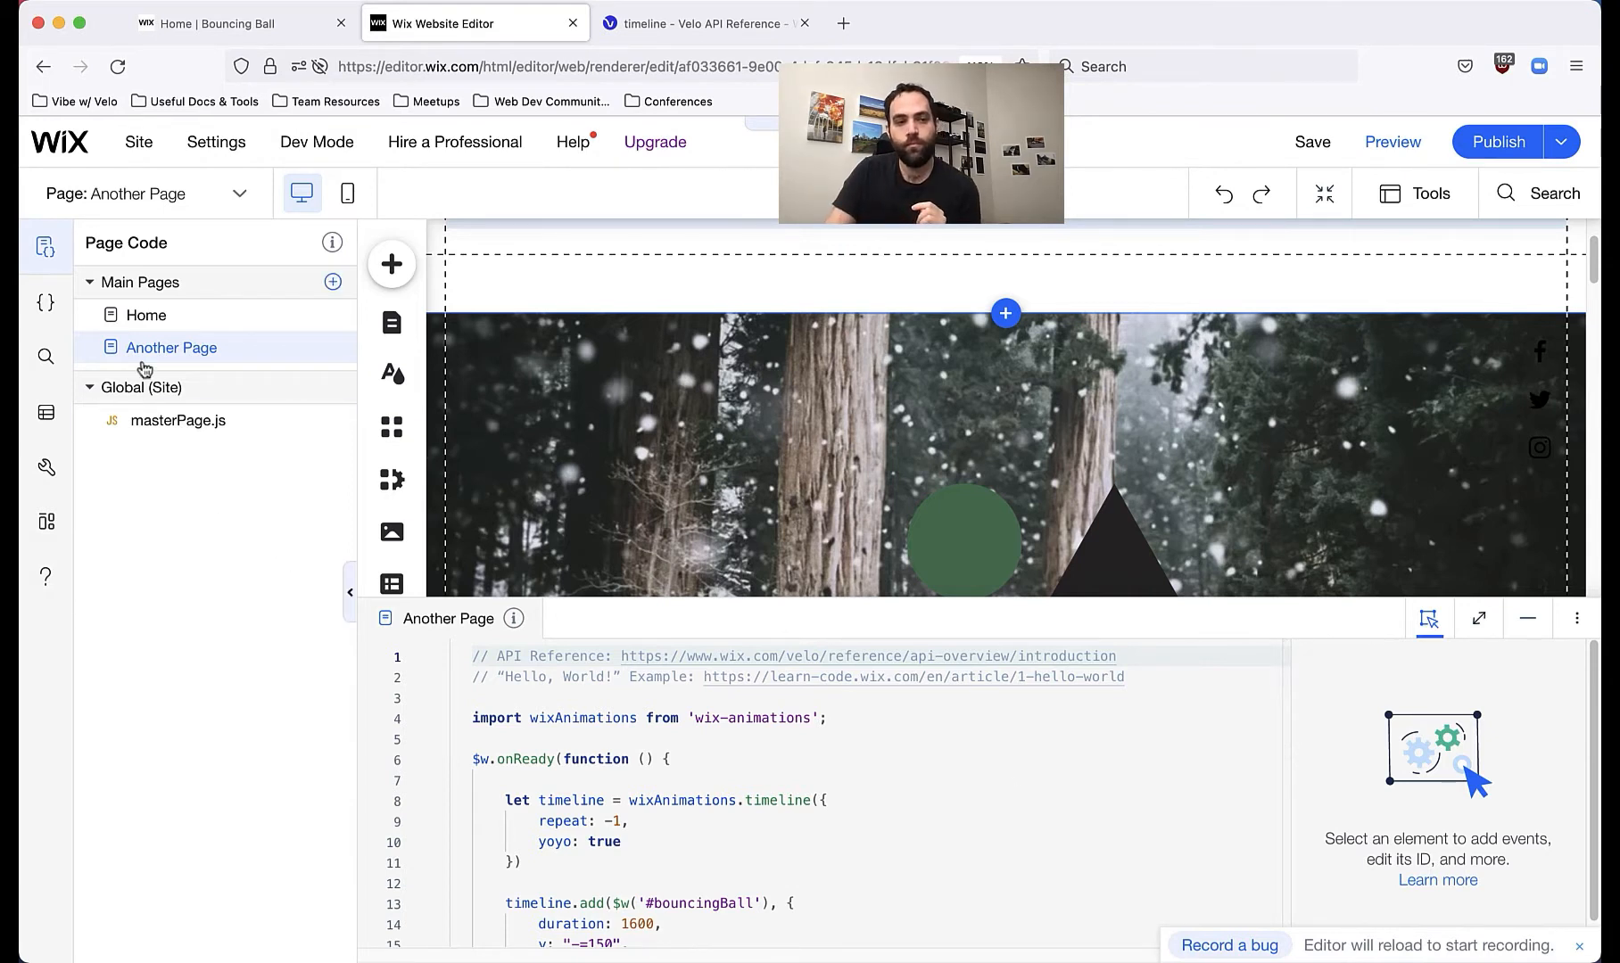
click(147, 315)
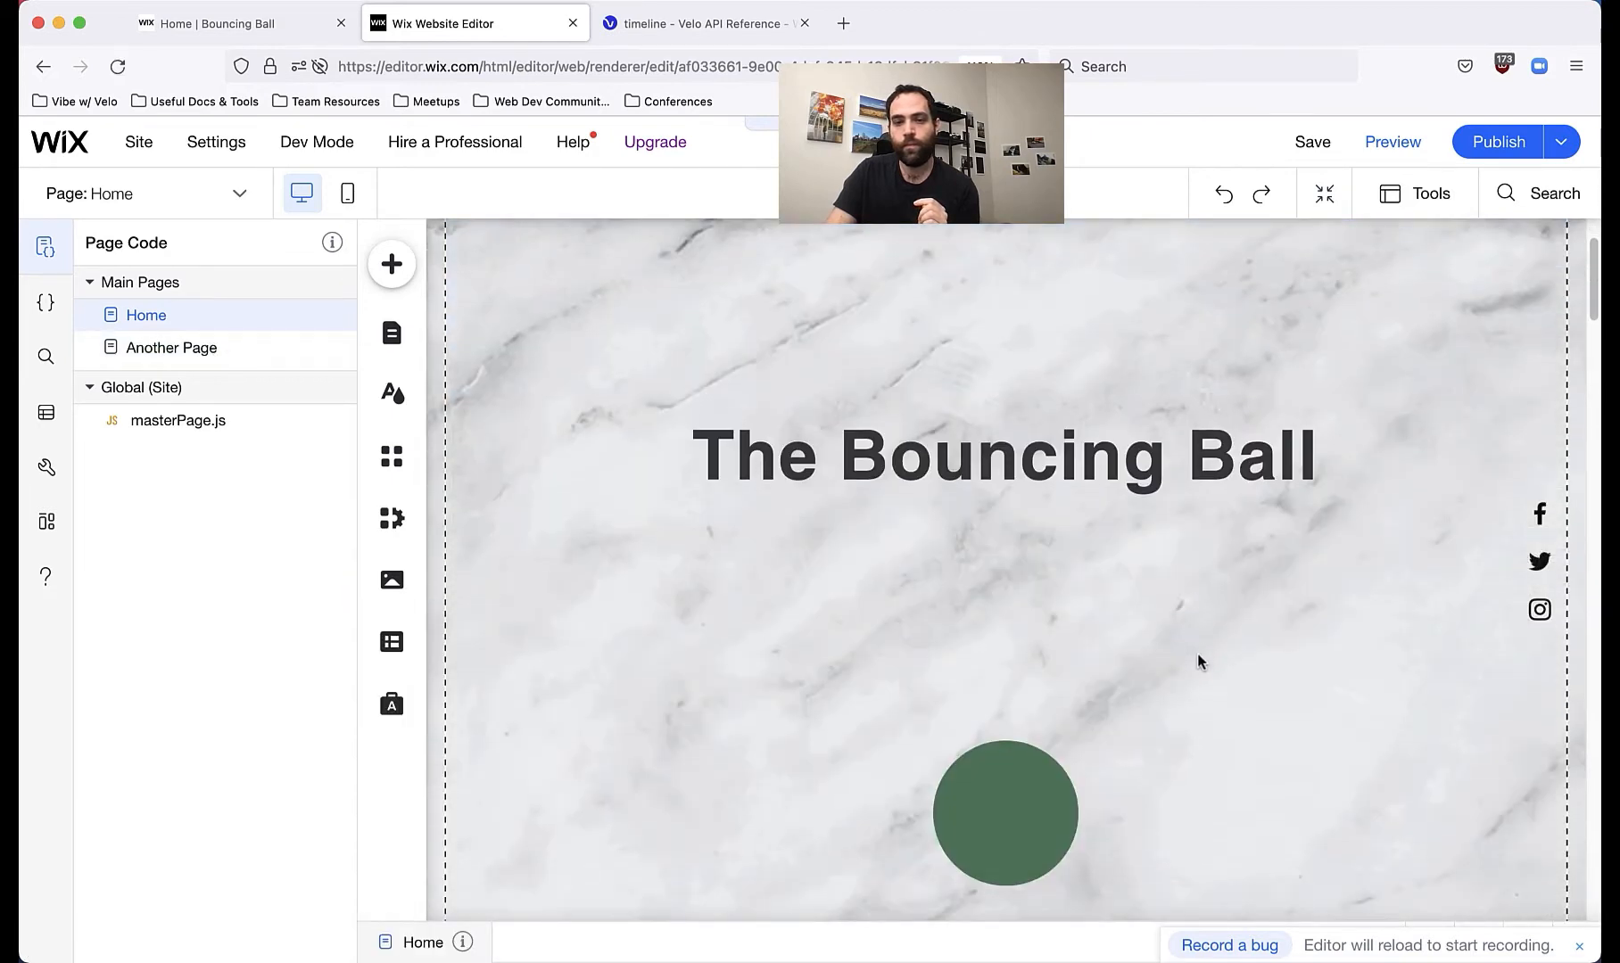
click(171, 348)
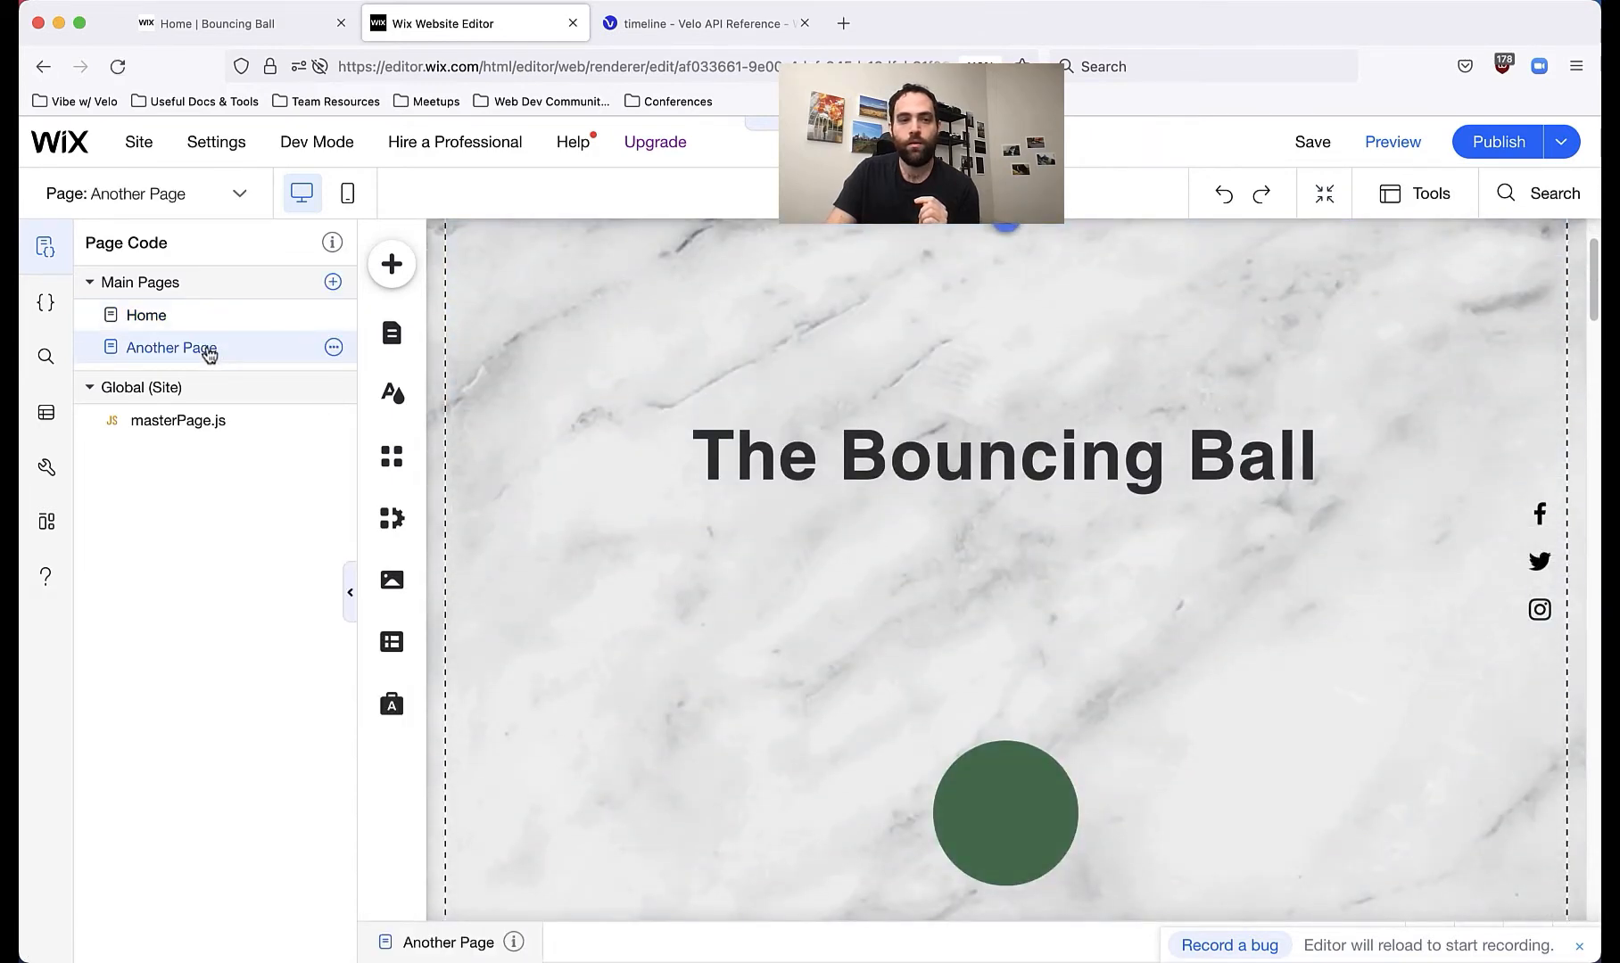
click(147, 315)
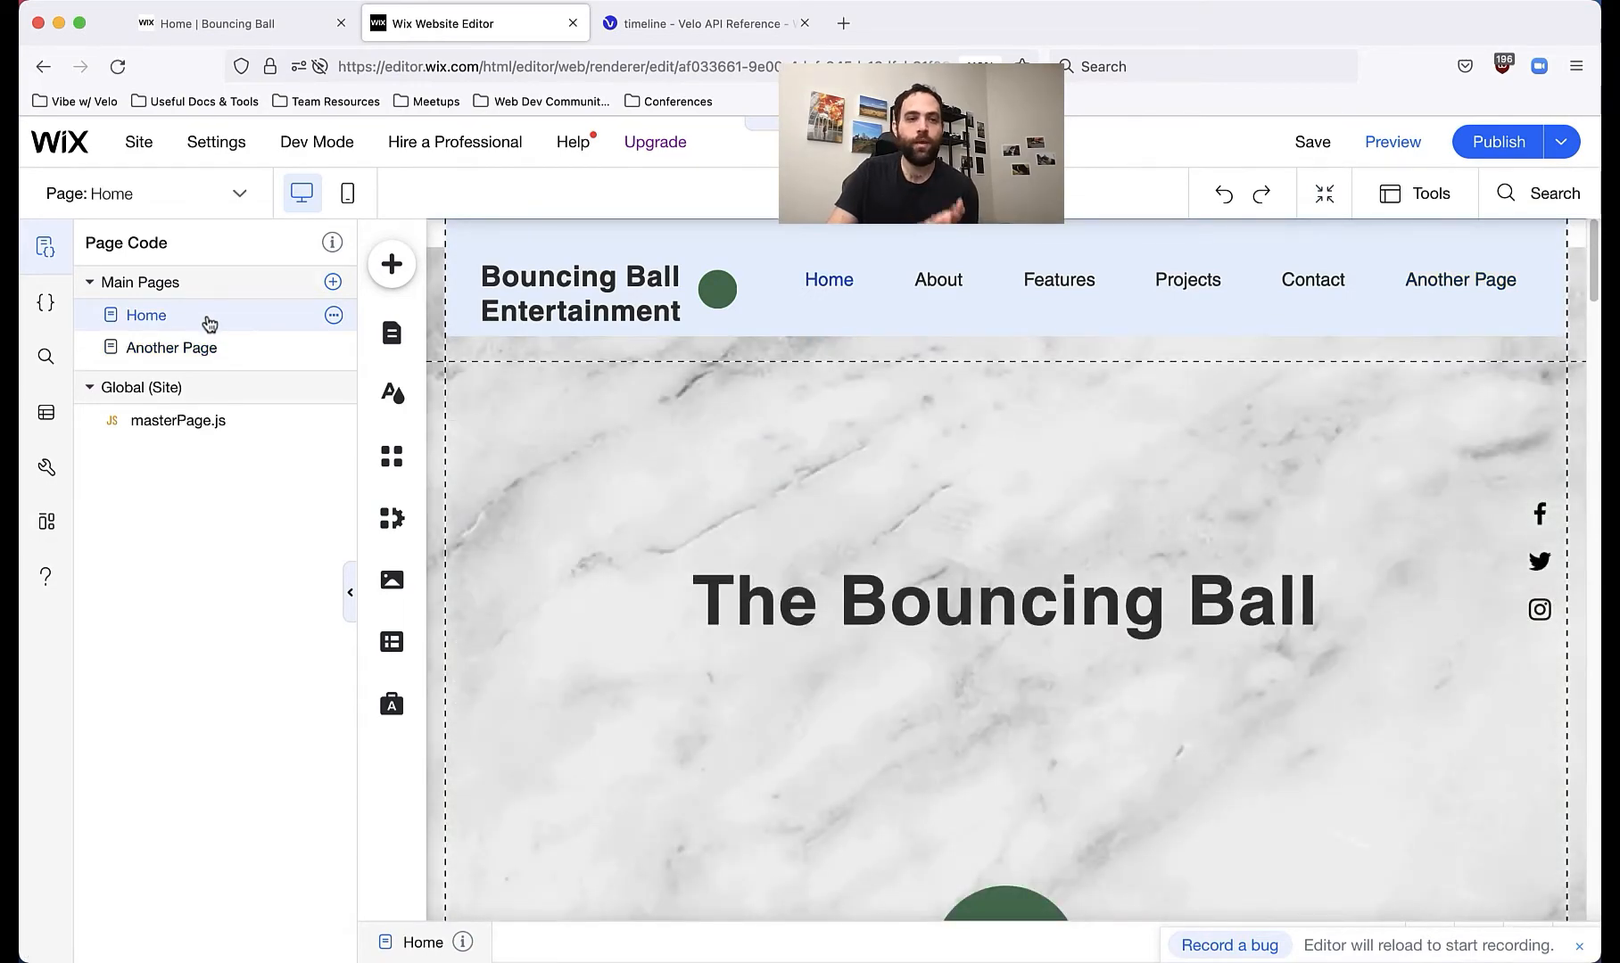
click(170, 348)
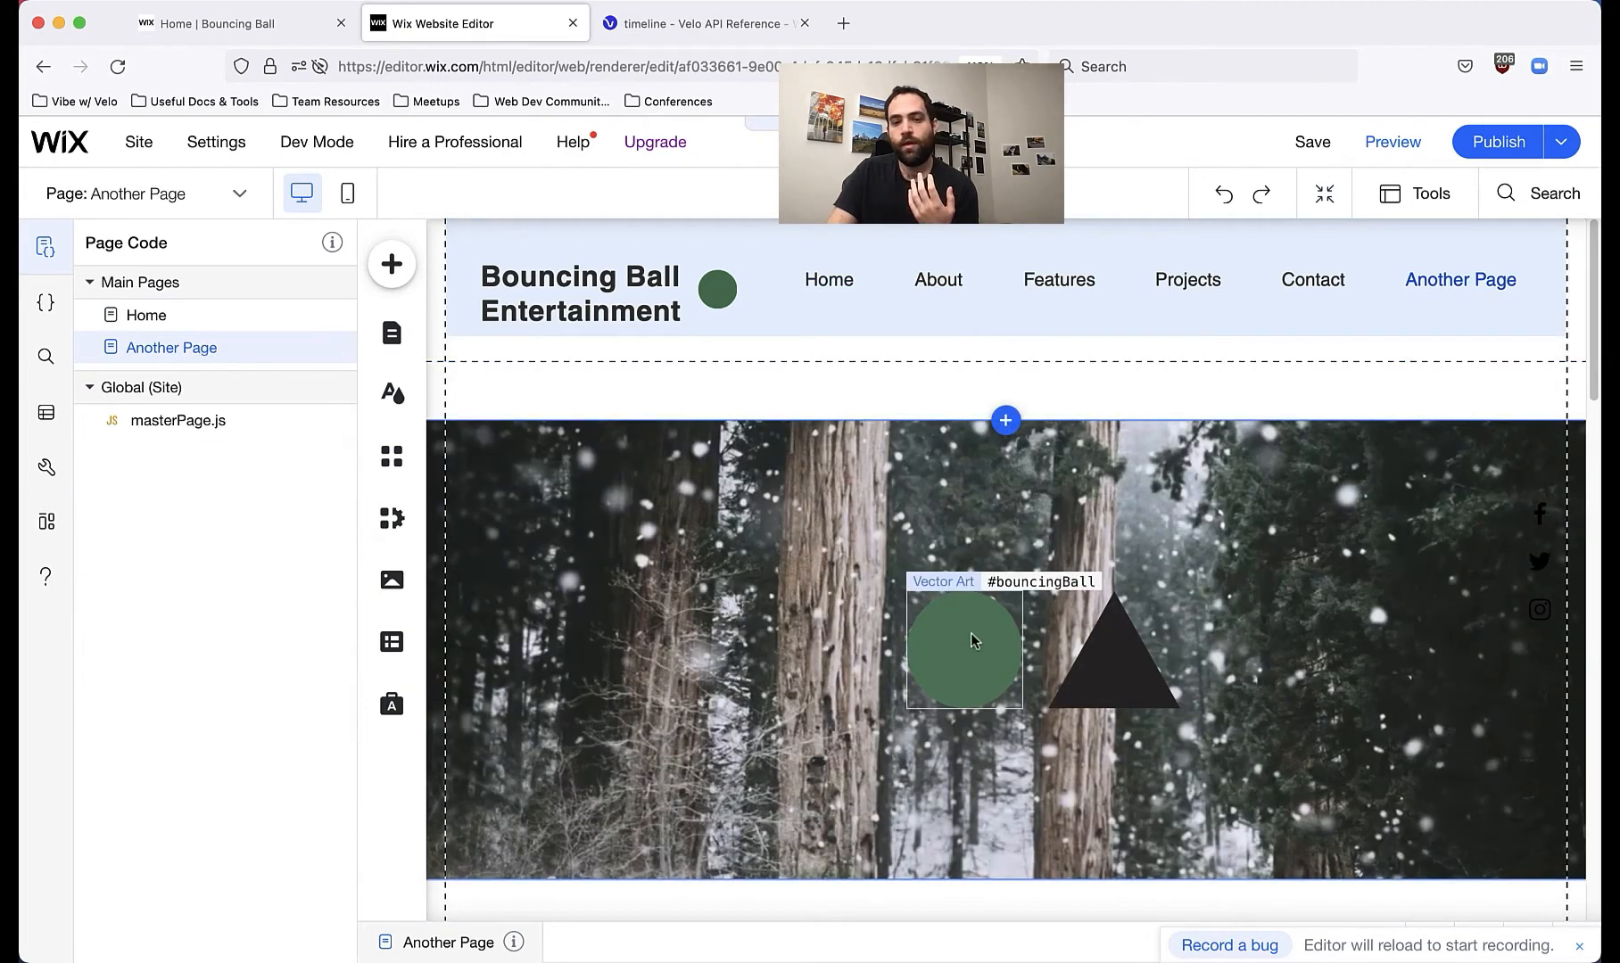
click(1131, 645)
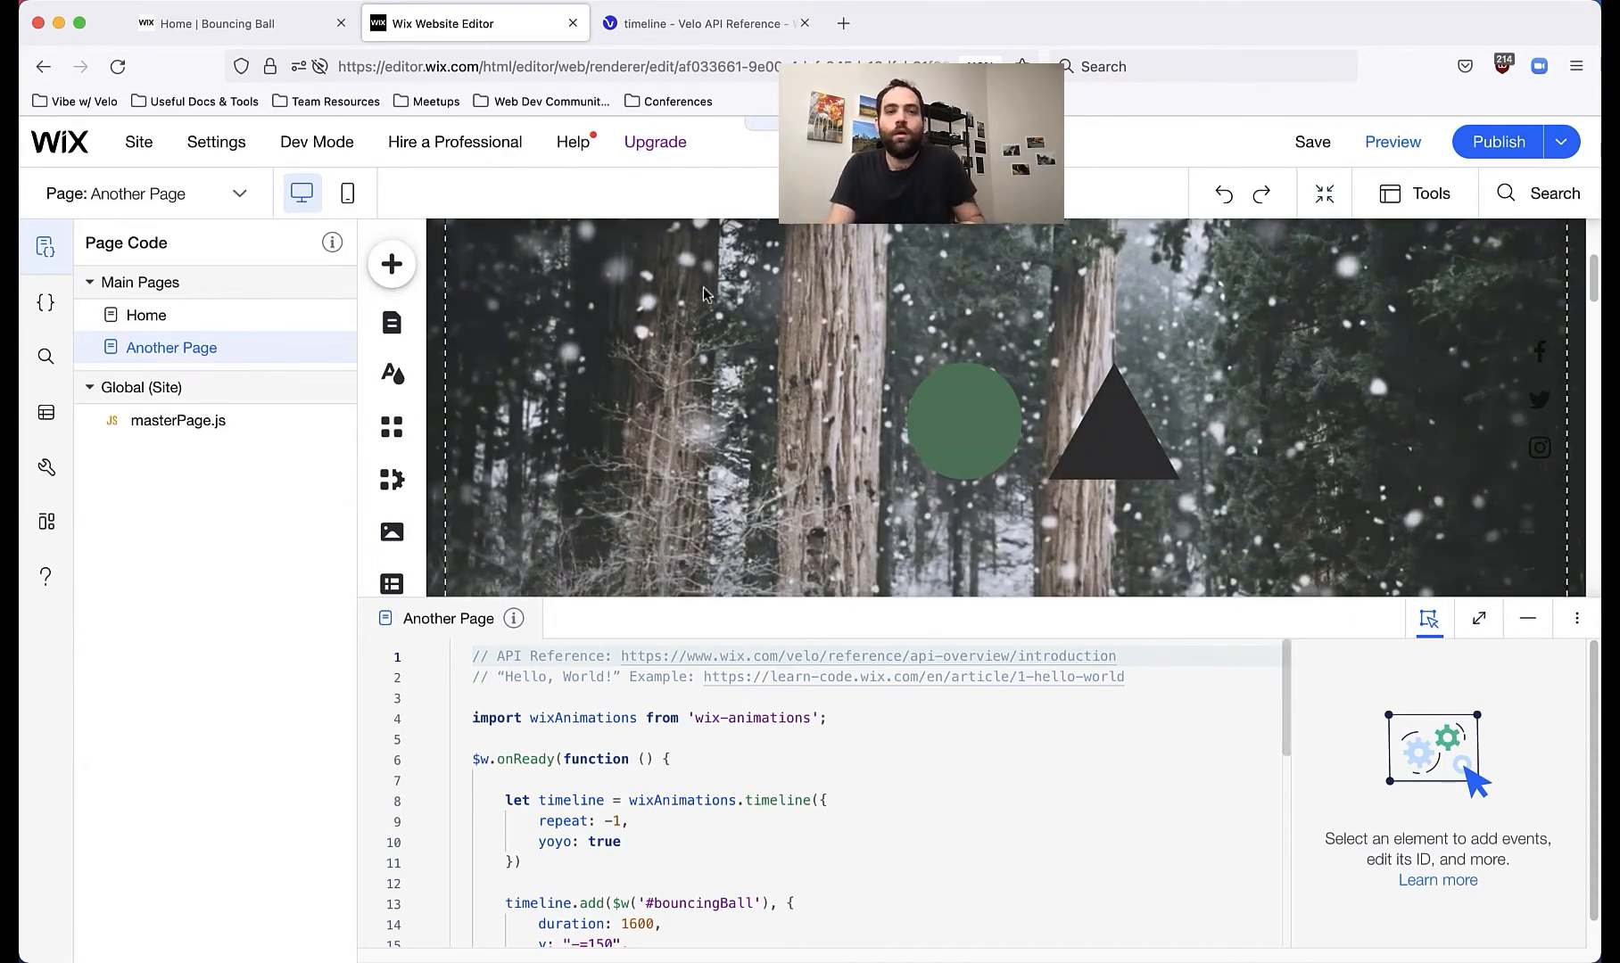
click(706, 23)
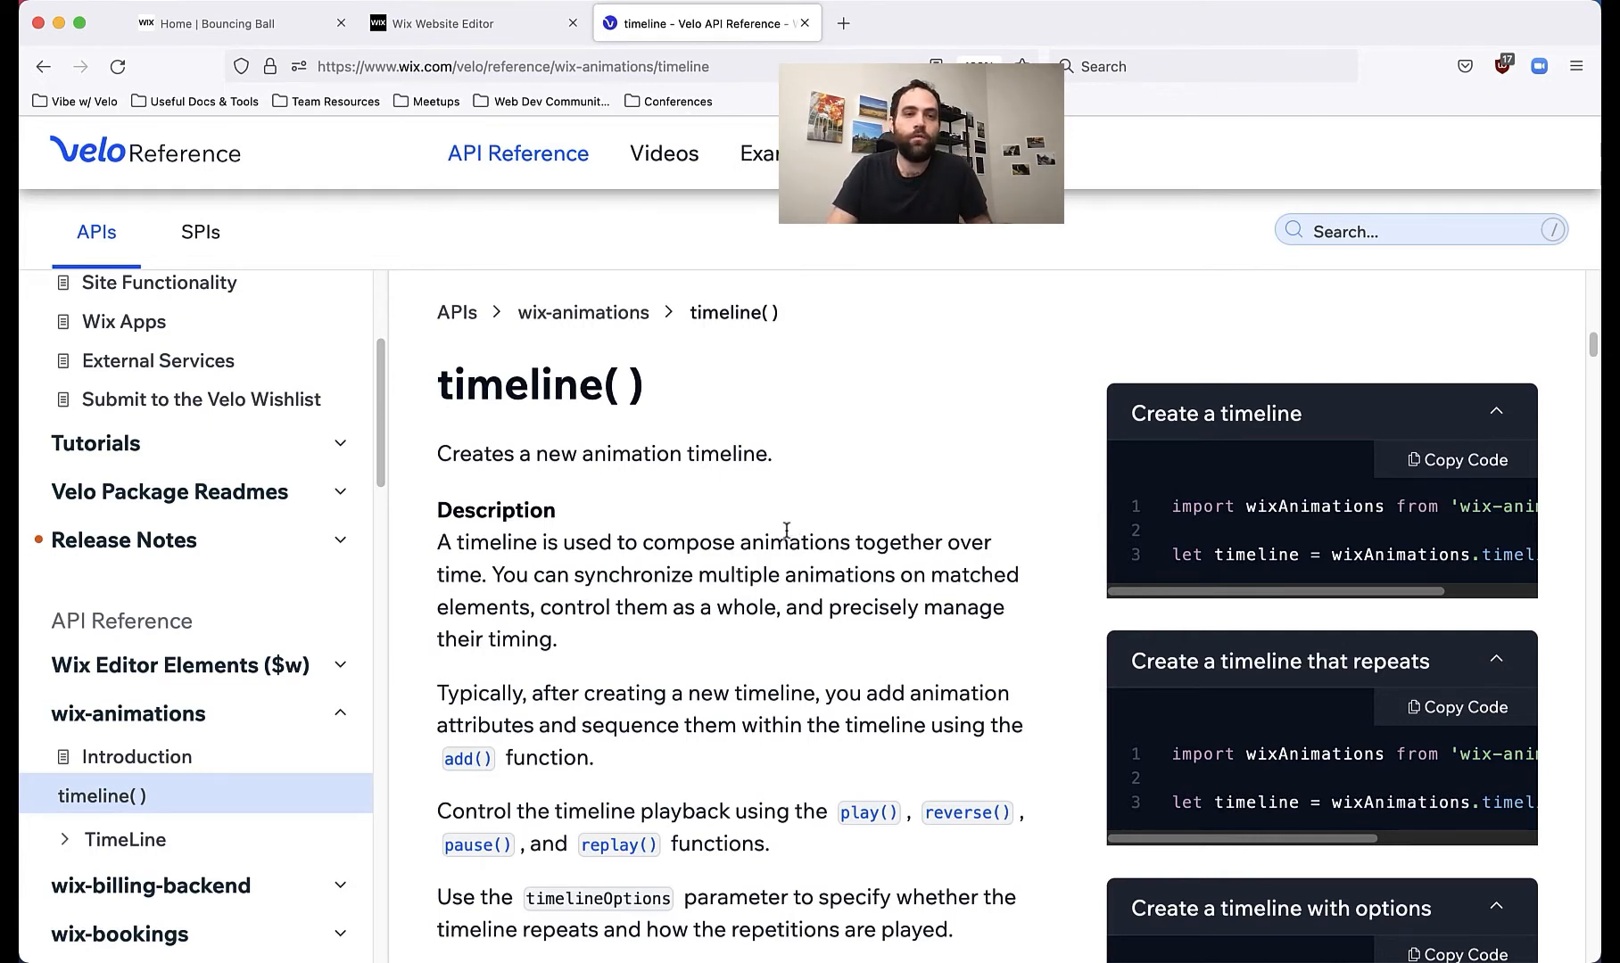
Step: Show the wix-animations Introduction and highlight the step about adding animations with add()
scroll(down, 3)
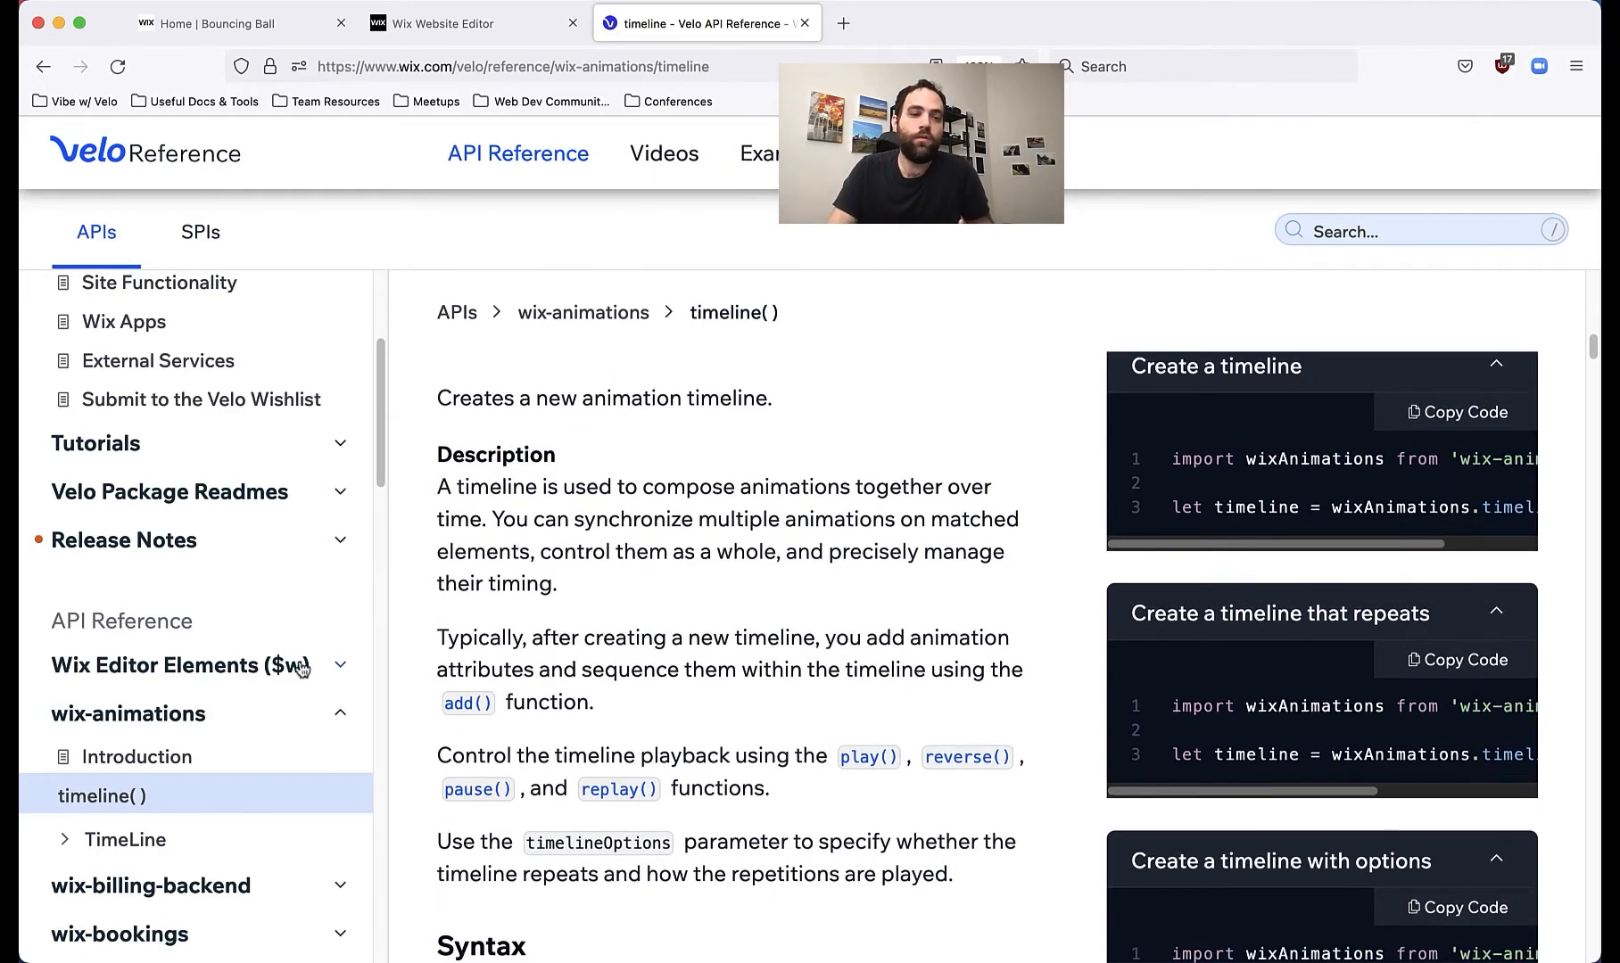
click(136, 756)
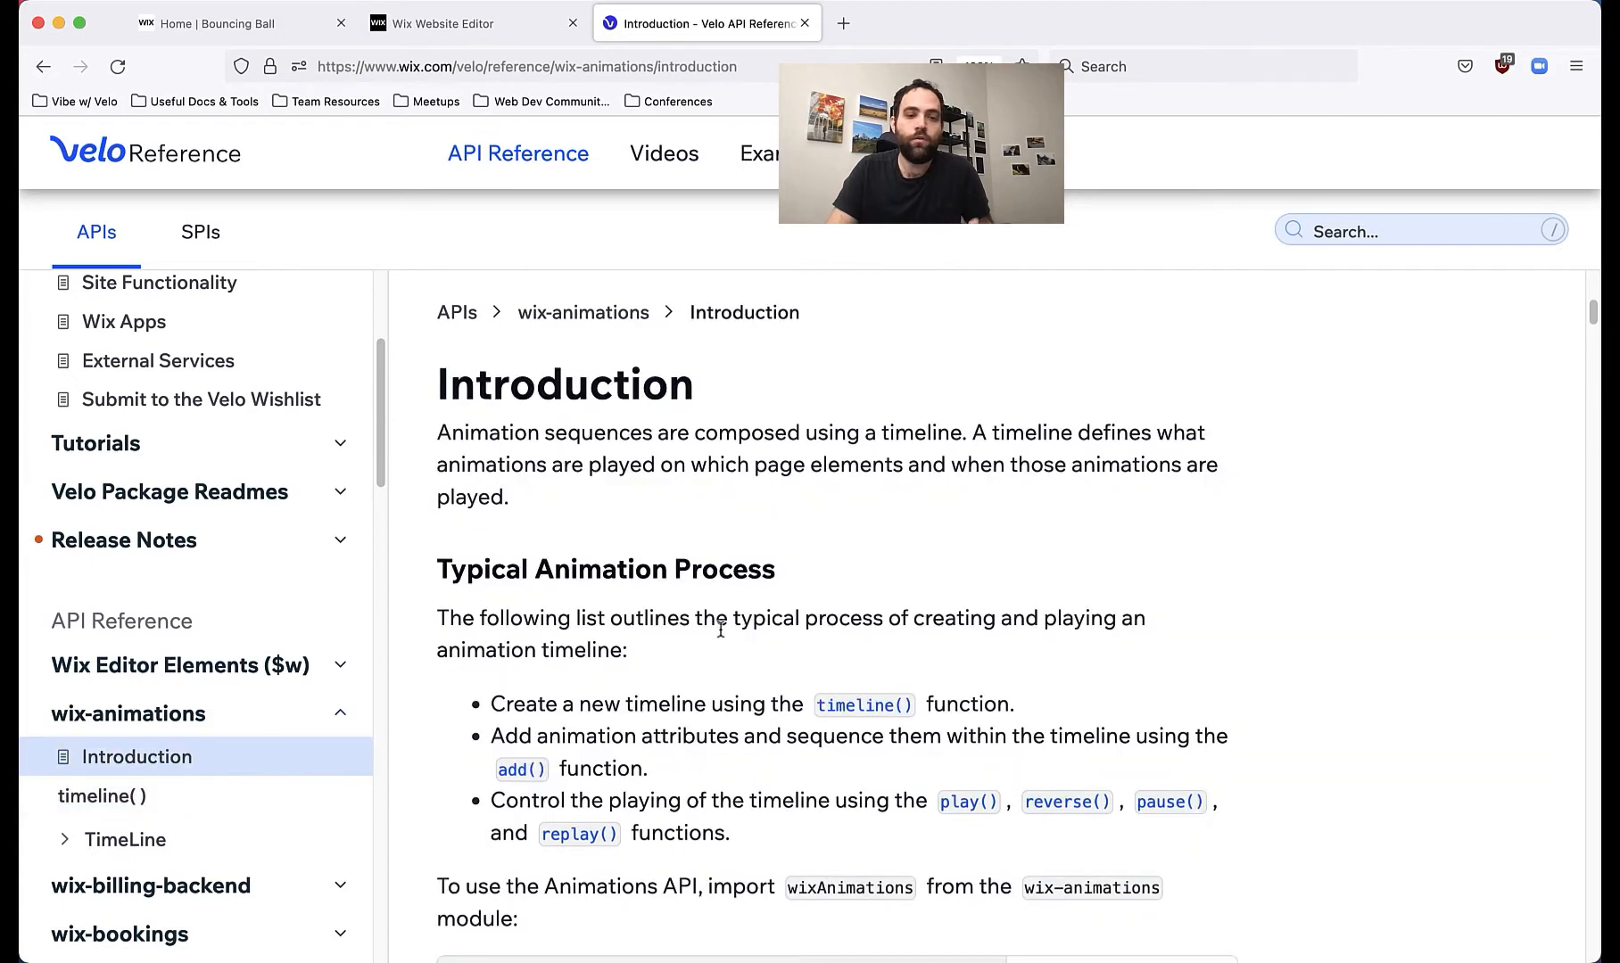
scroll(down, 3)
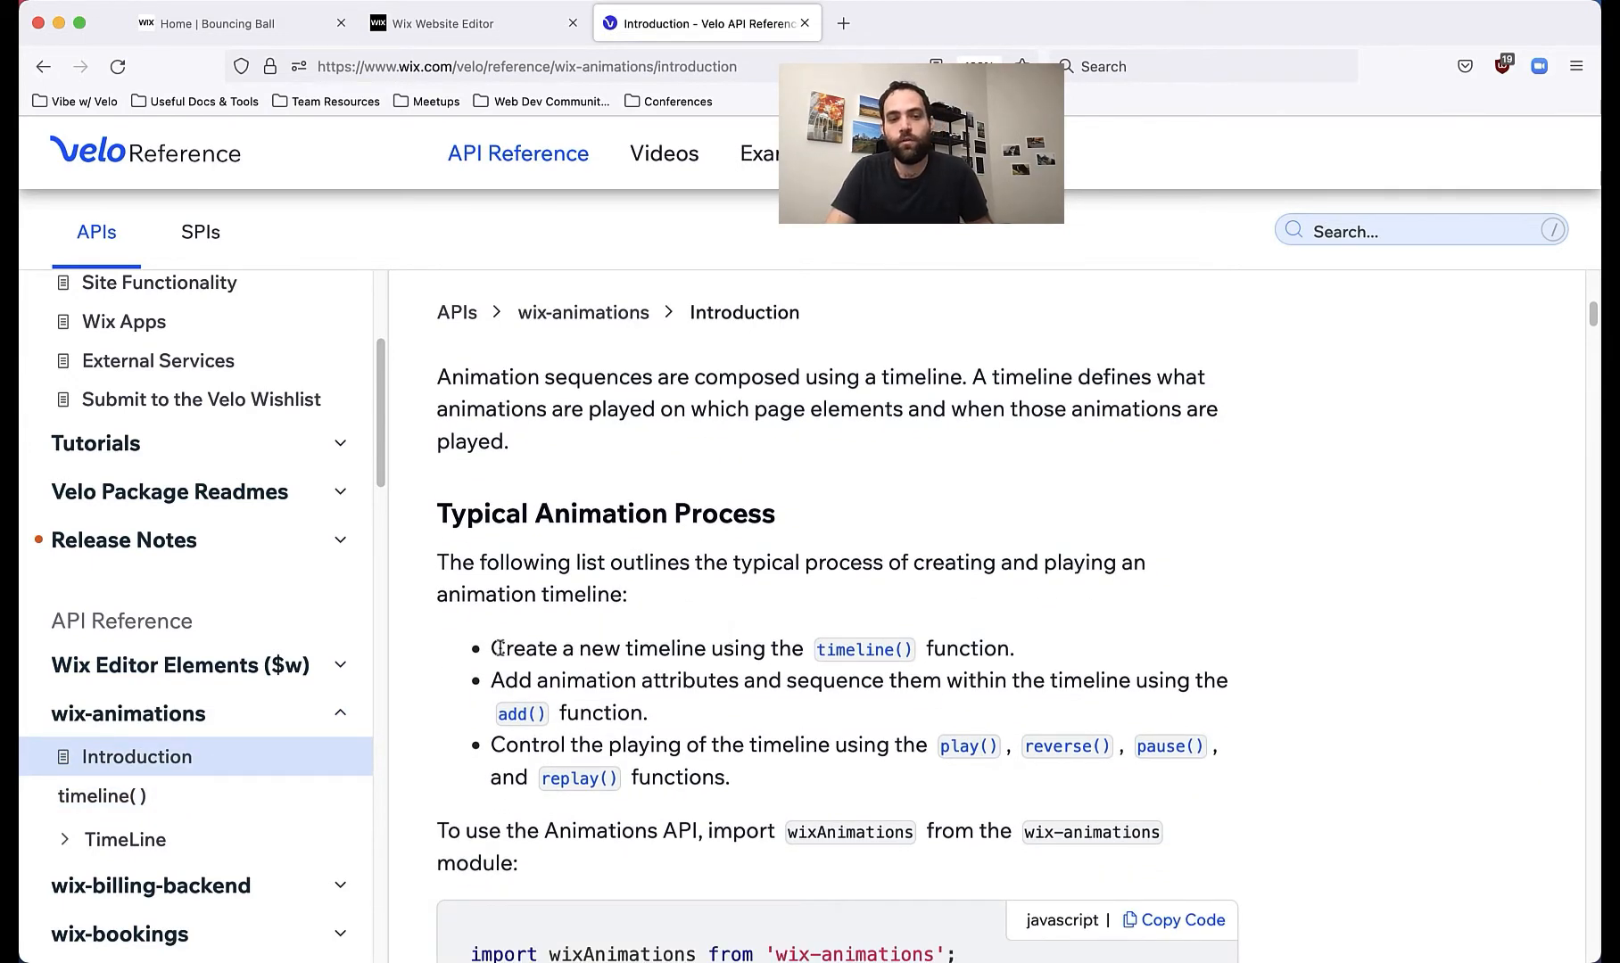
drag(496, 648, 1028, 648)
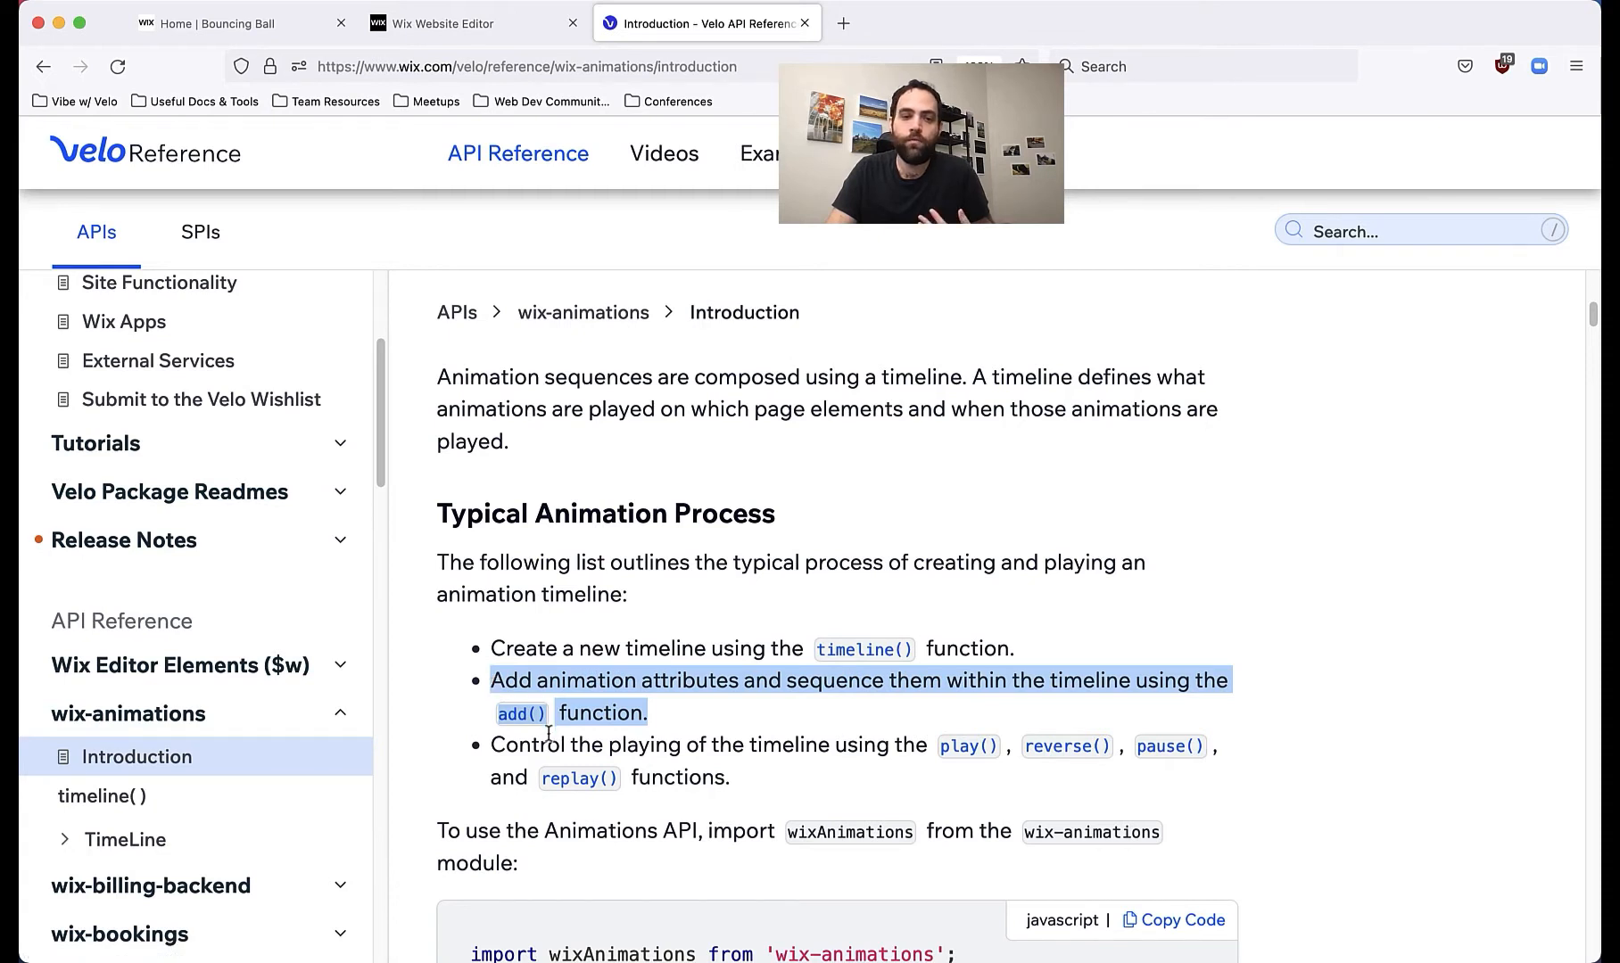
mouse_move(752, 781)
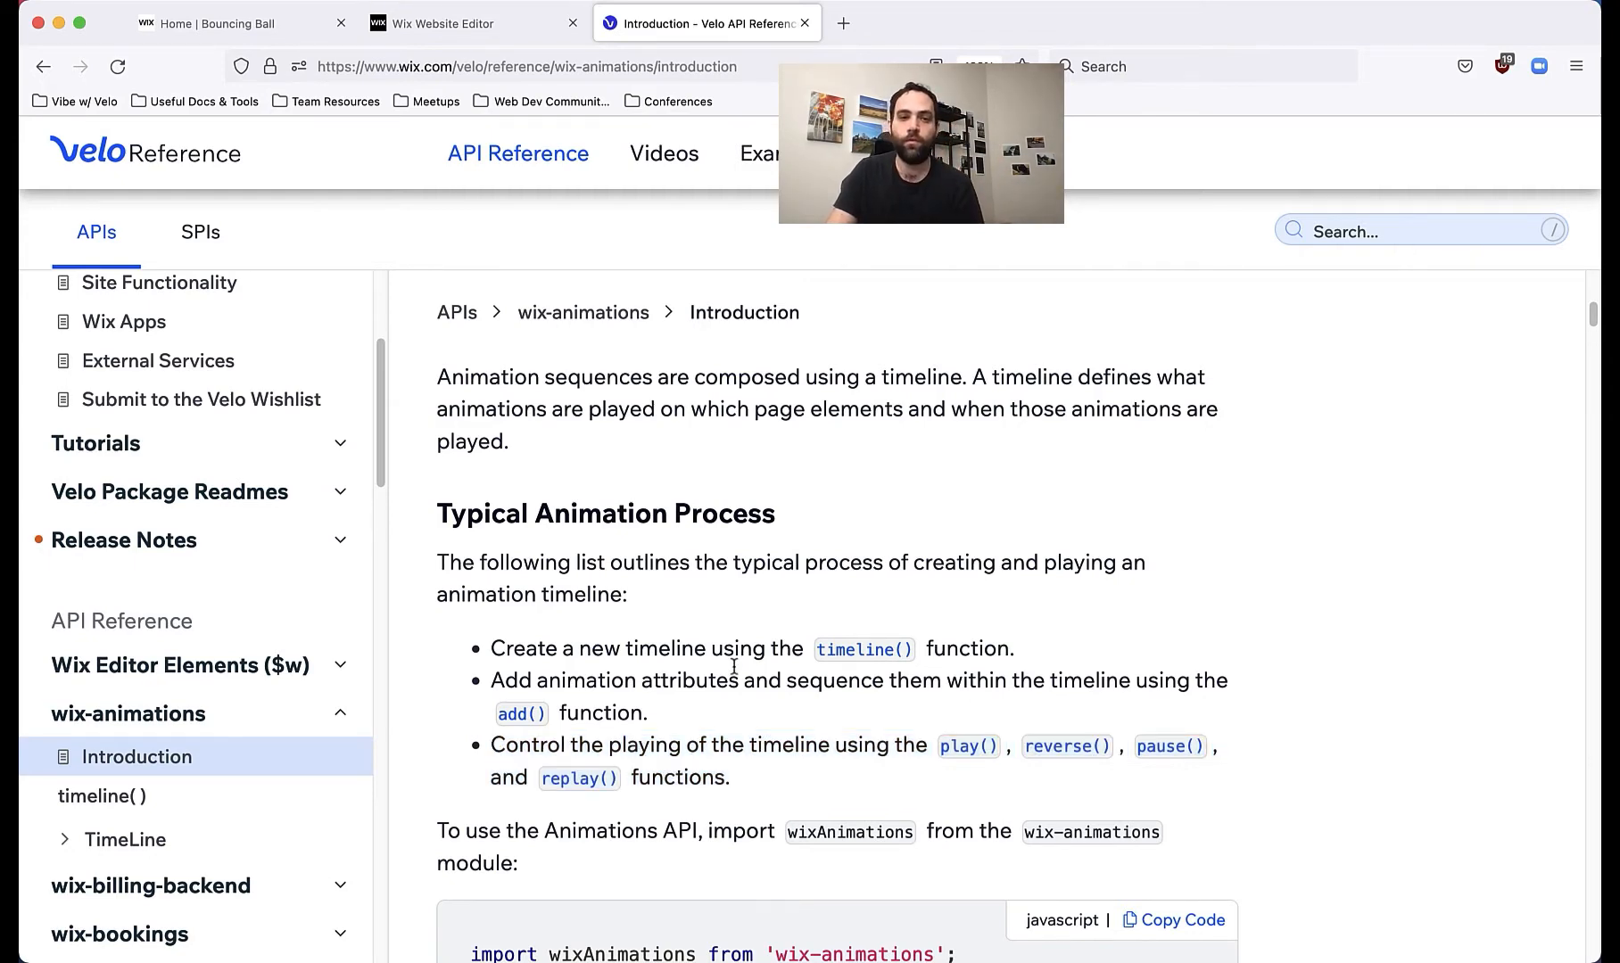
click(456, 24)
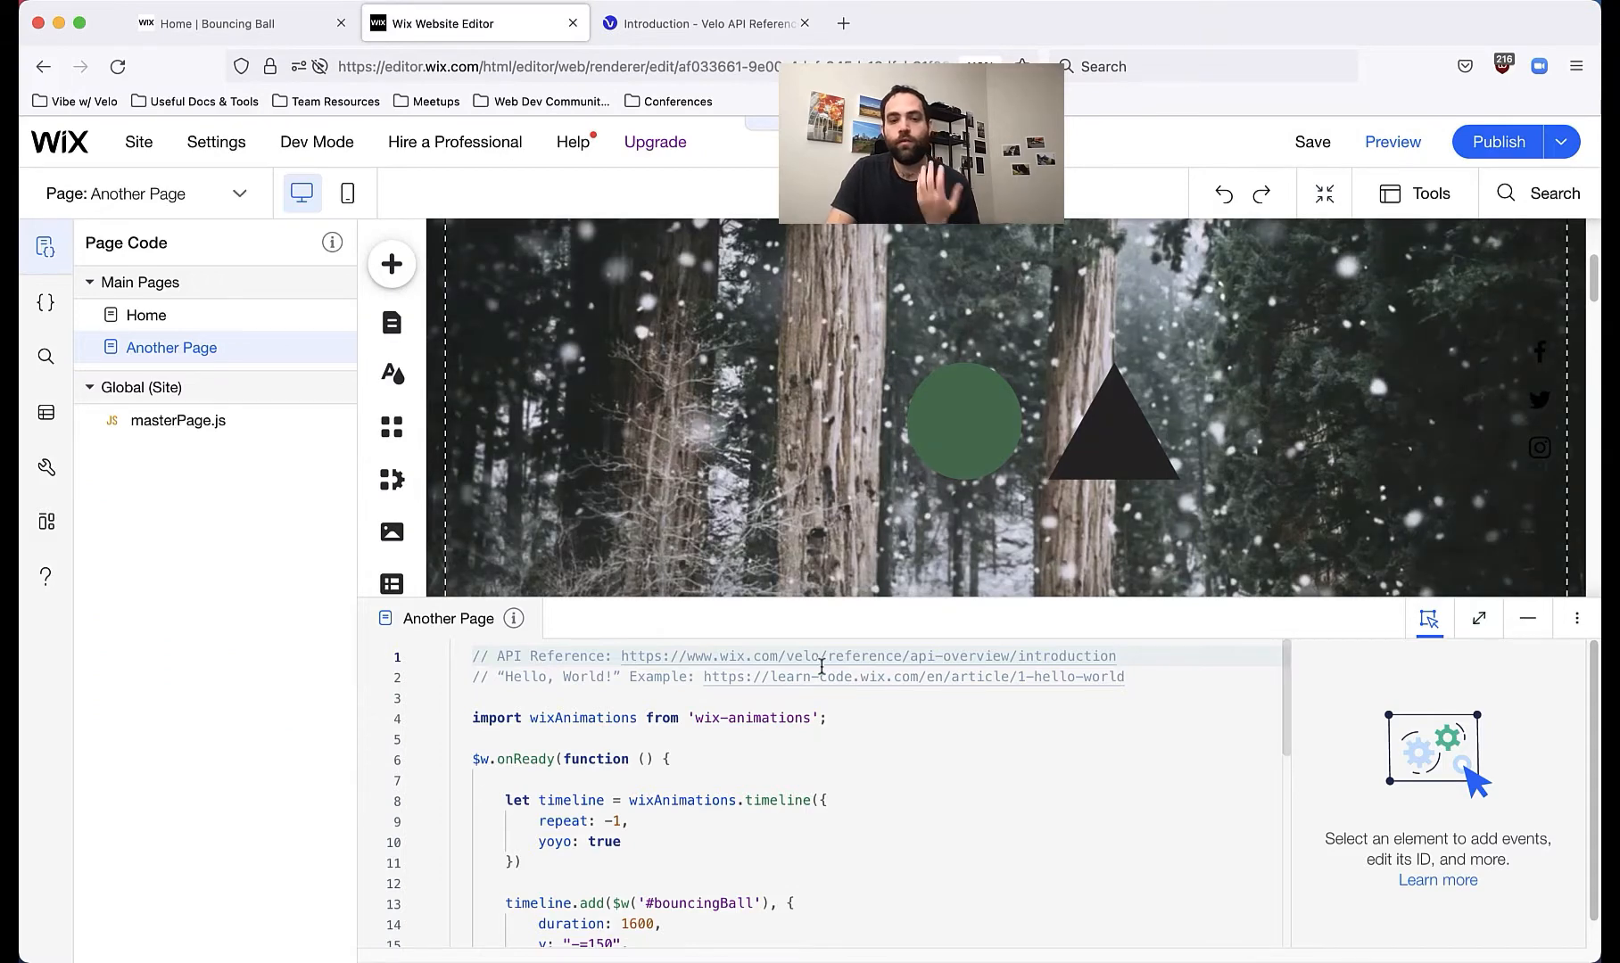
scroll(down, 3)
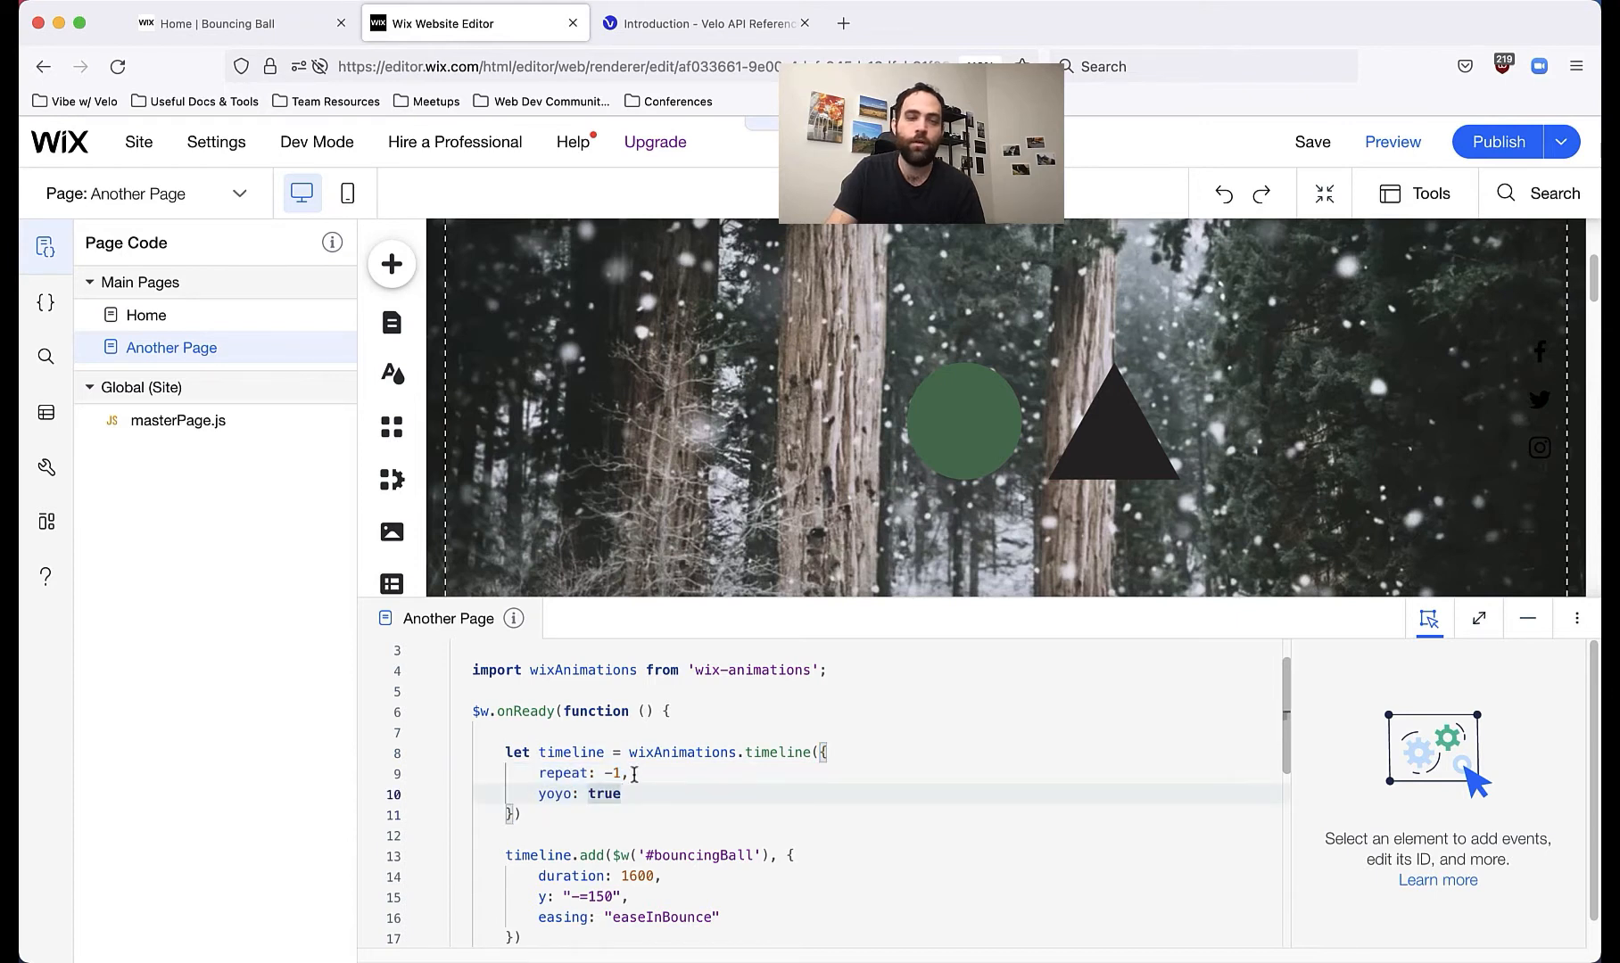
mouse_move(565, 774)
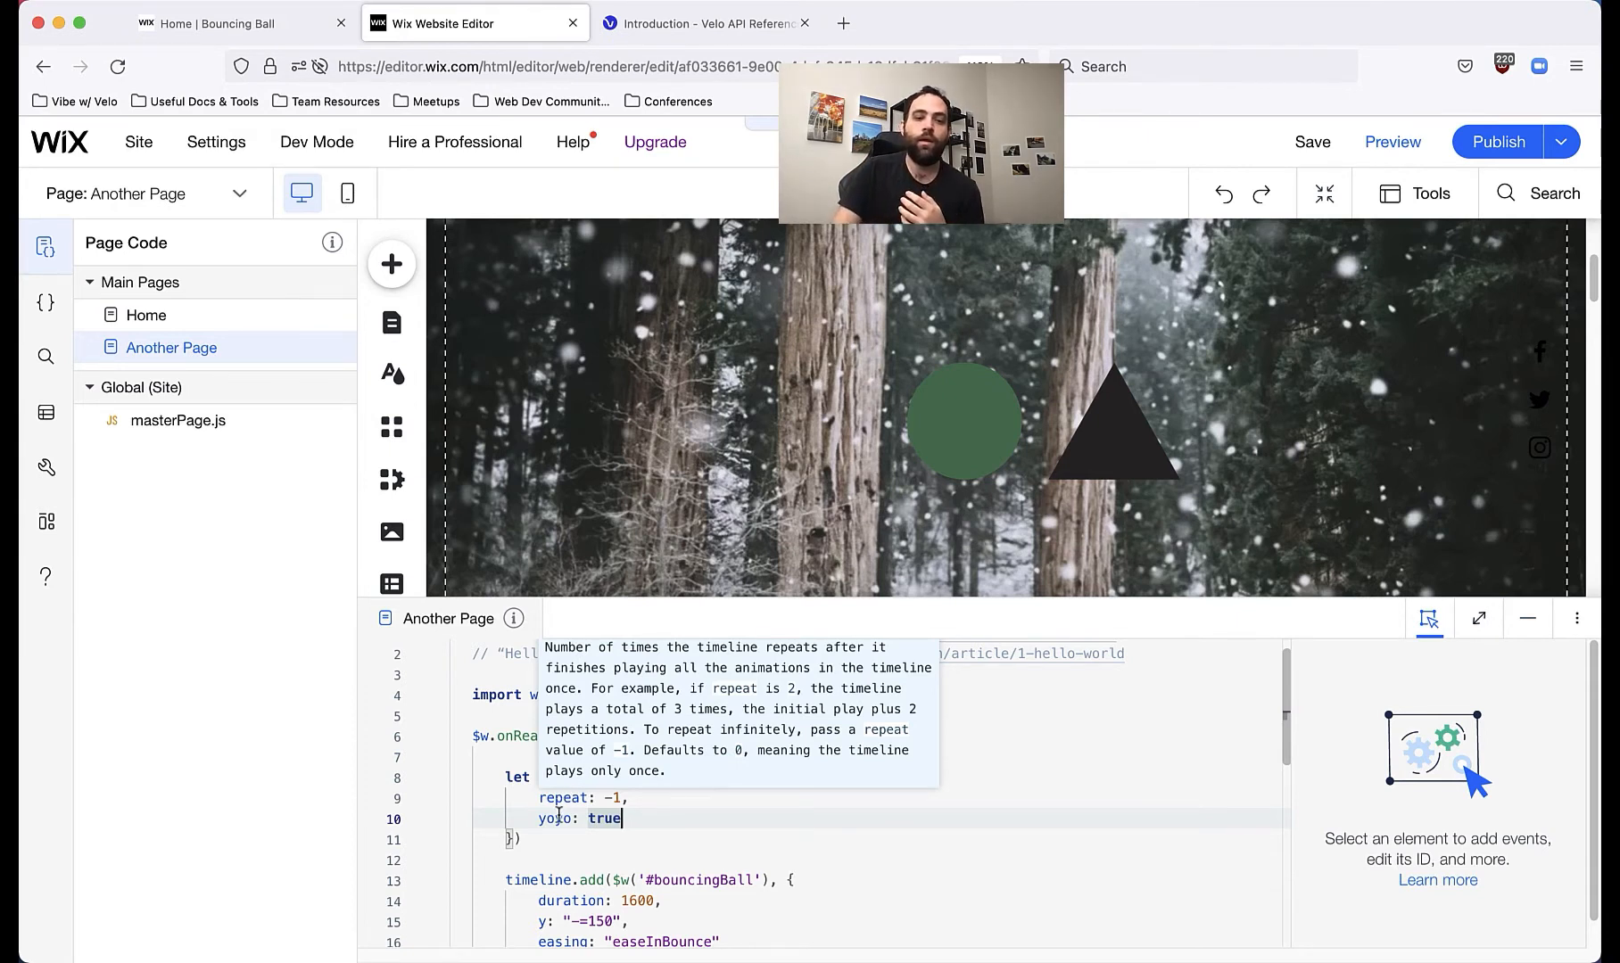
mouse_move(554, 839)
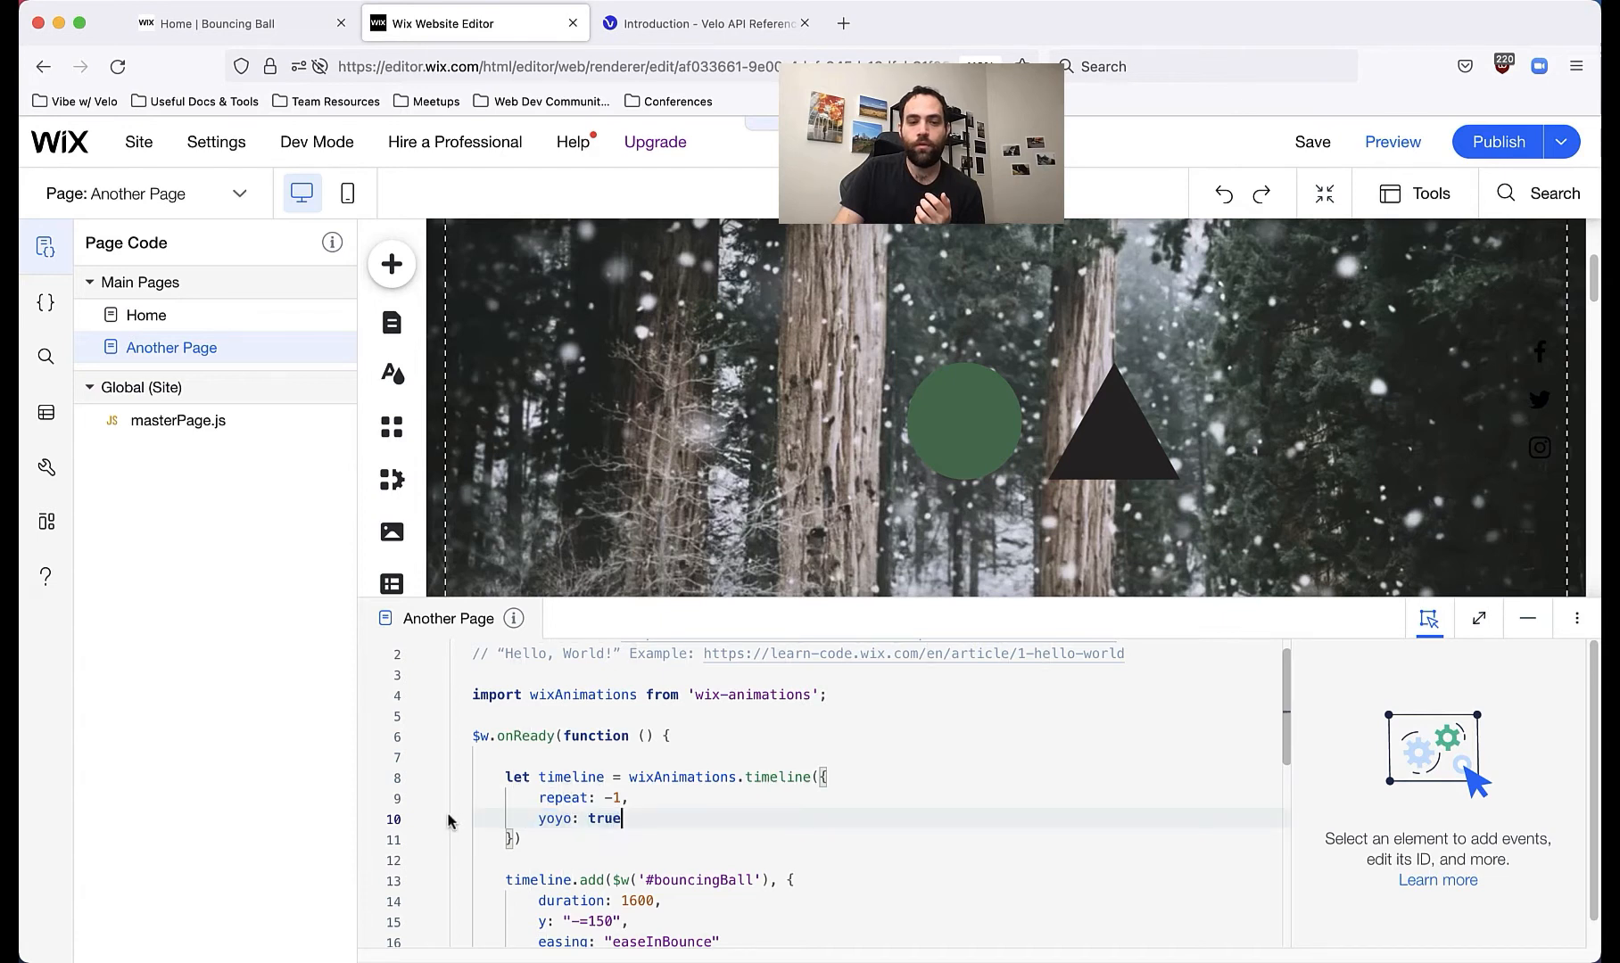
scroll(down, 3)
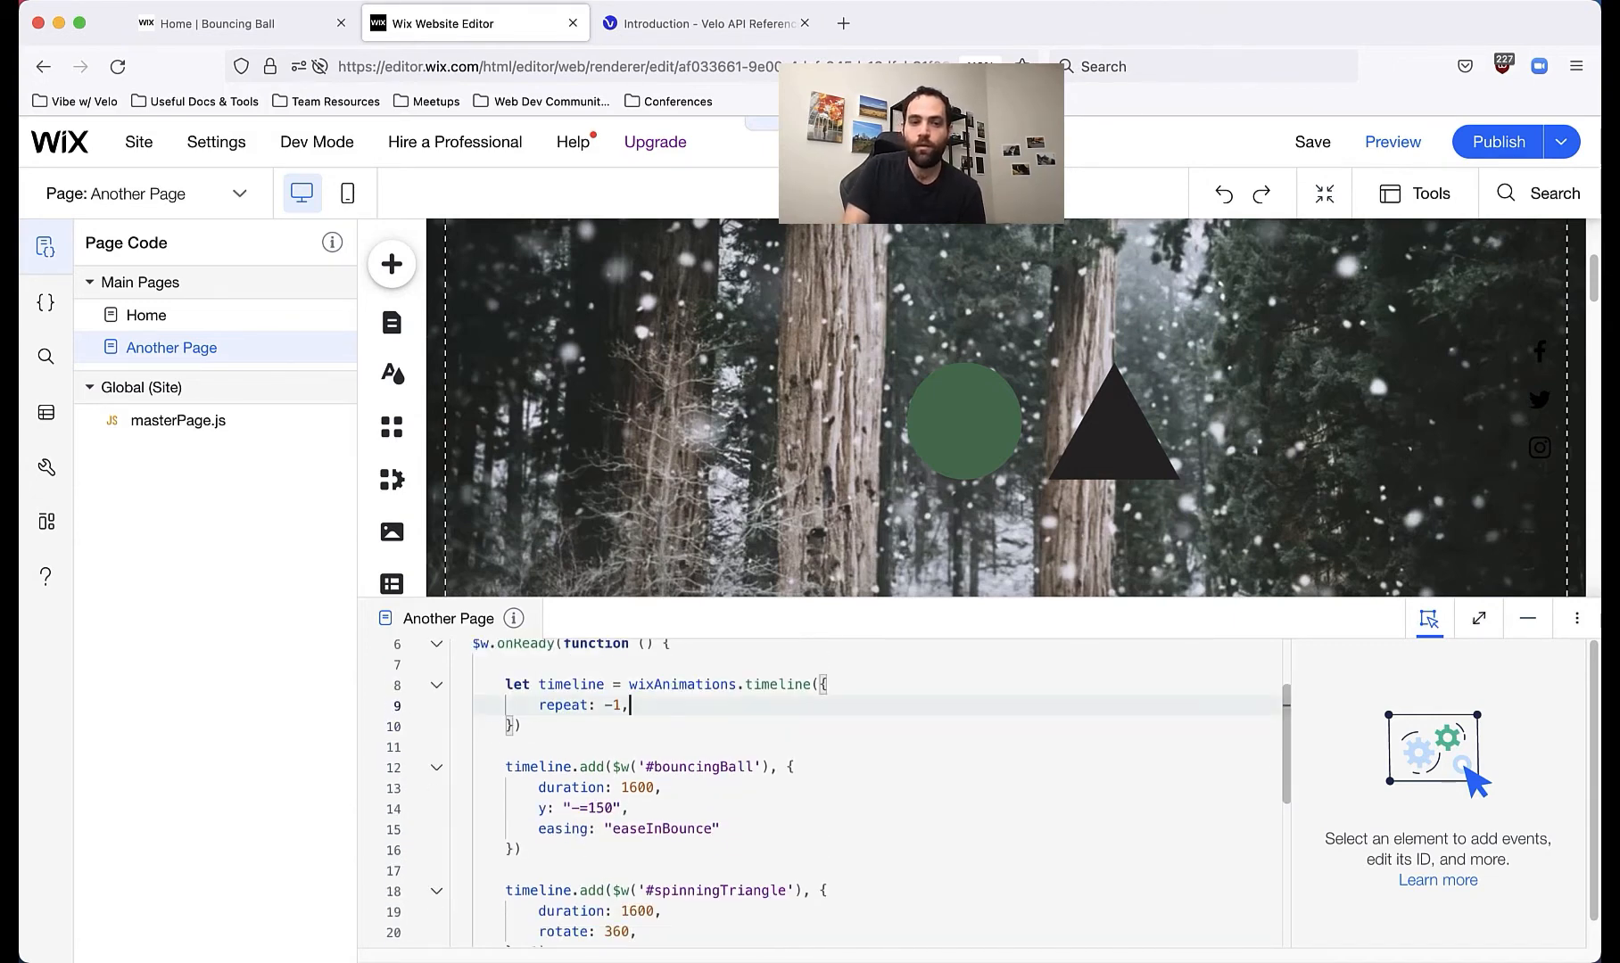
mouse_move(1427, 193)
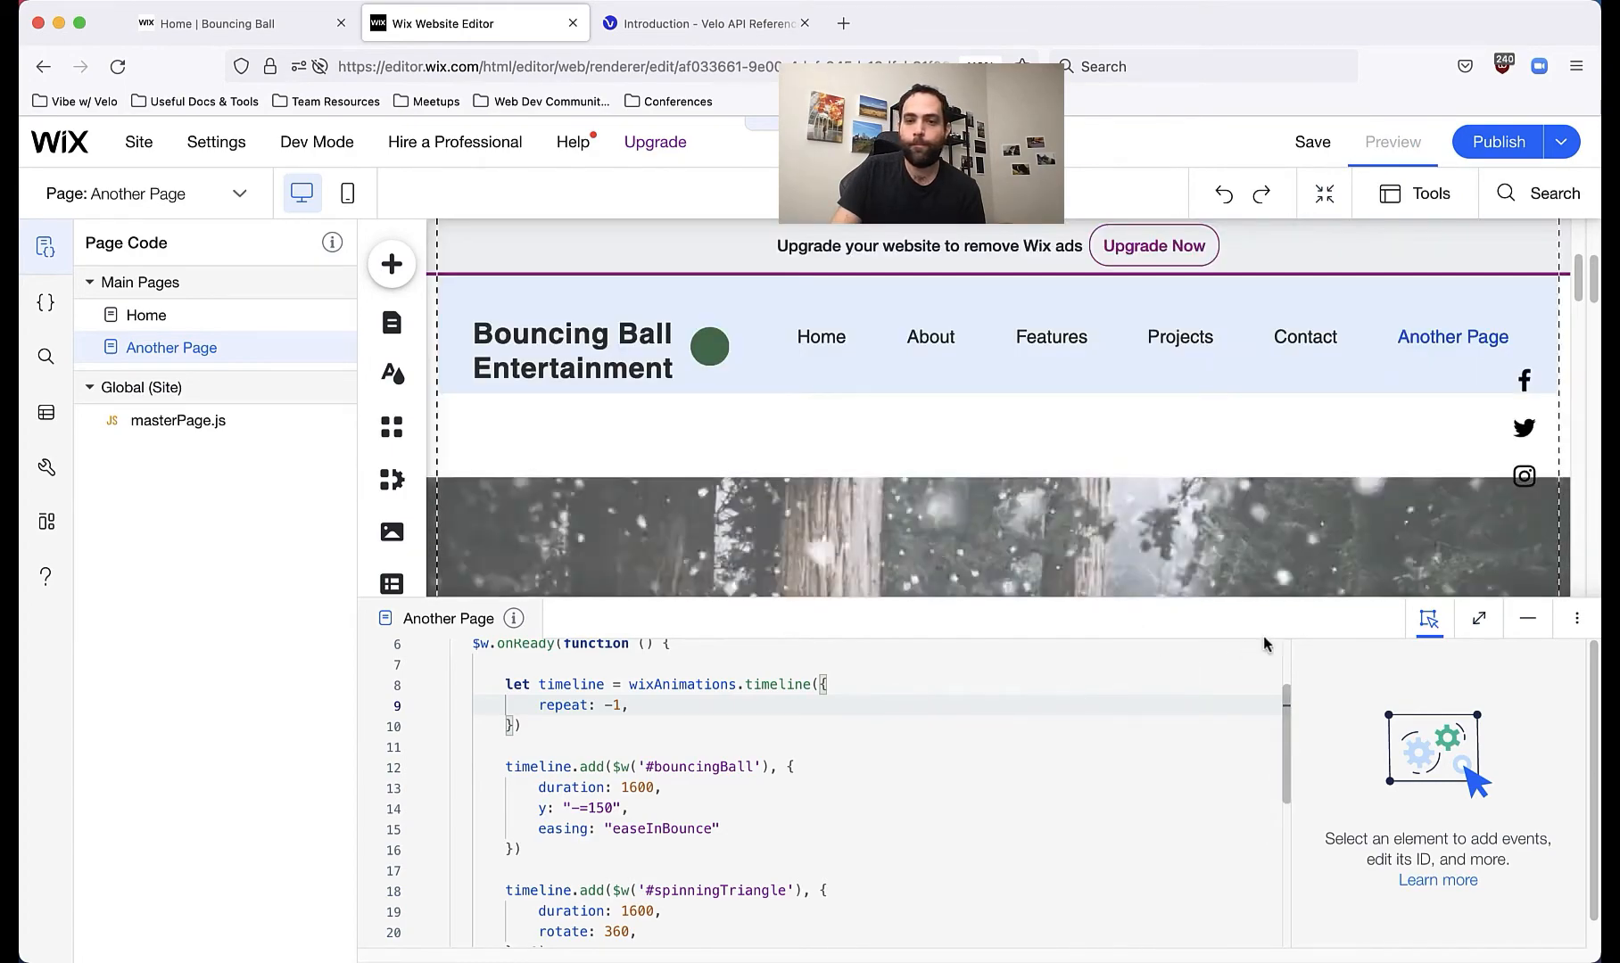
Step: Restore yoyo: true after repeat: -1 in the timeline options and preview the page
click(1393, 142)
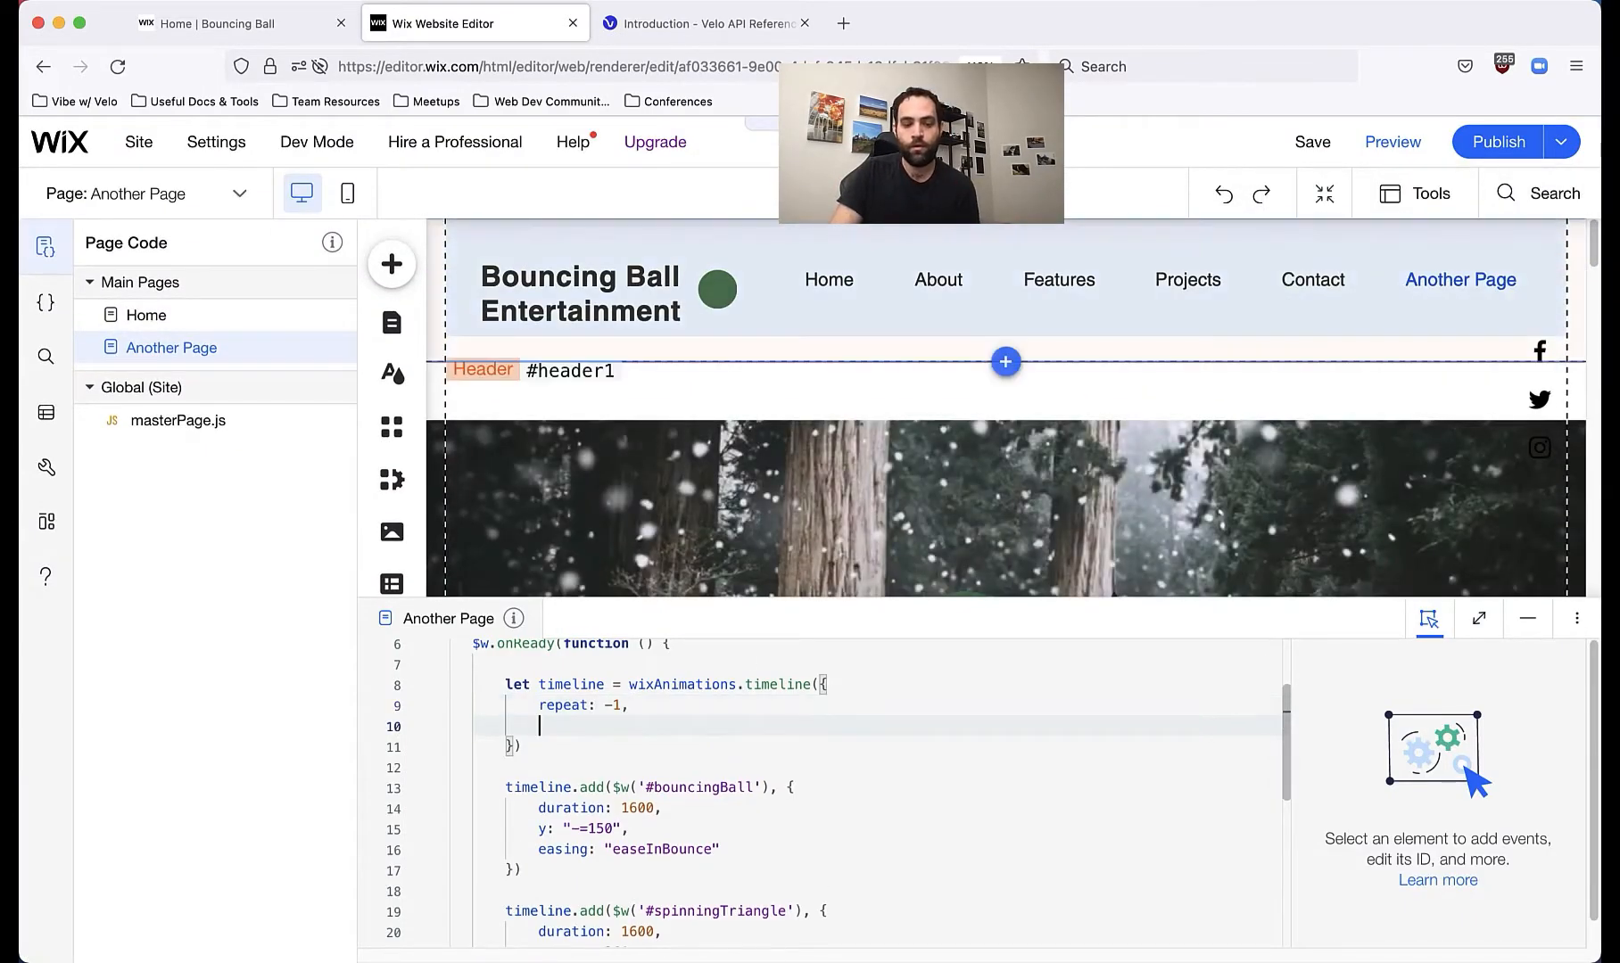
text(yoyo)
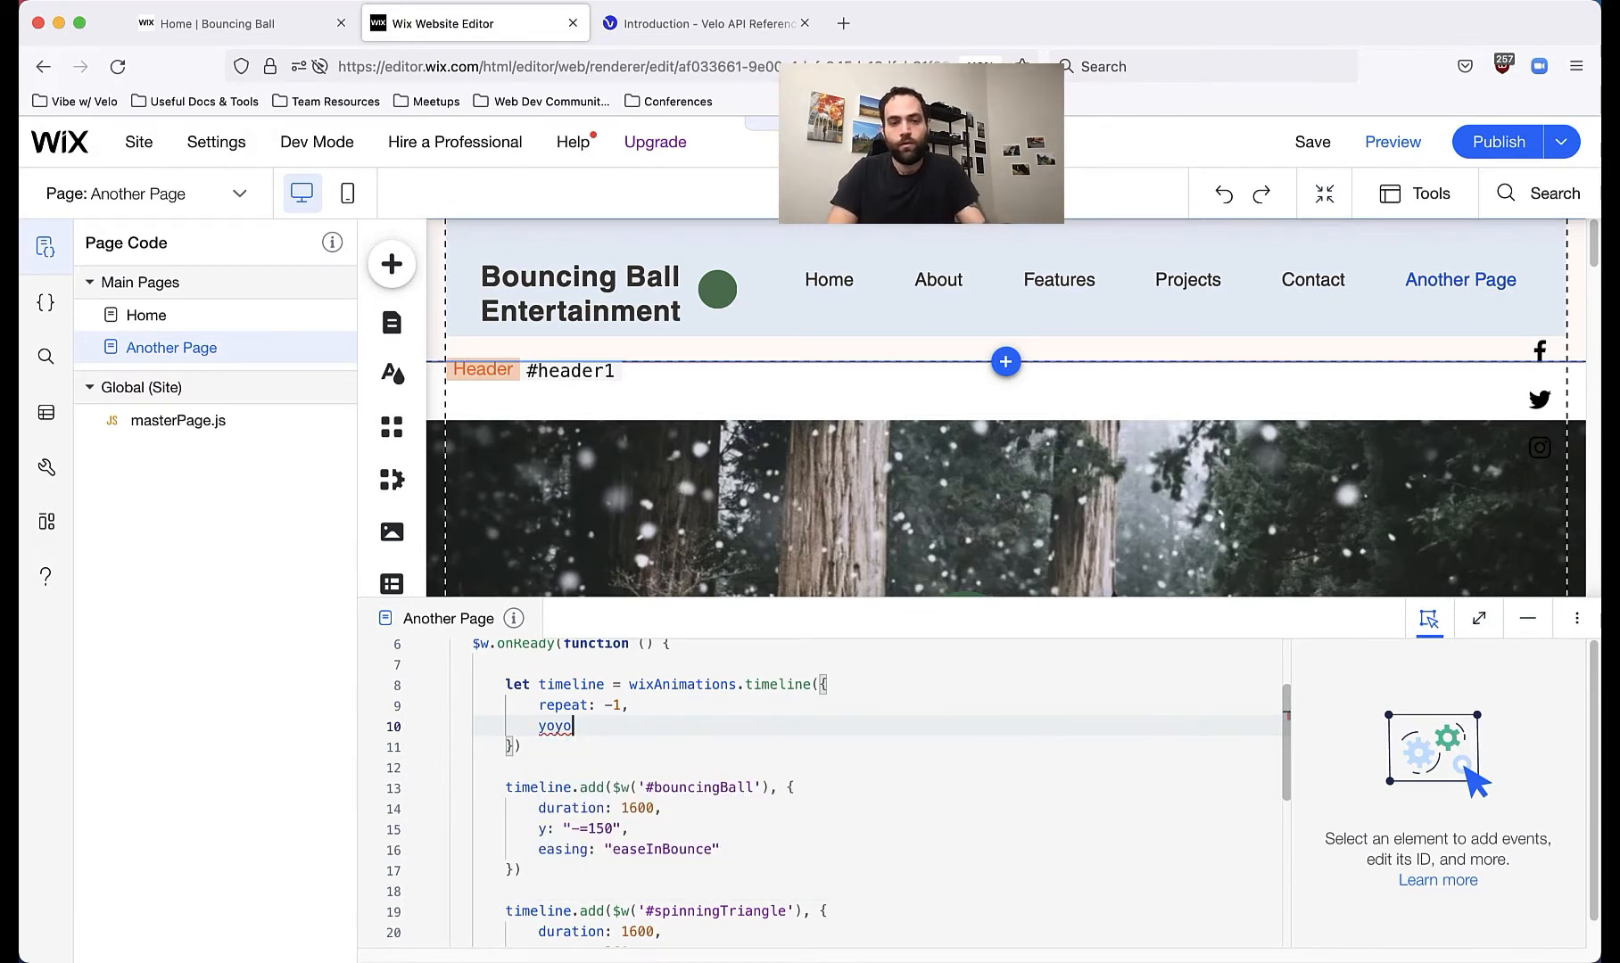
text(: true)
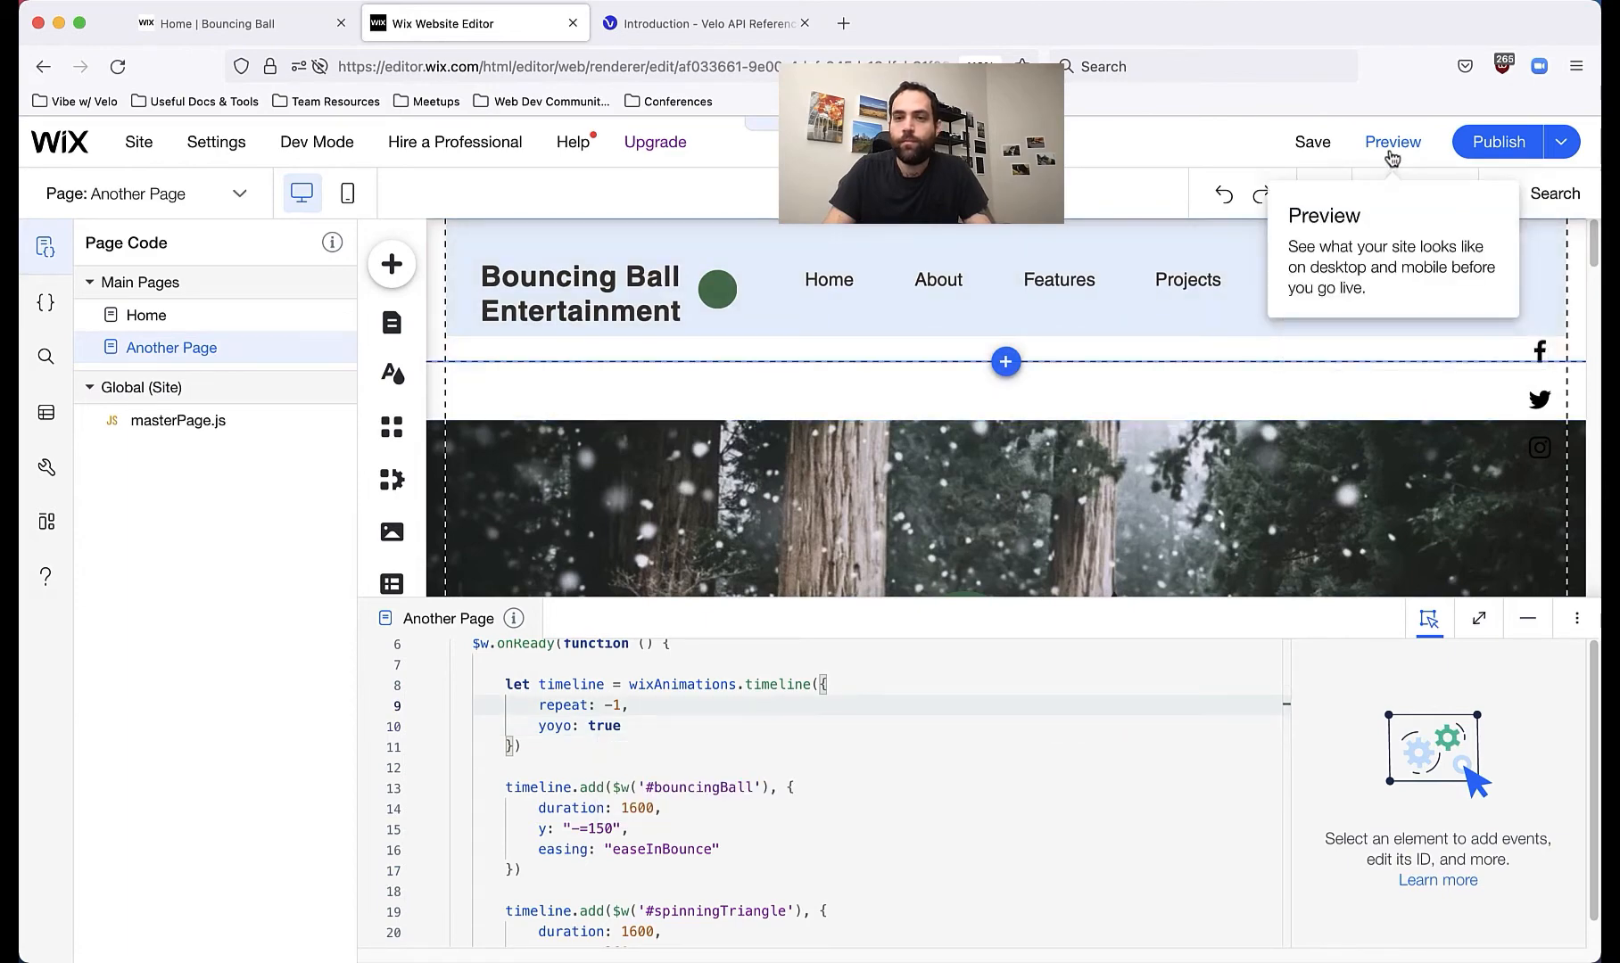
click(1393, 142)
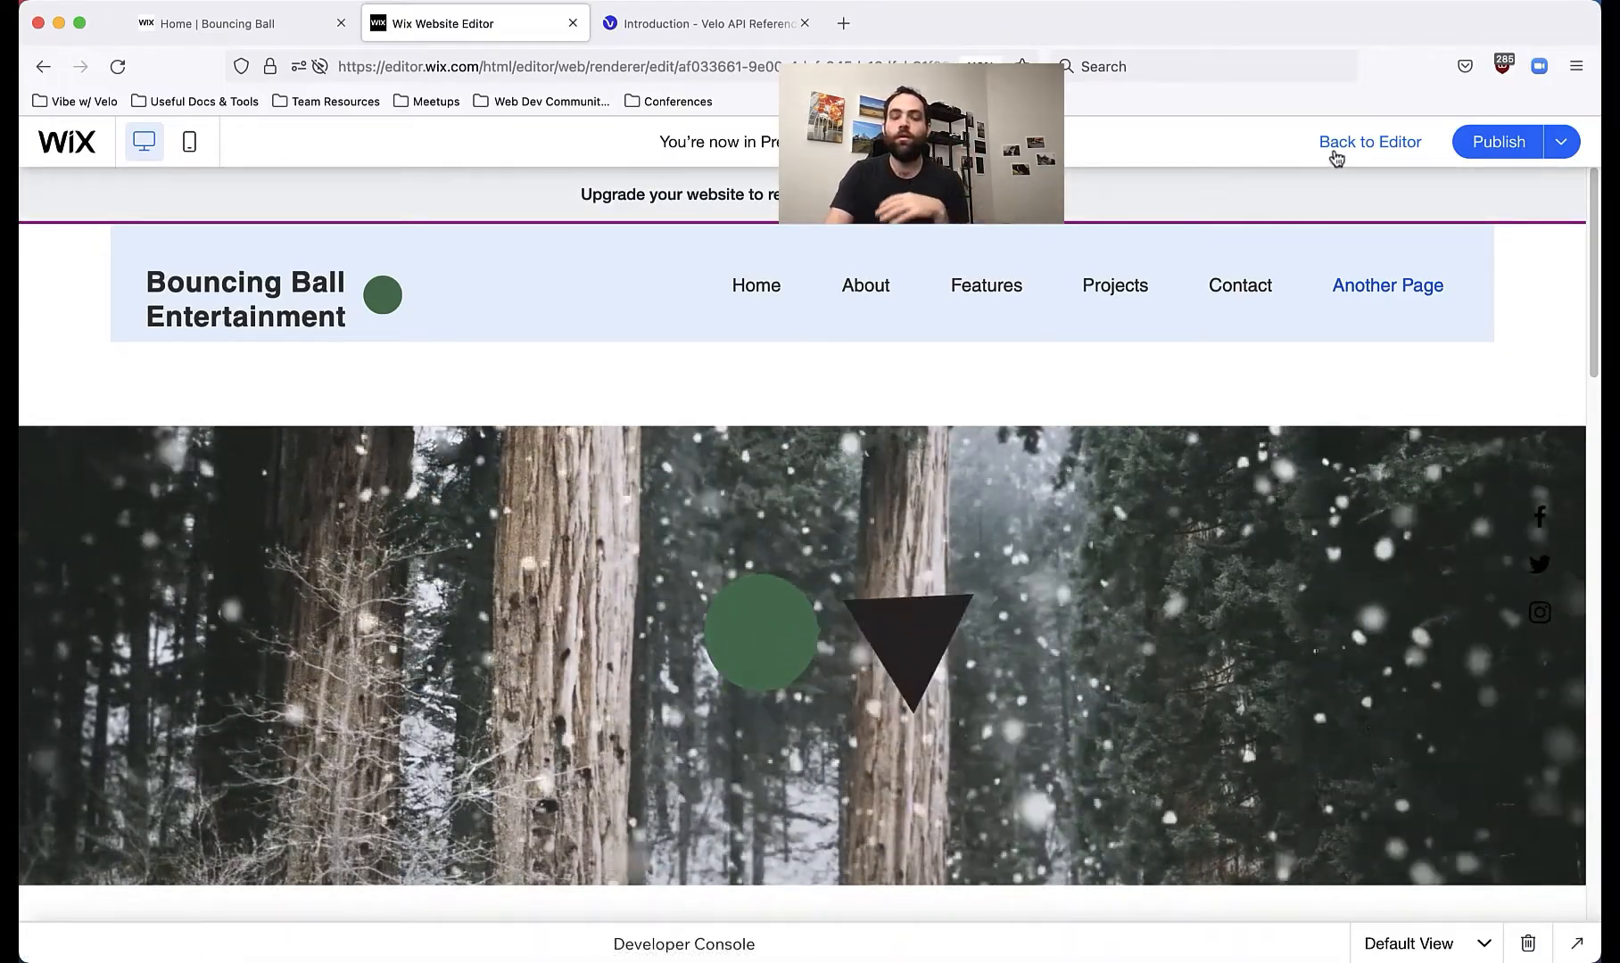
Step: Return to the editor and point at the bouncingBall timeline.add vertical movement setting
click(1370, 142)
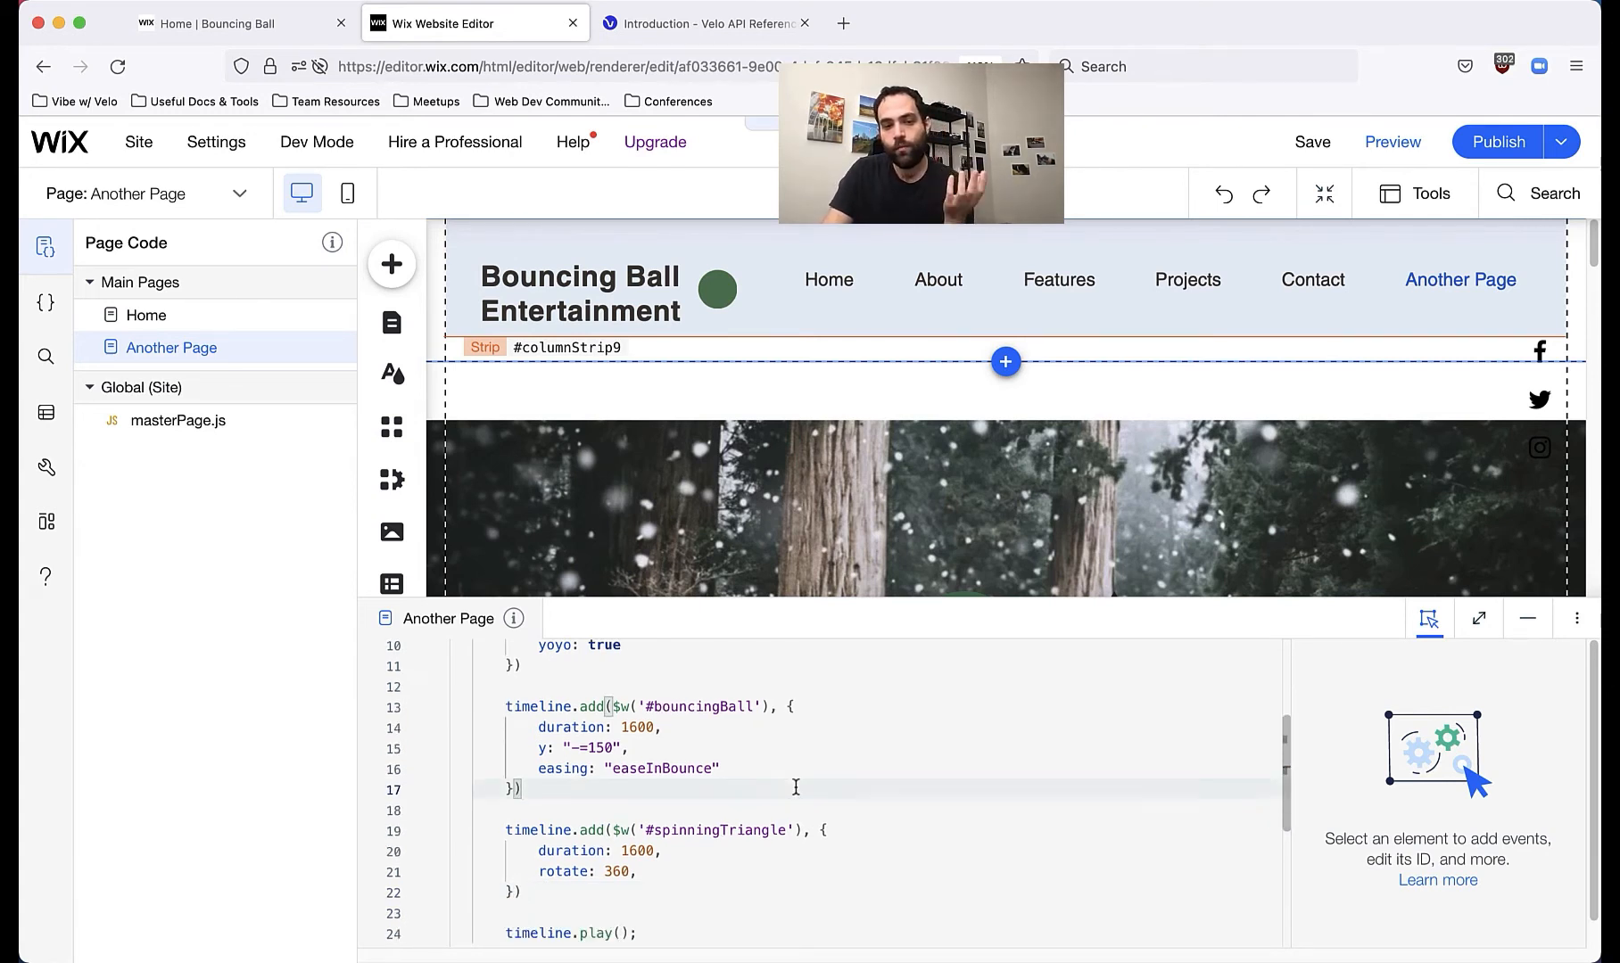
mouse_move(841, 710)
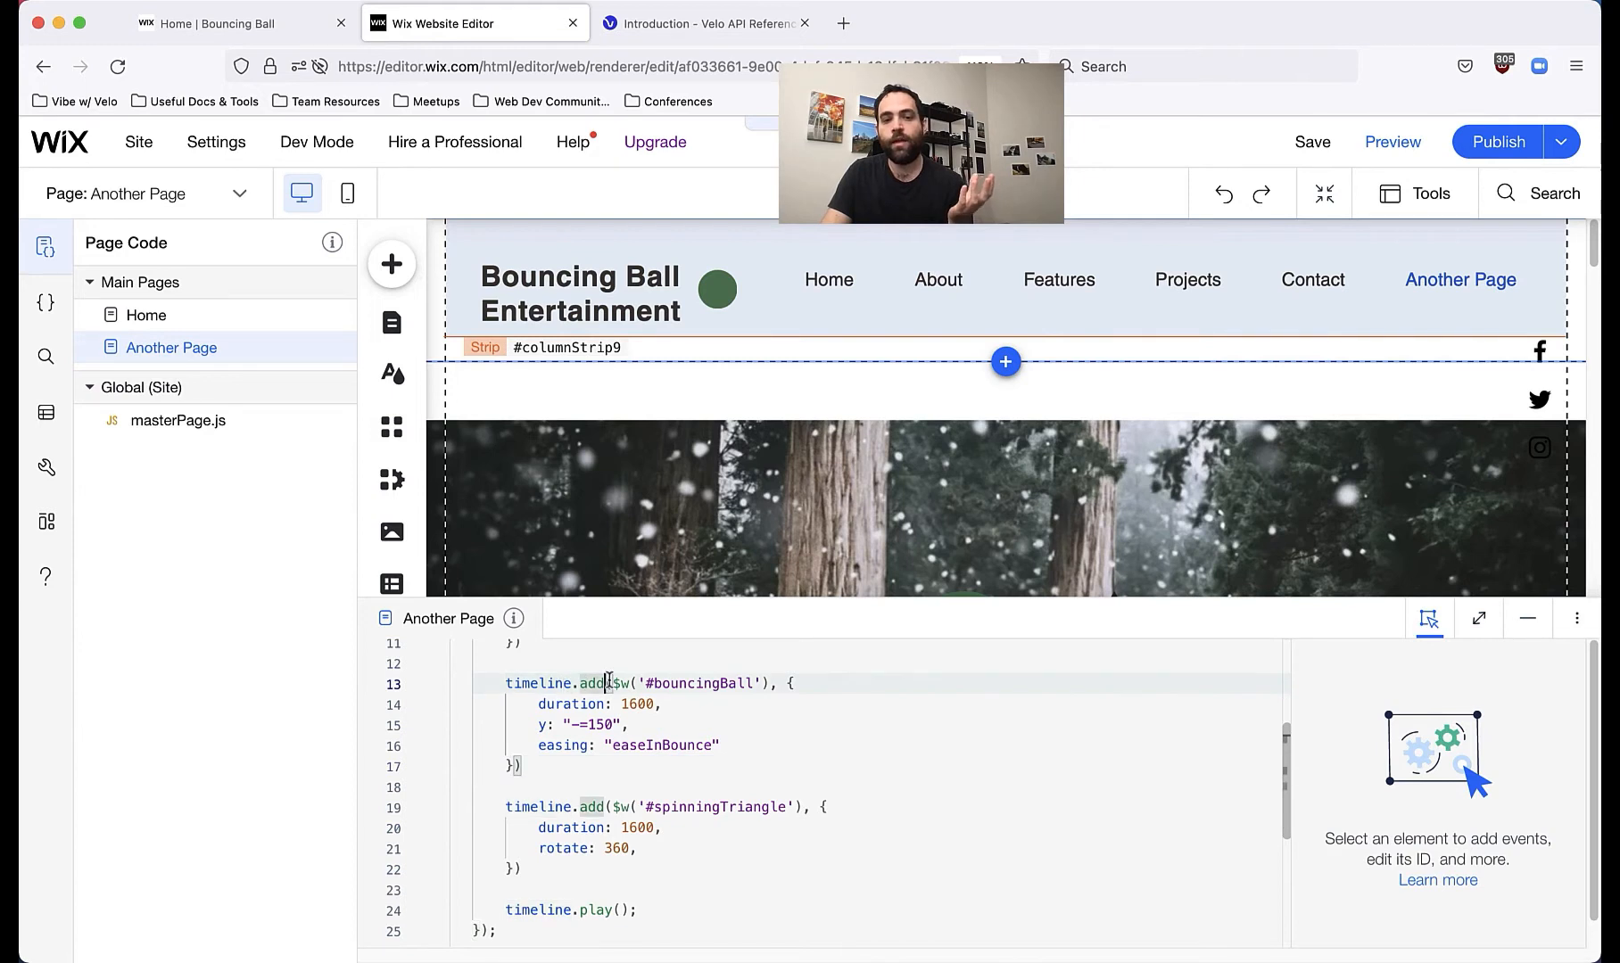
click(652, 683)
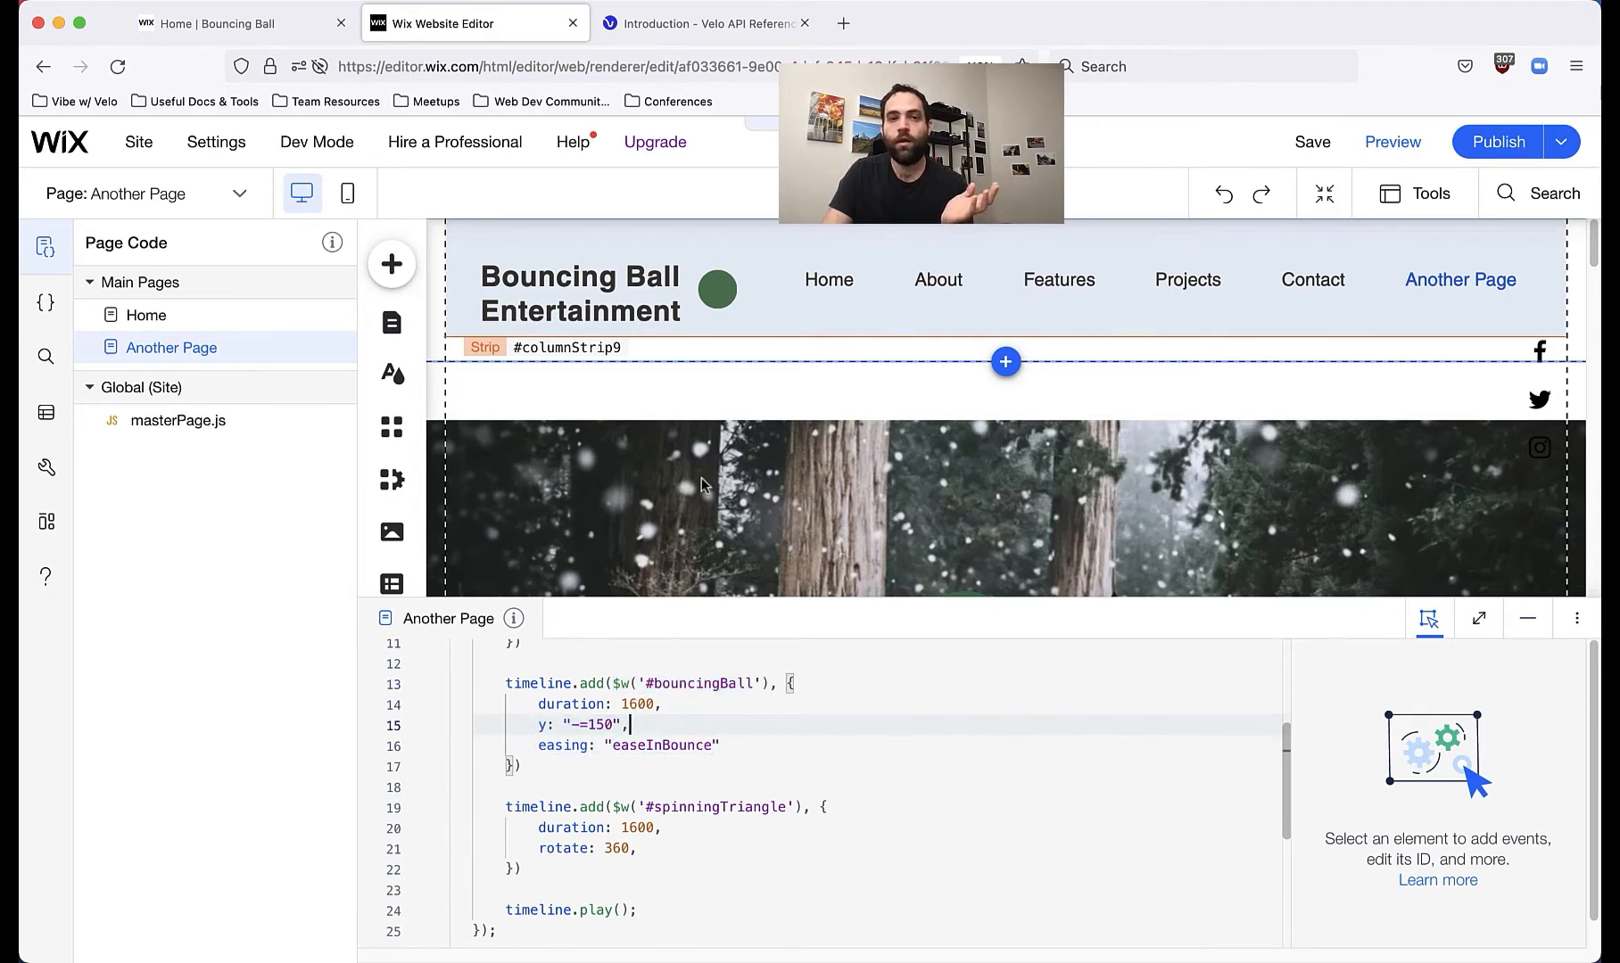
Step: Read the TimeLine add() parameter documentation, then return to the page code
click(715, 24)
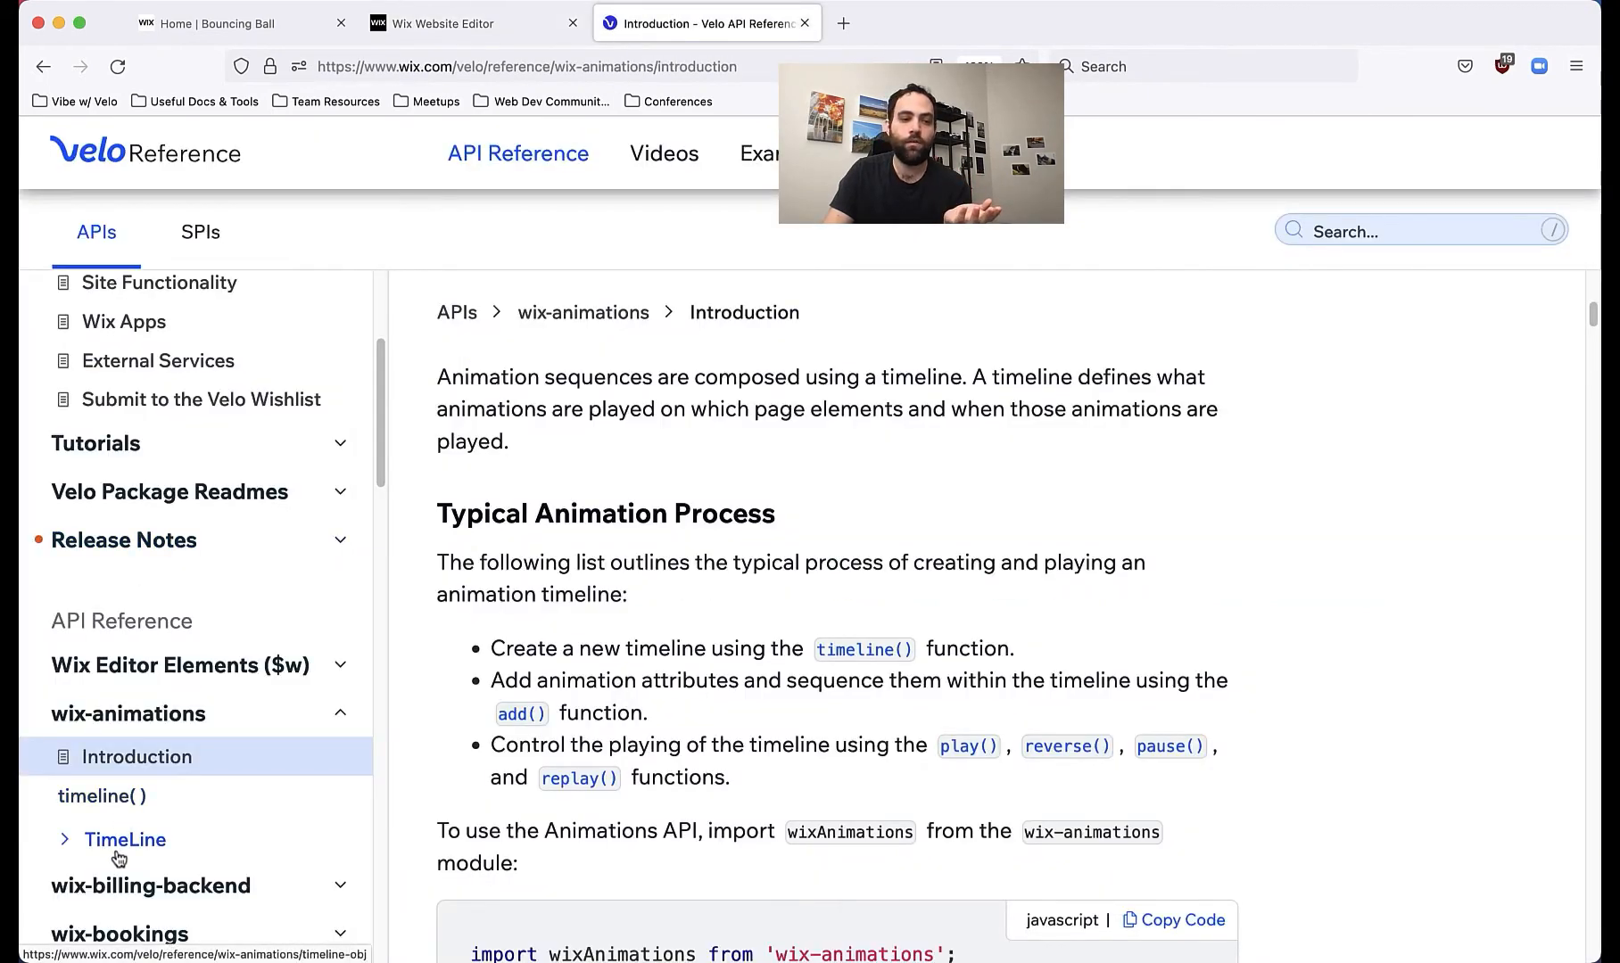
click(124, 839)
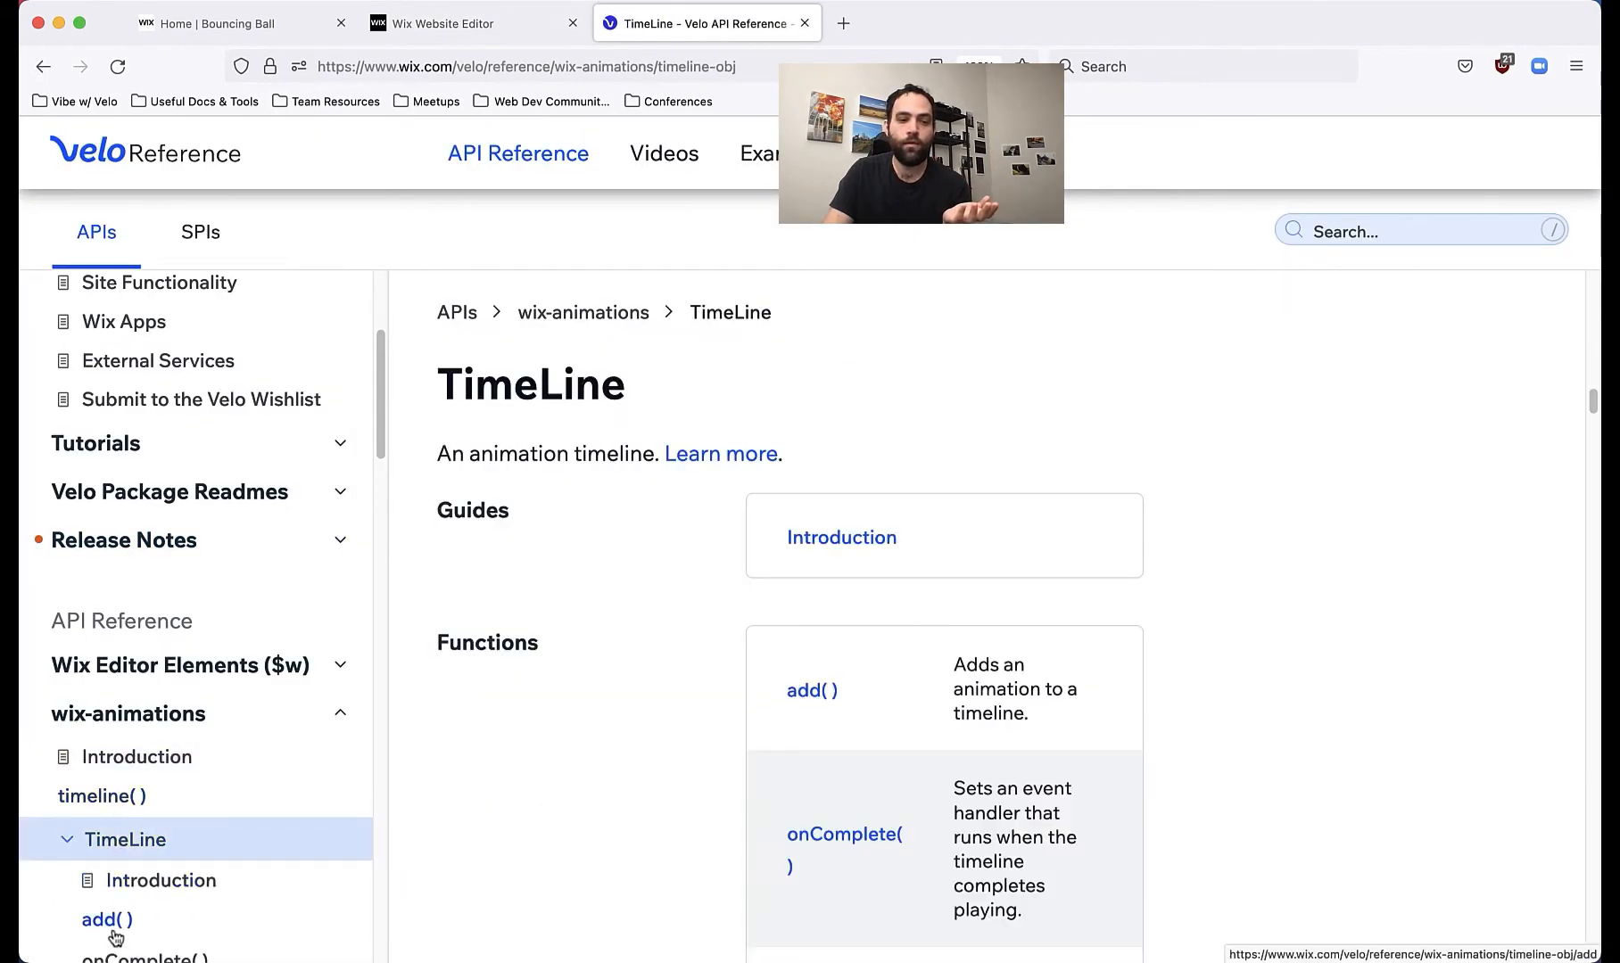
click(103, 919)
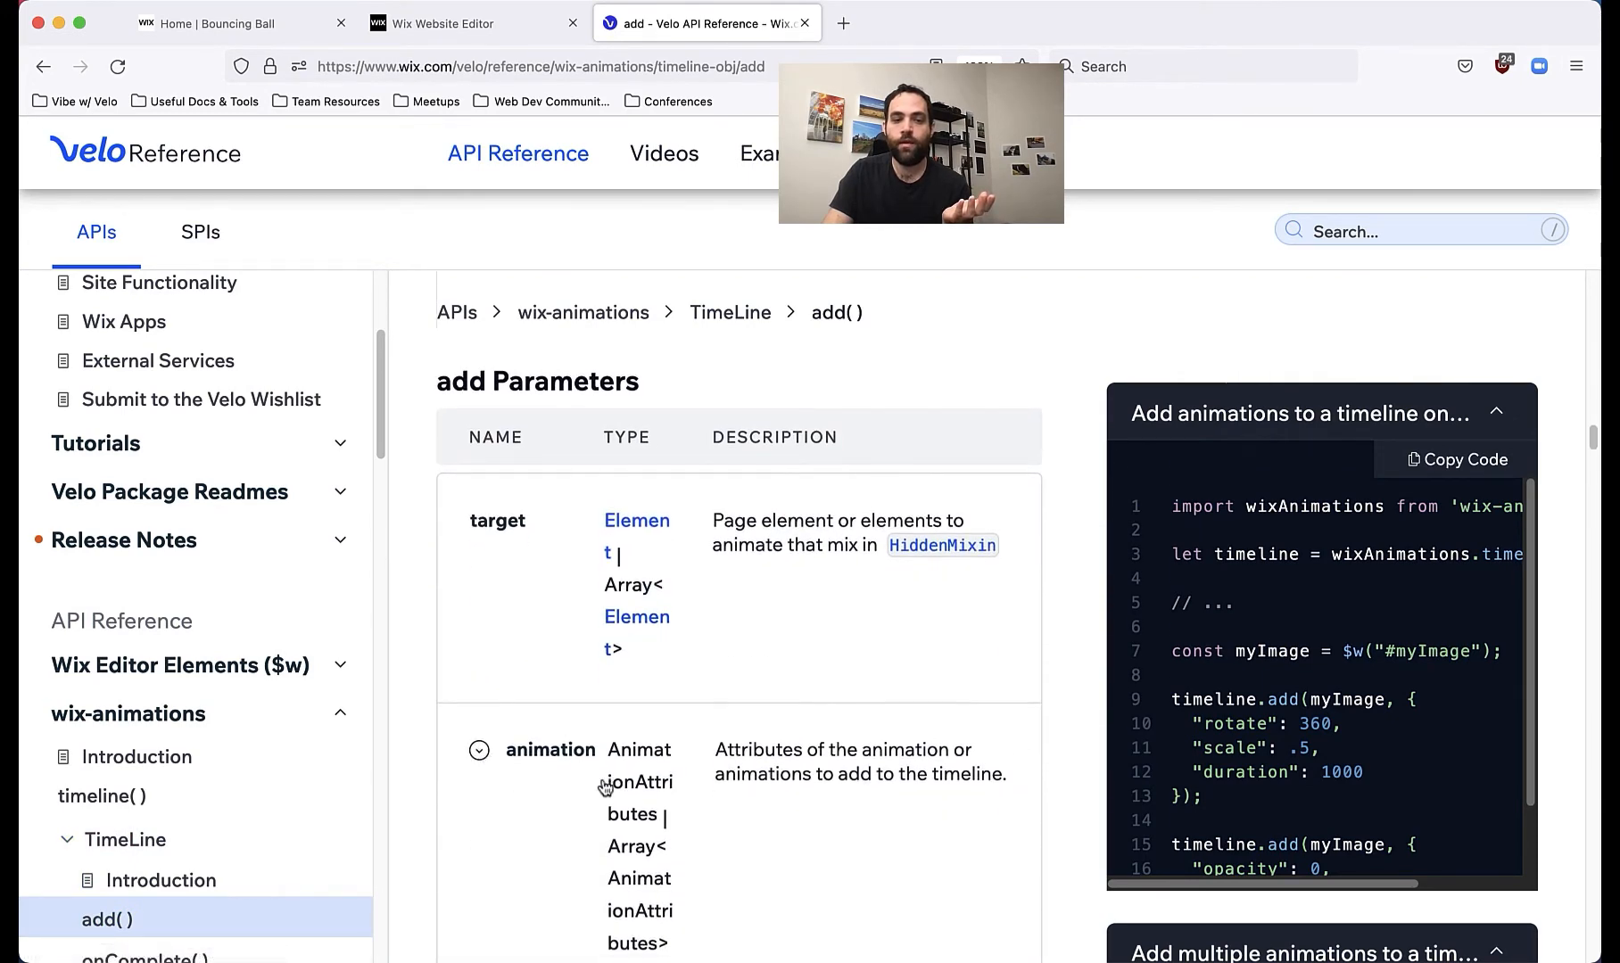
scroll(down, 3)
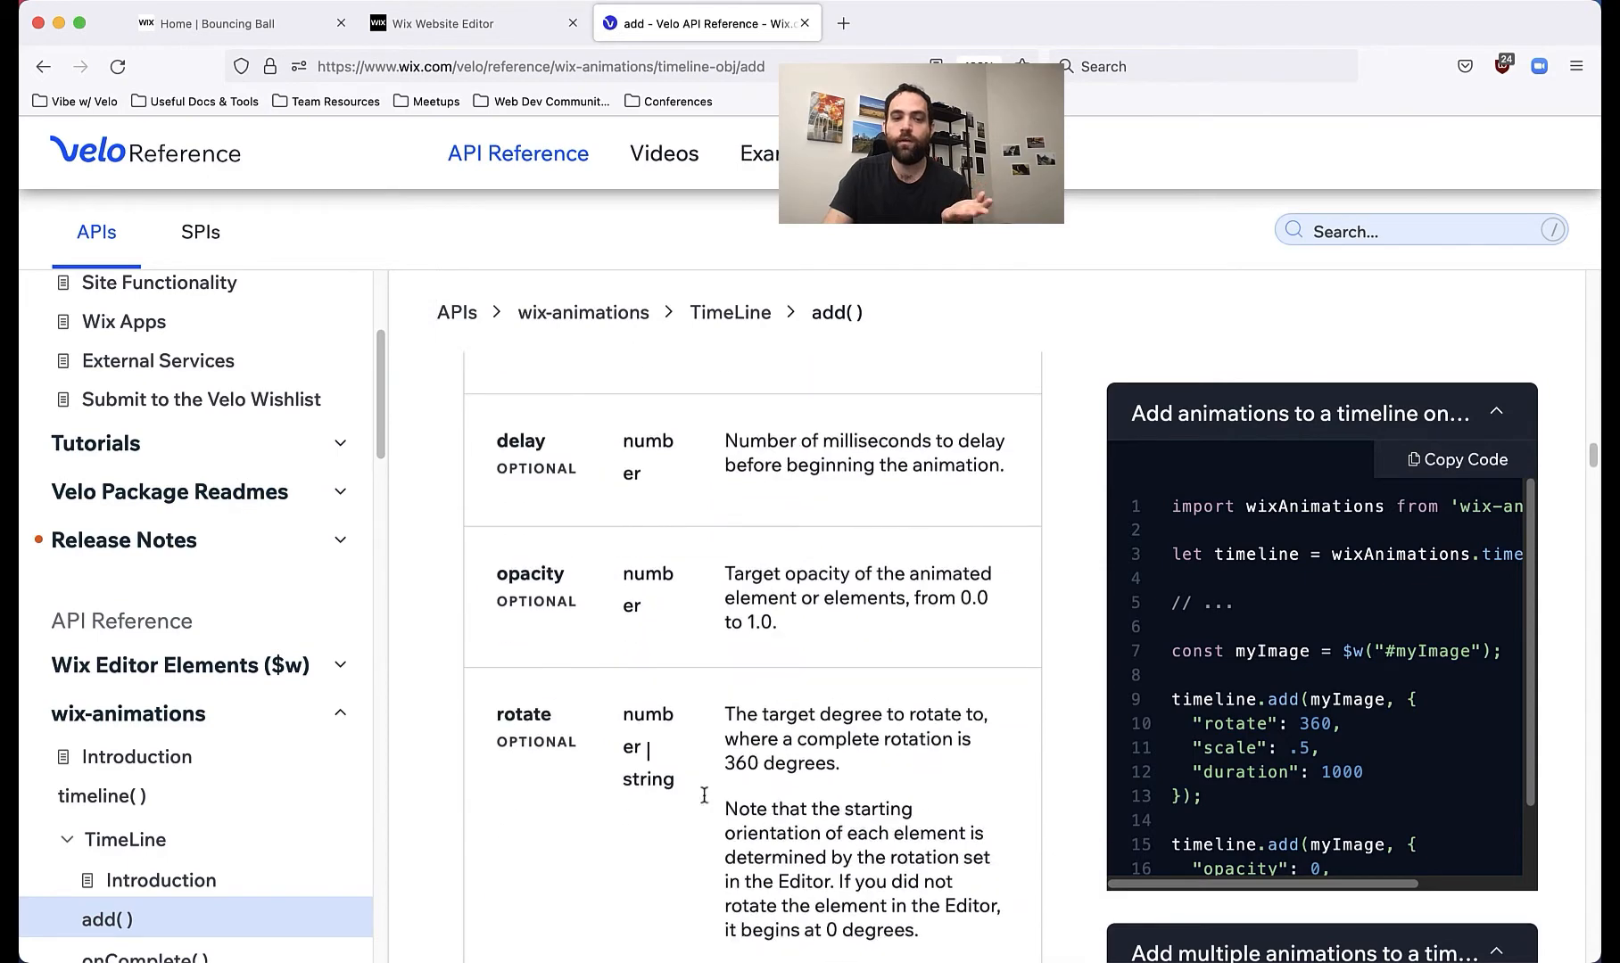
scroll(down, 3)
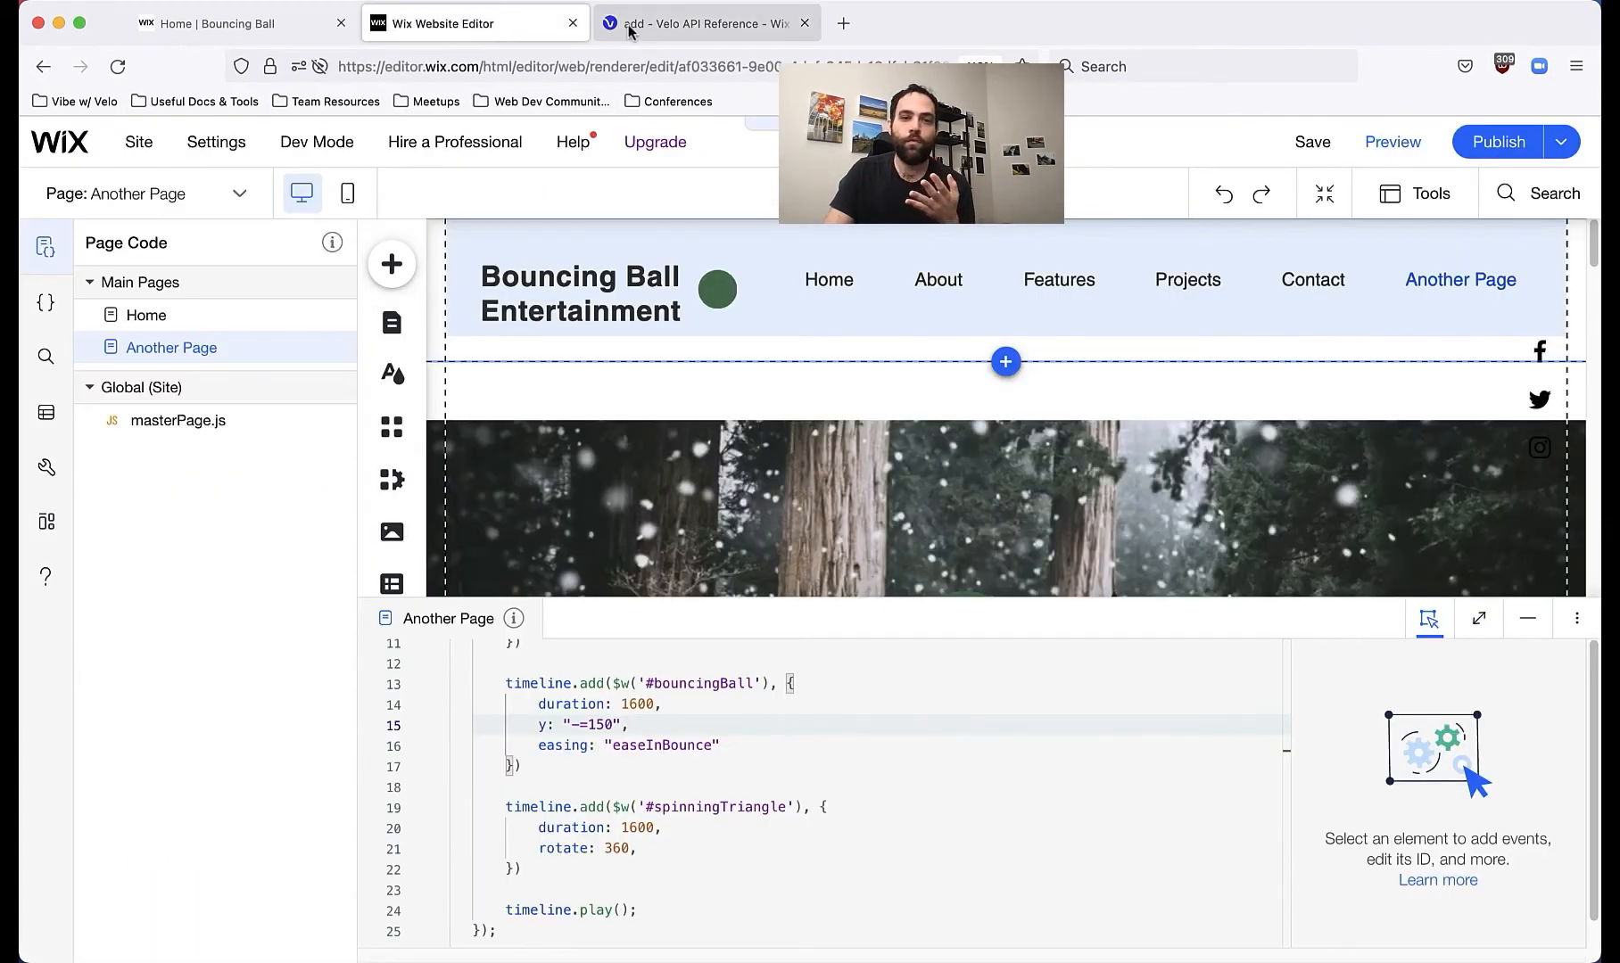
click(697, 23)
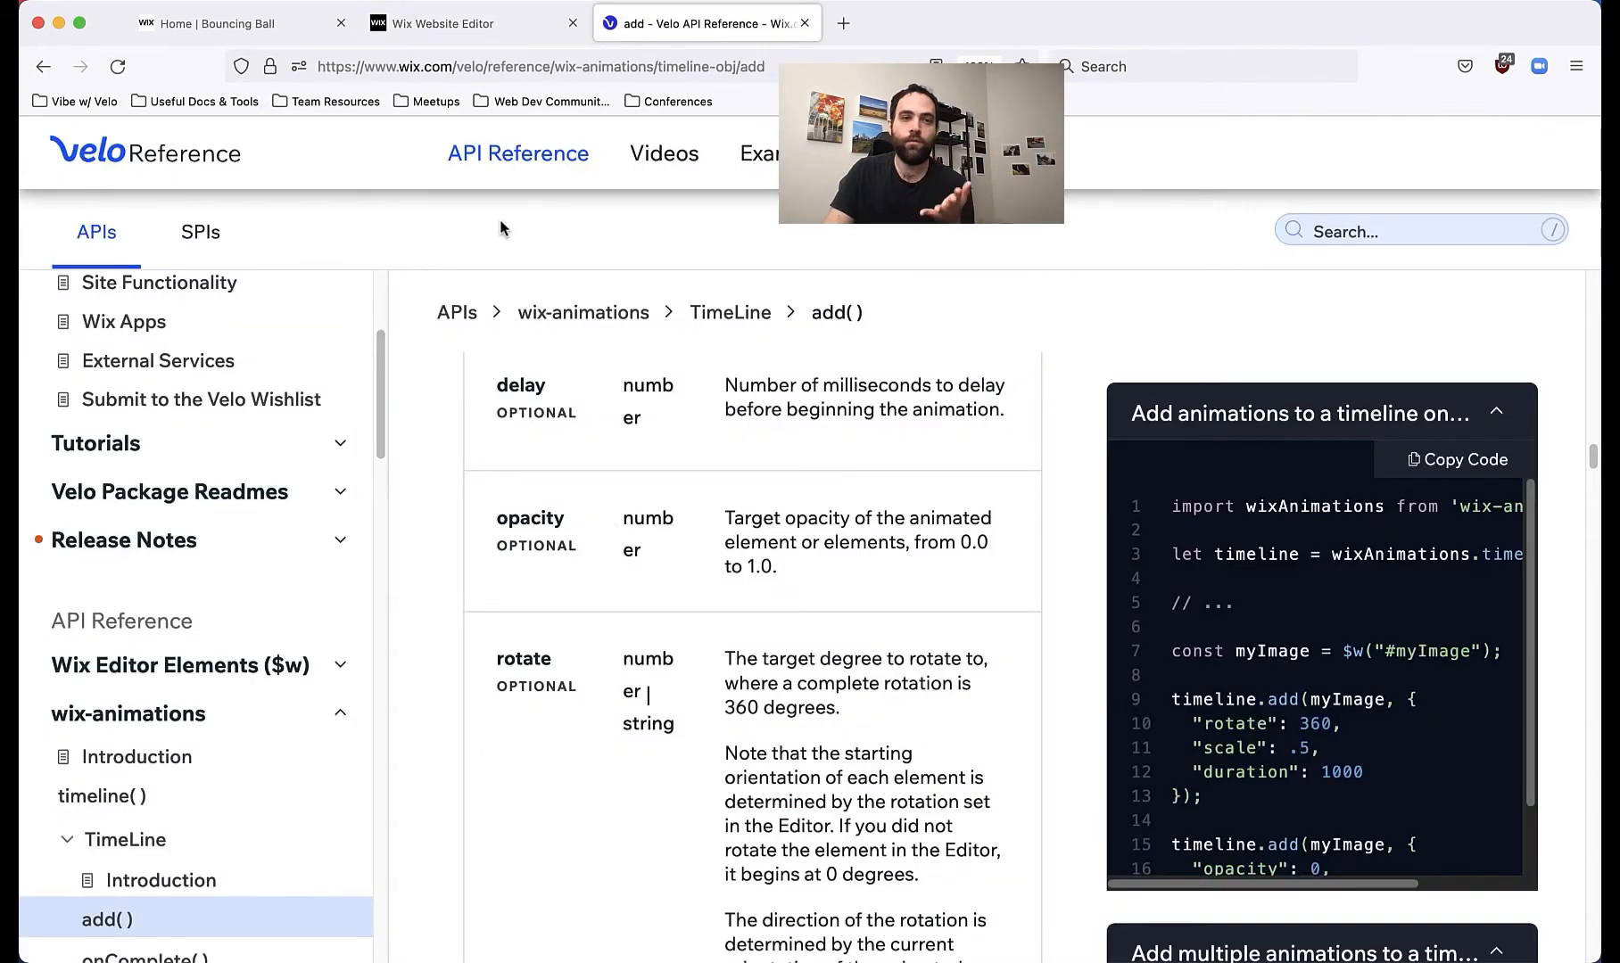
click(472, 23)
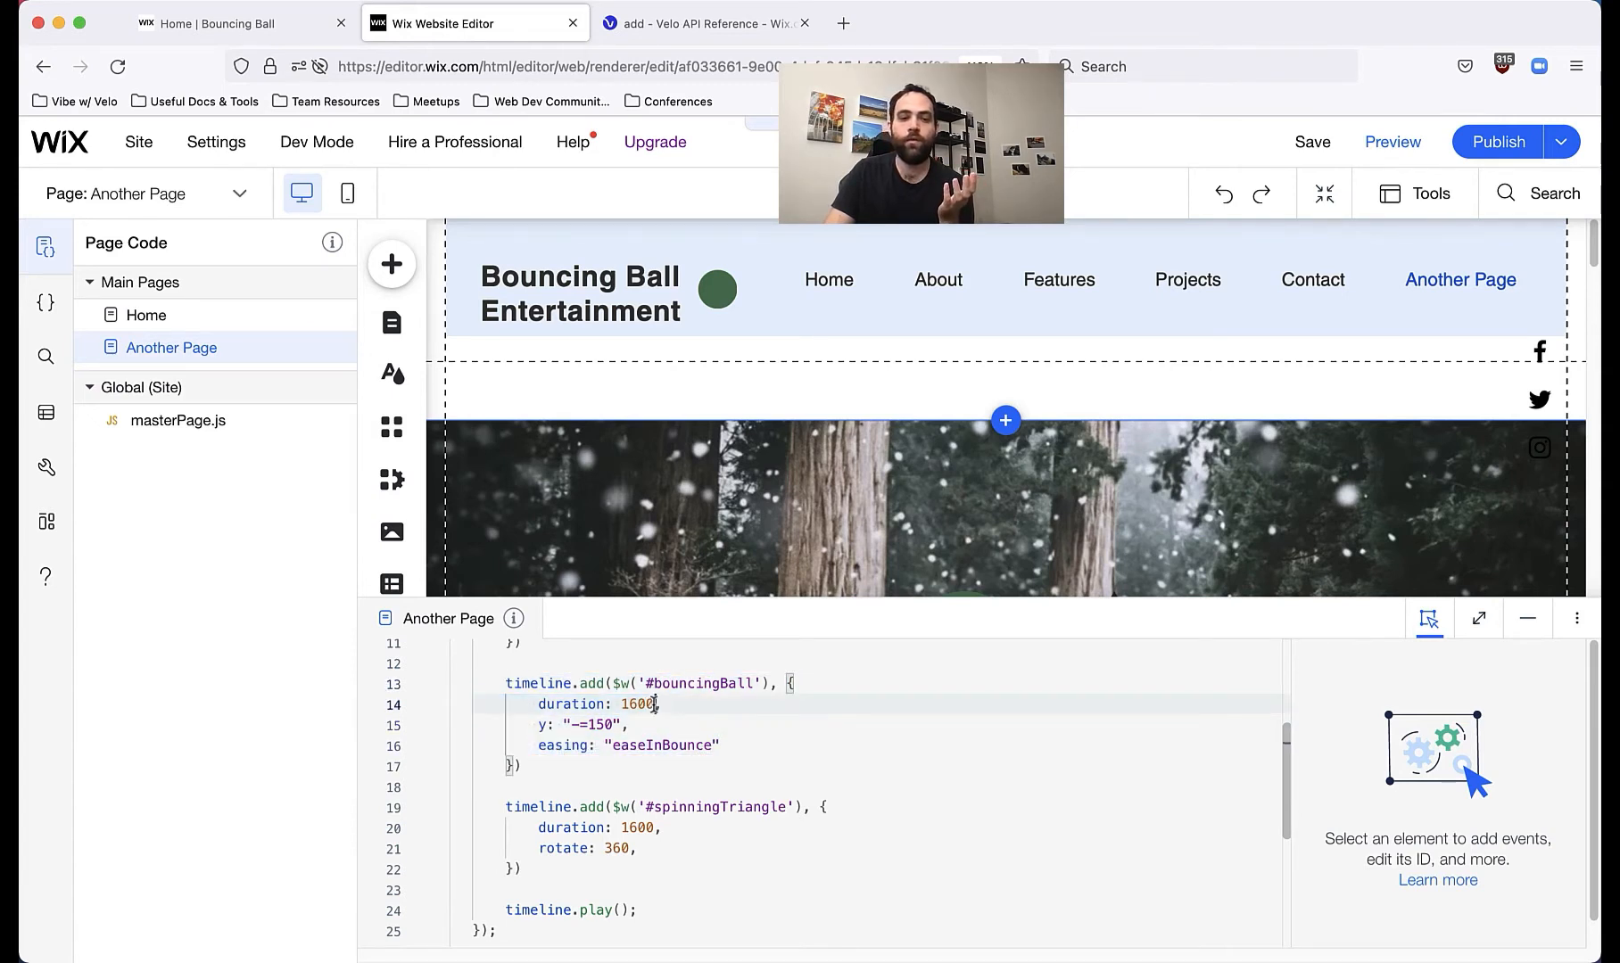
Step: Point out the ball animation's 1600 ms duration value in the timeline.add code
double_click(639, 705)
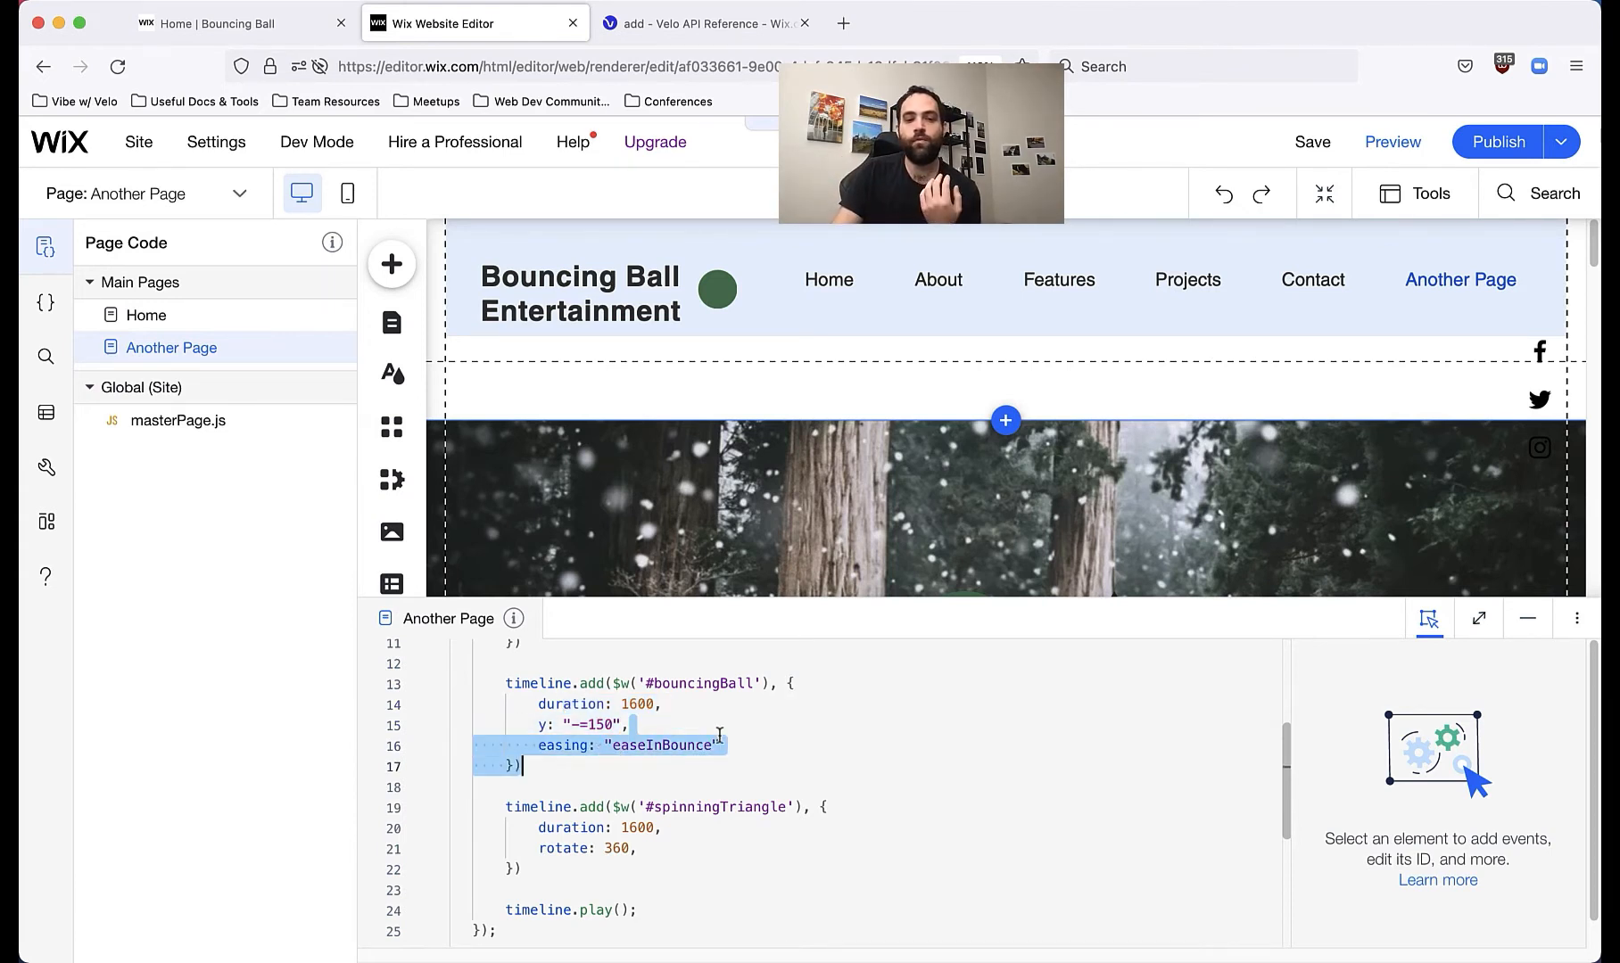
click(530, 746)
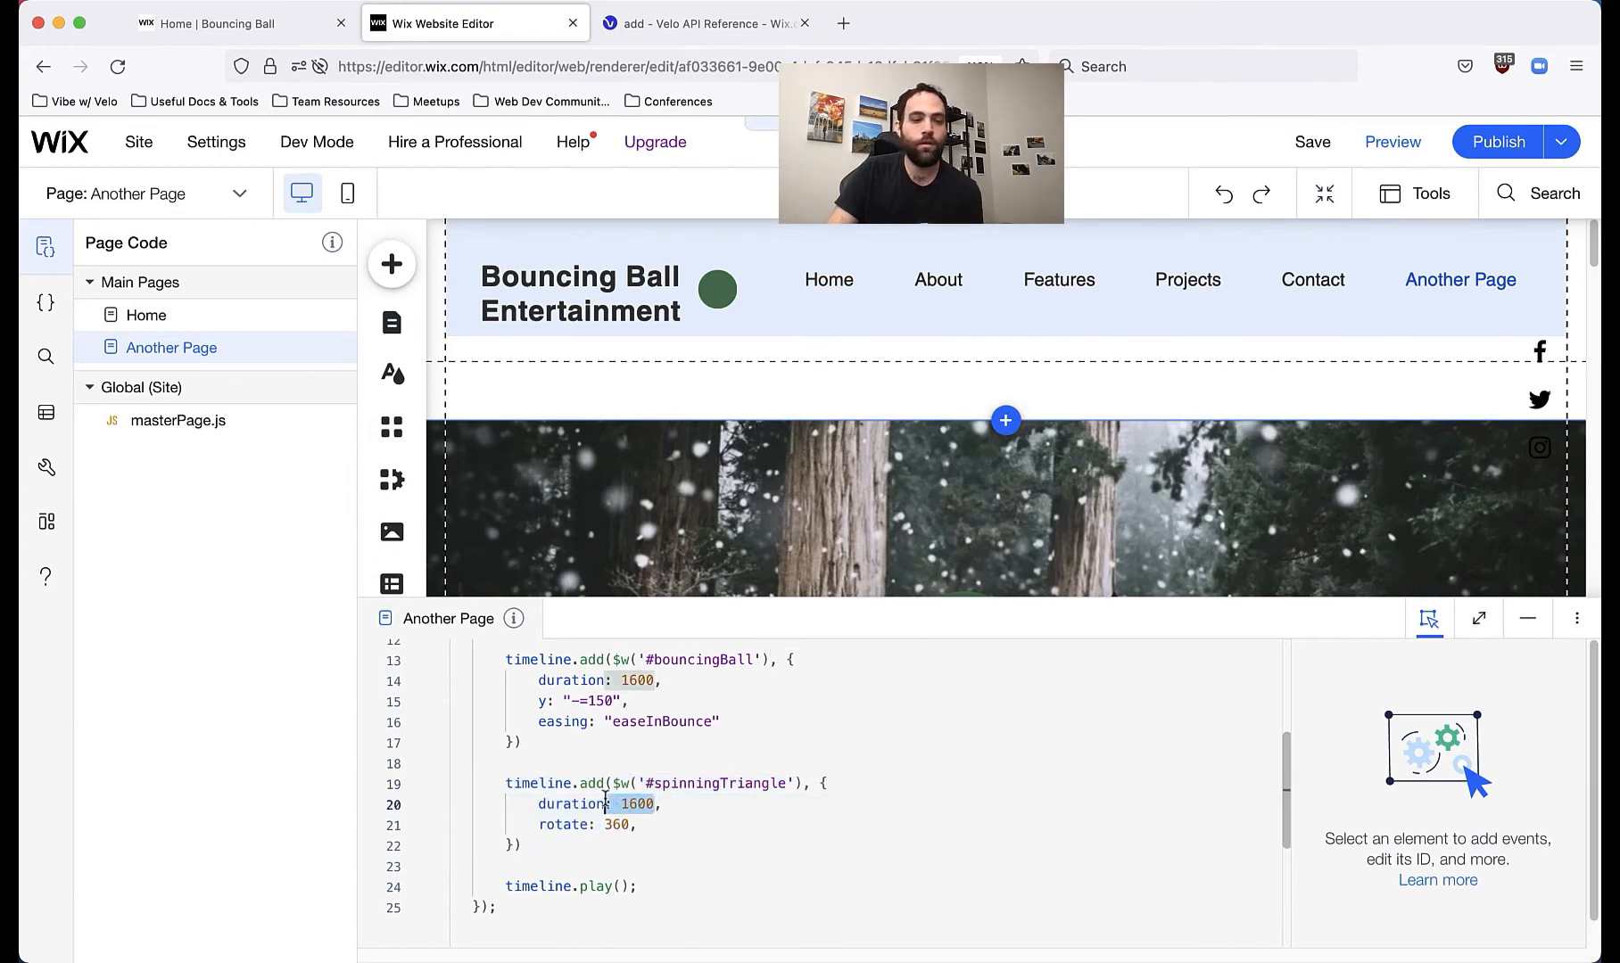
mouse_move(623, 825)
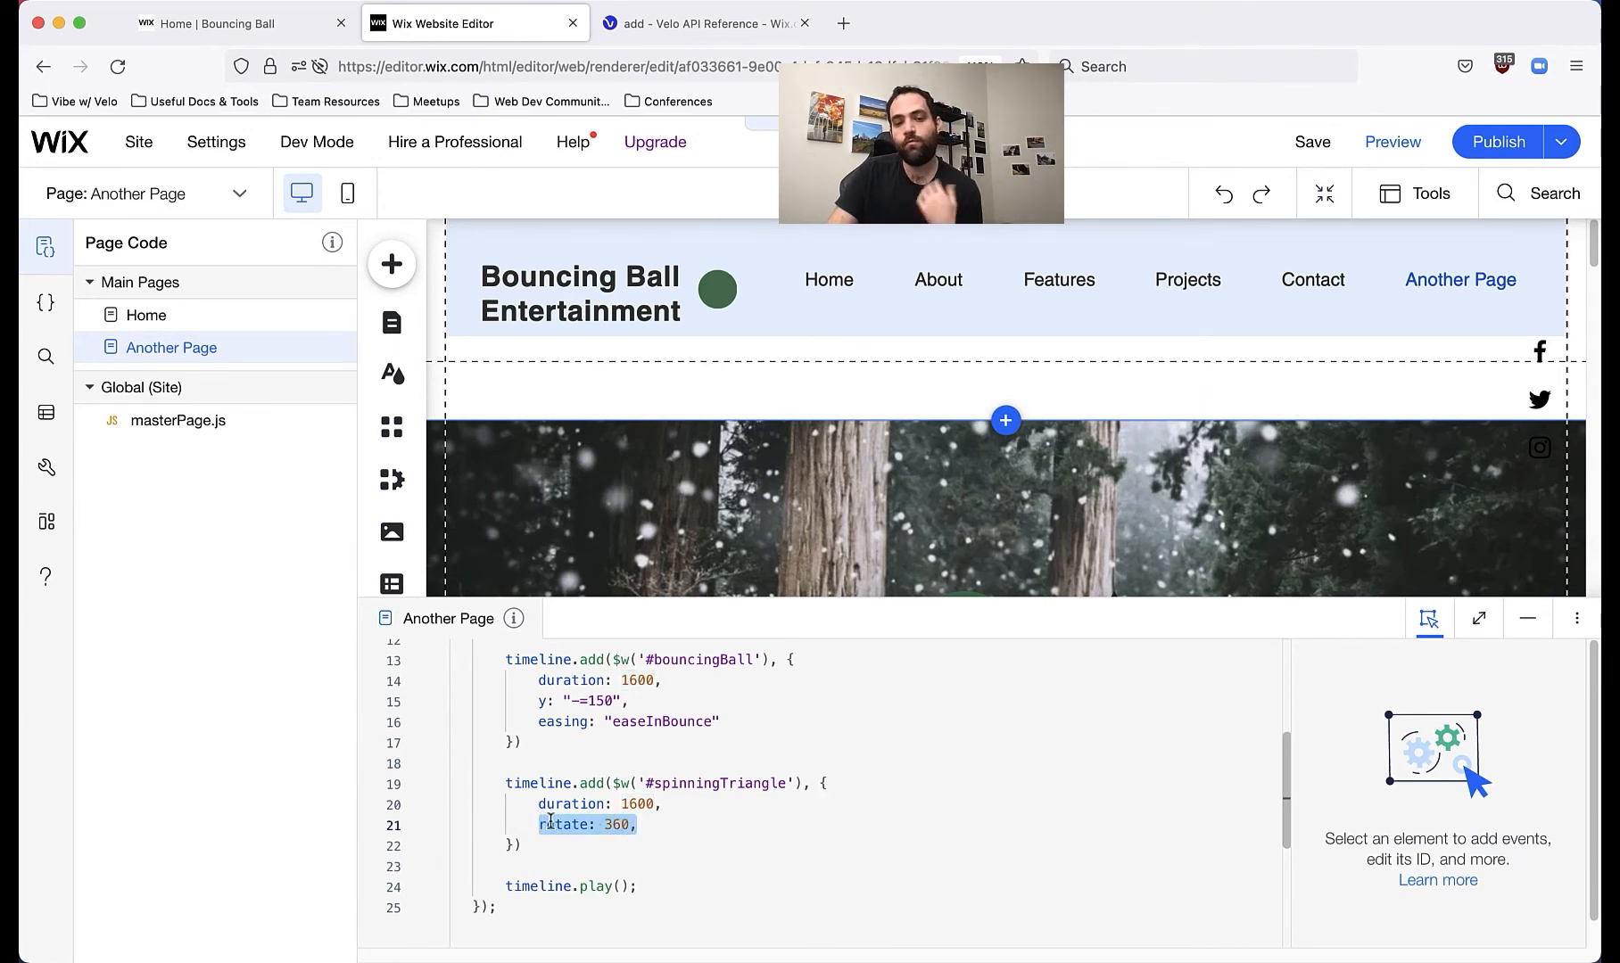
mouse_move(565, 824)
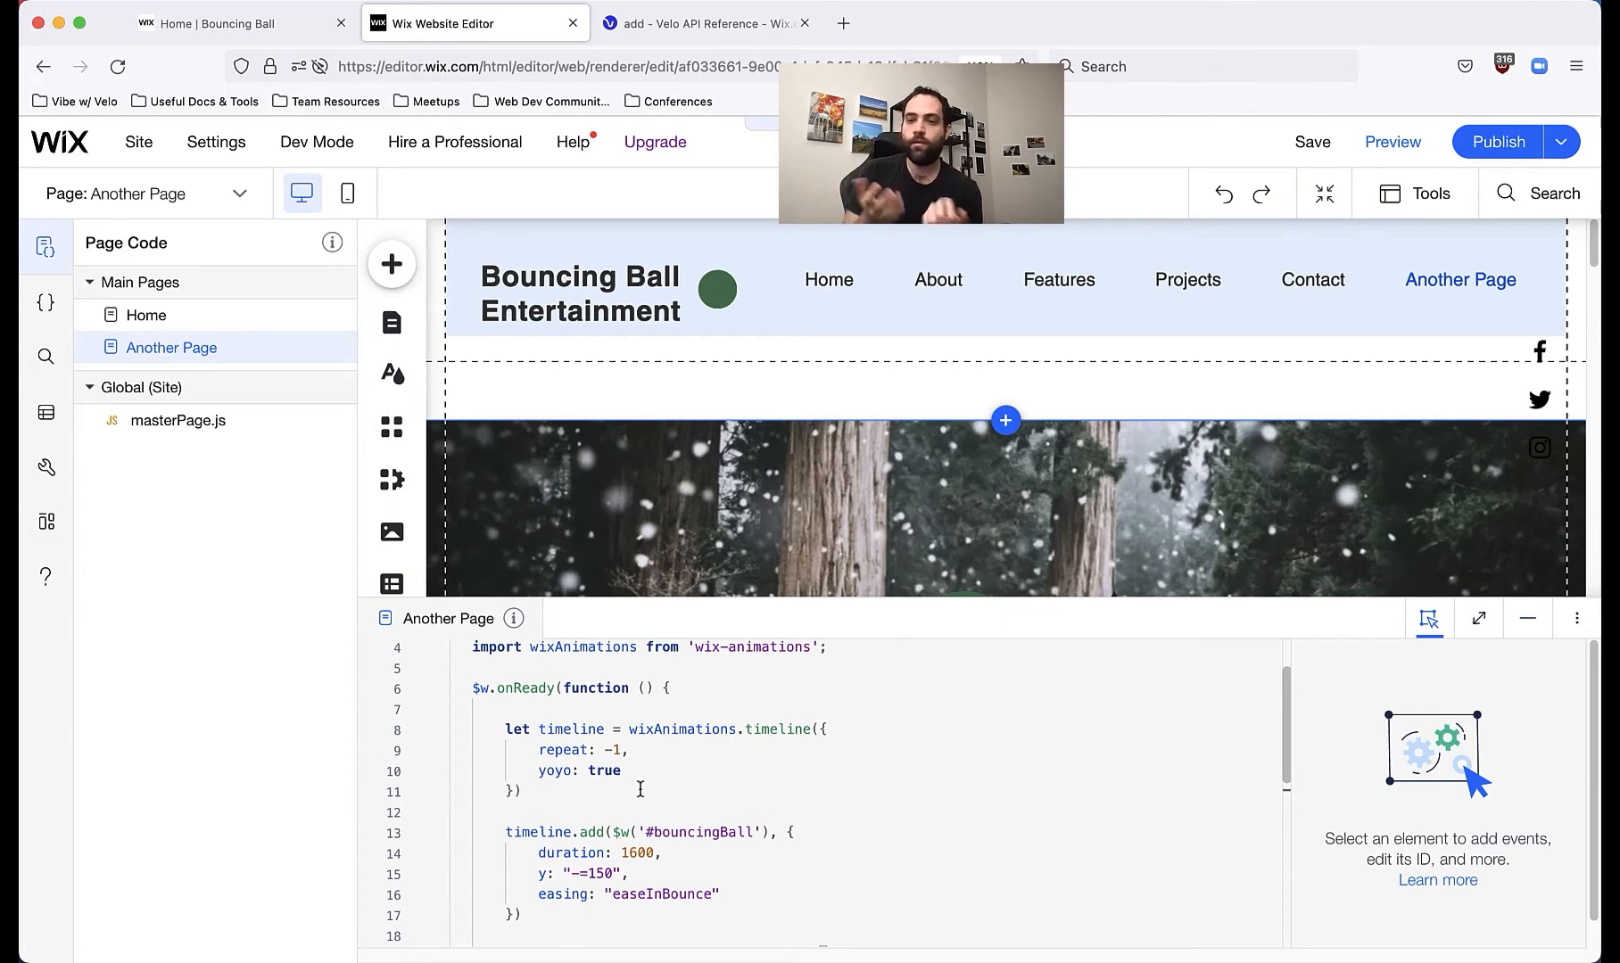
mouse_move(1527, 619)
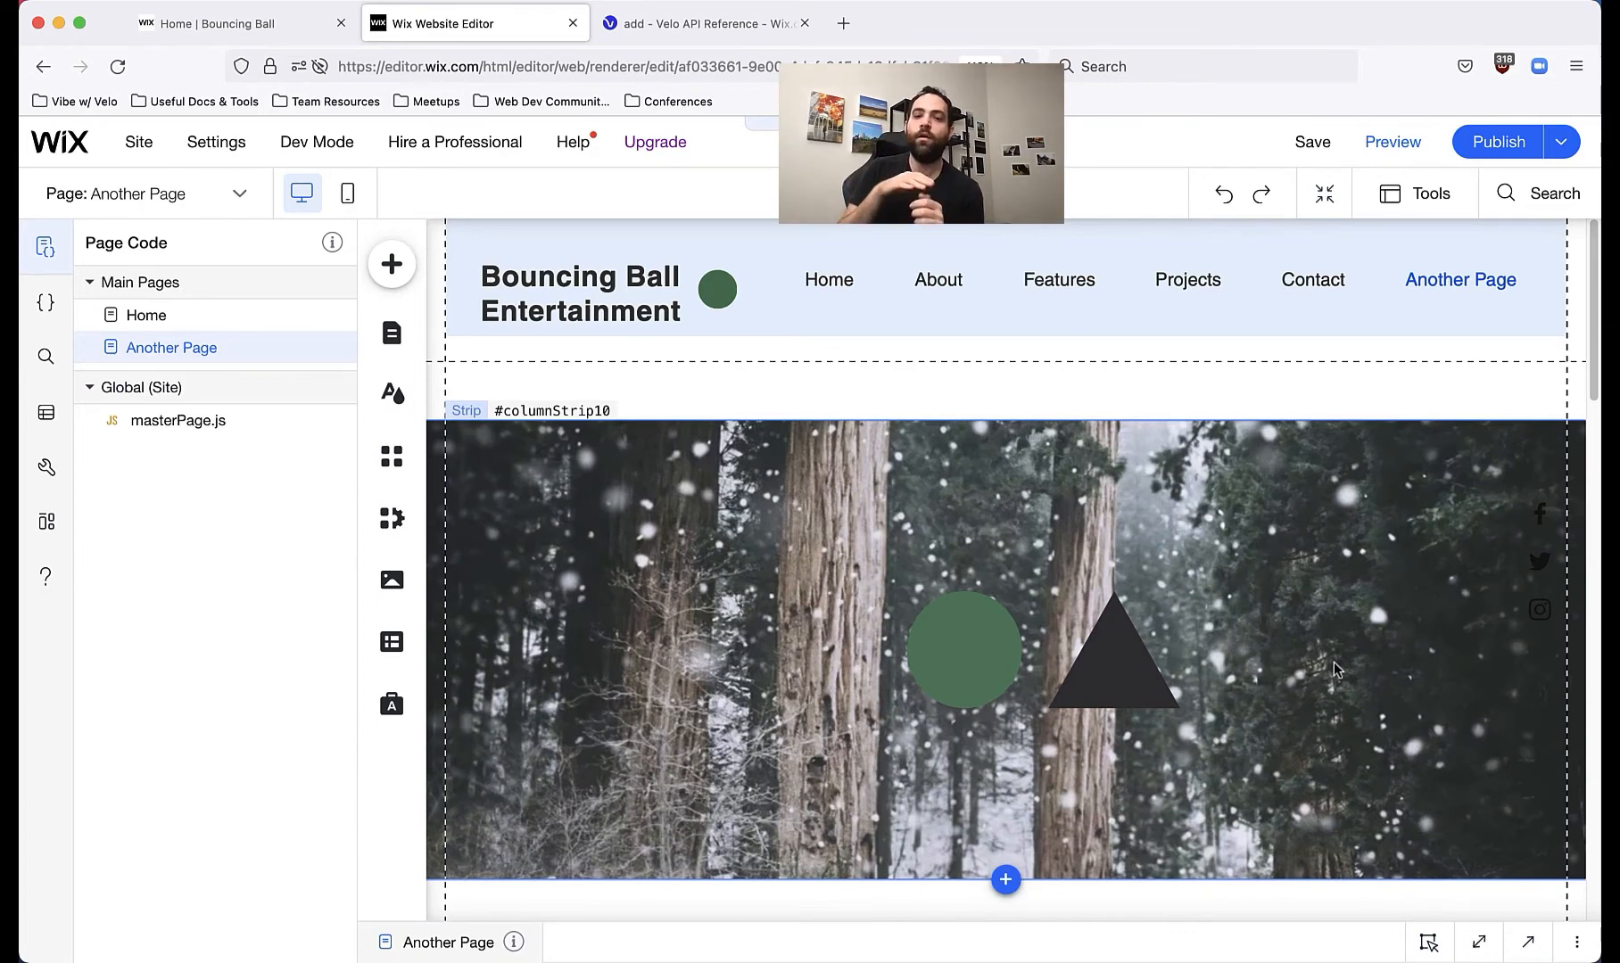
mouse_move(1390, 185)
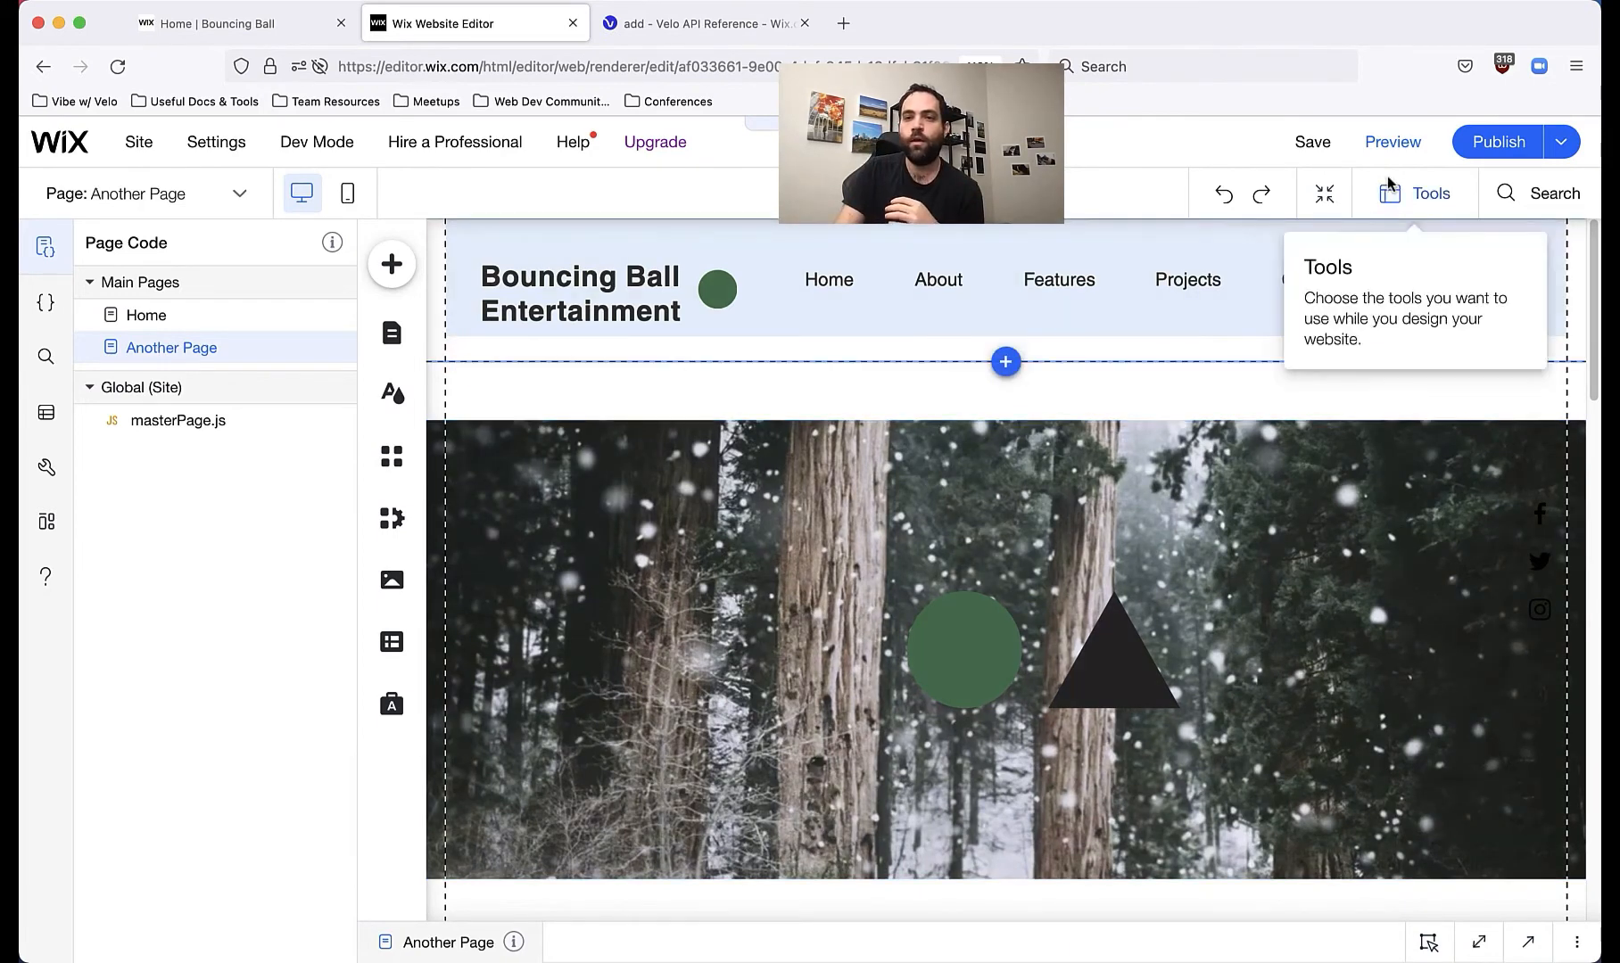
click(1393, 141)
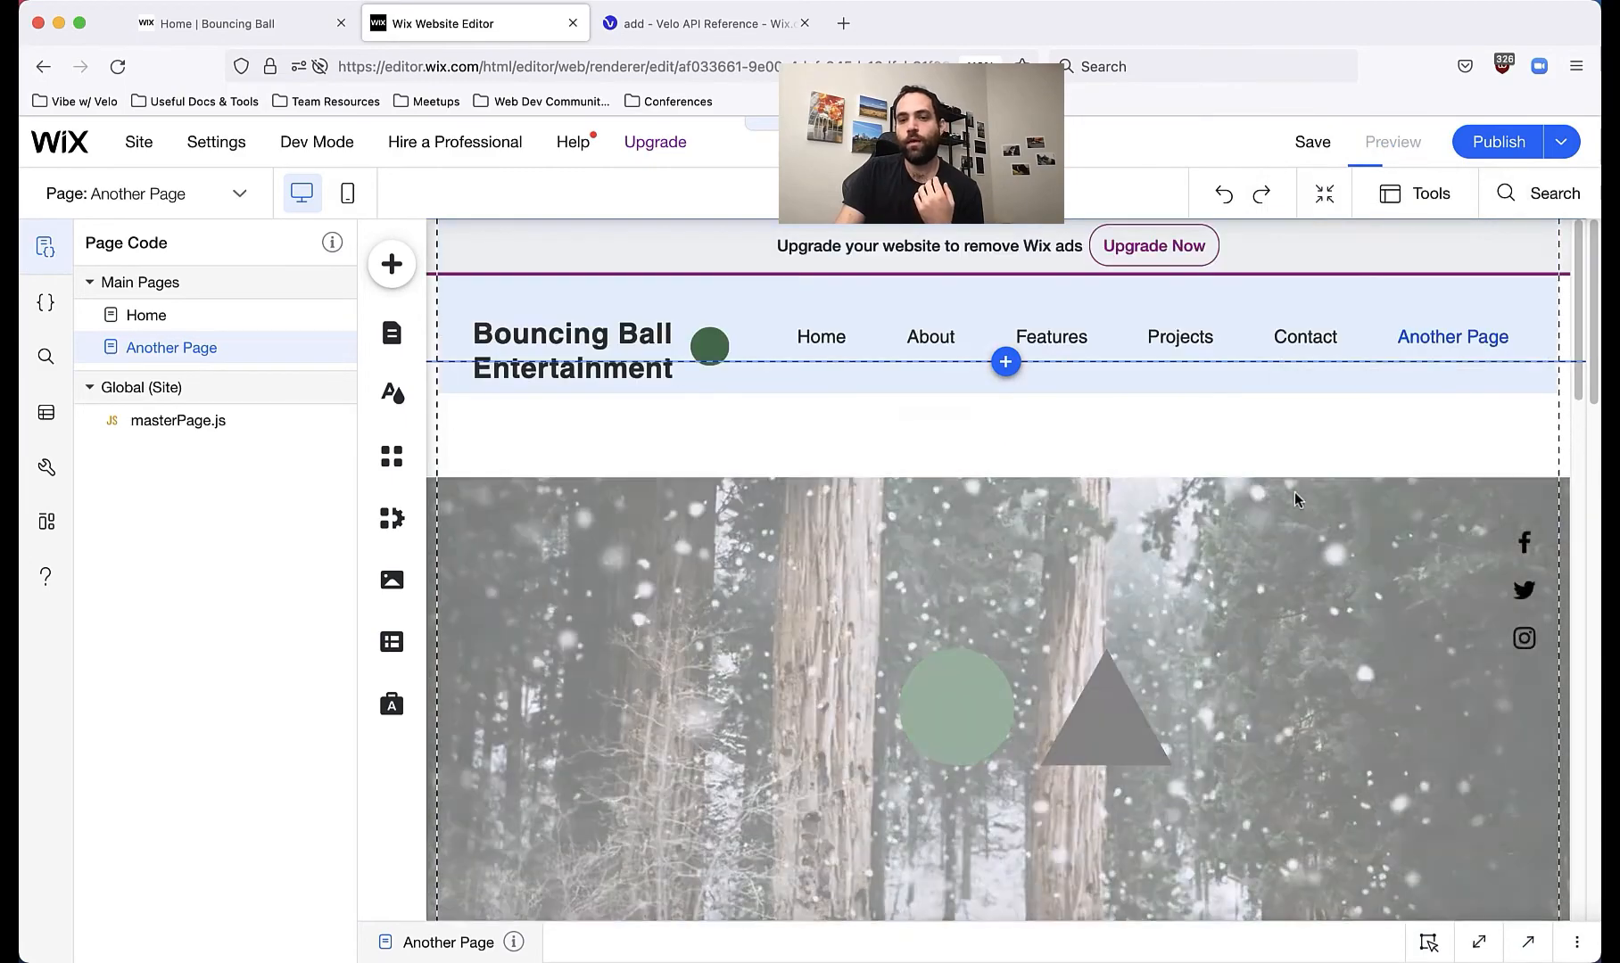
click(1392, 142)
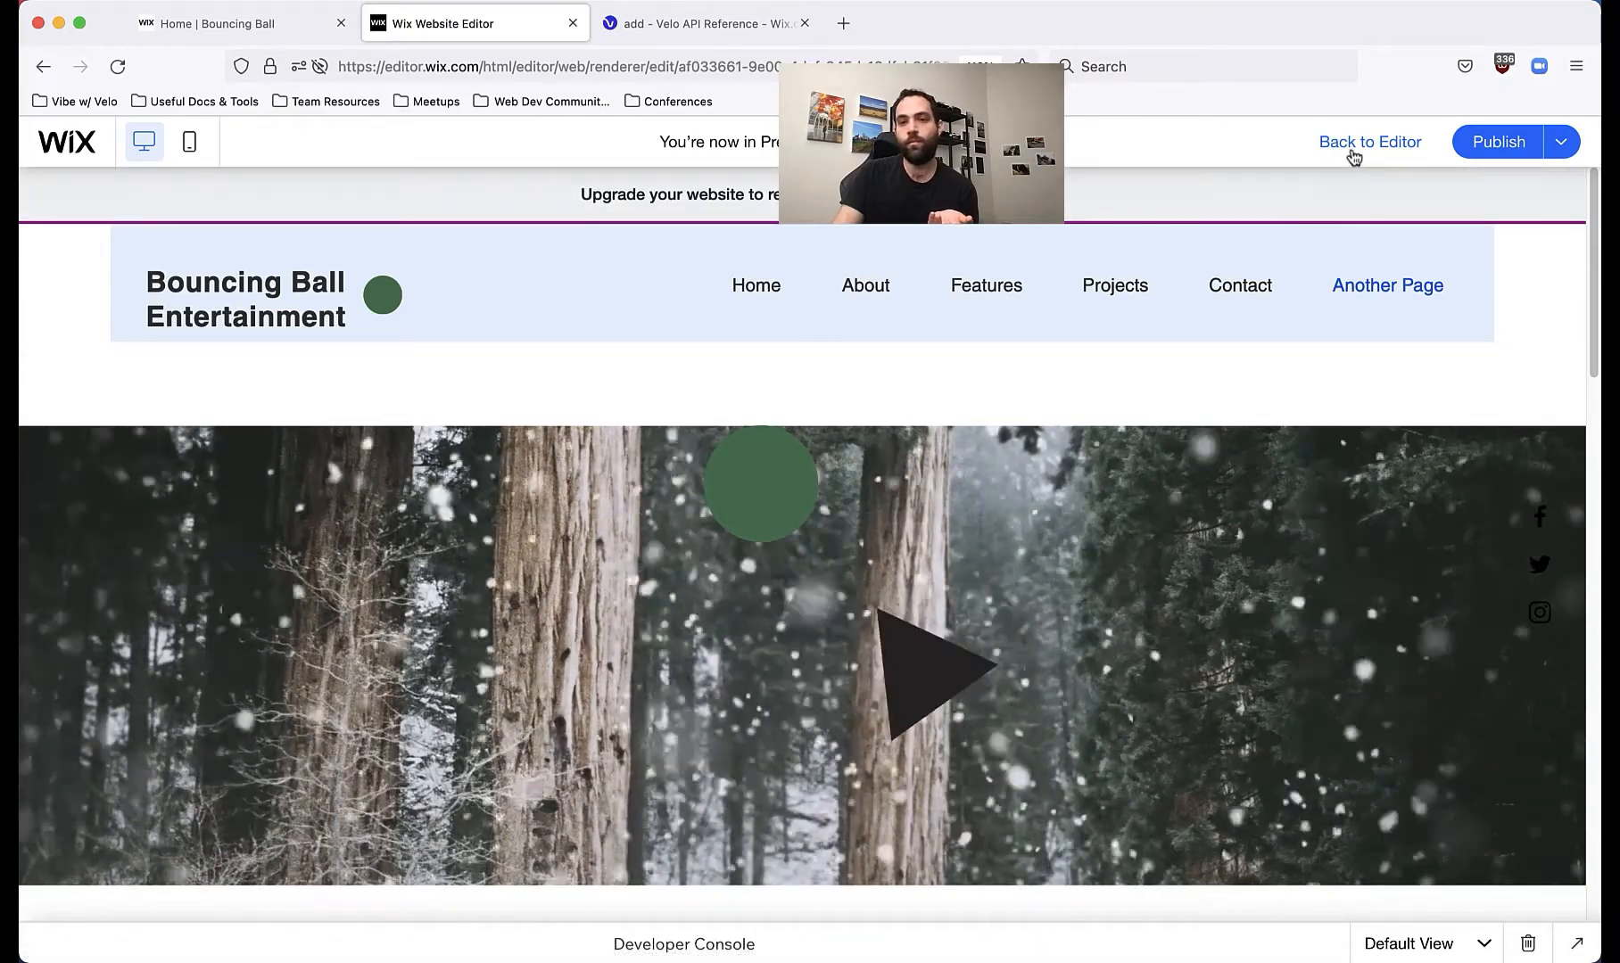
click(1370, 141)
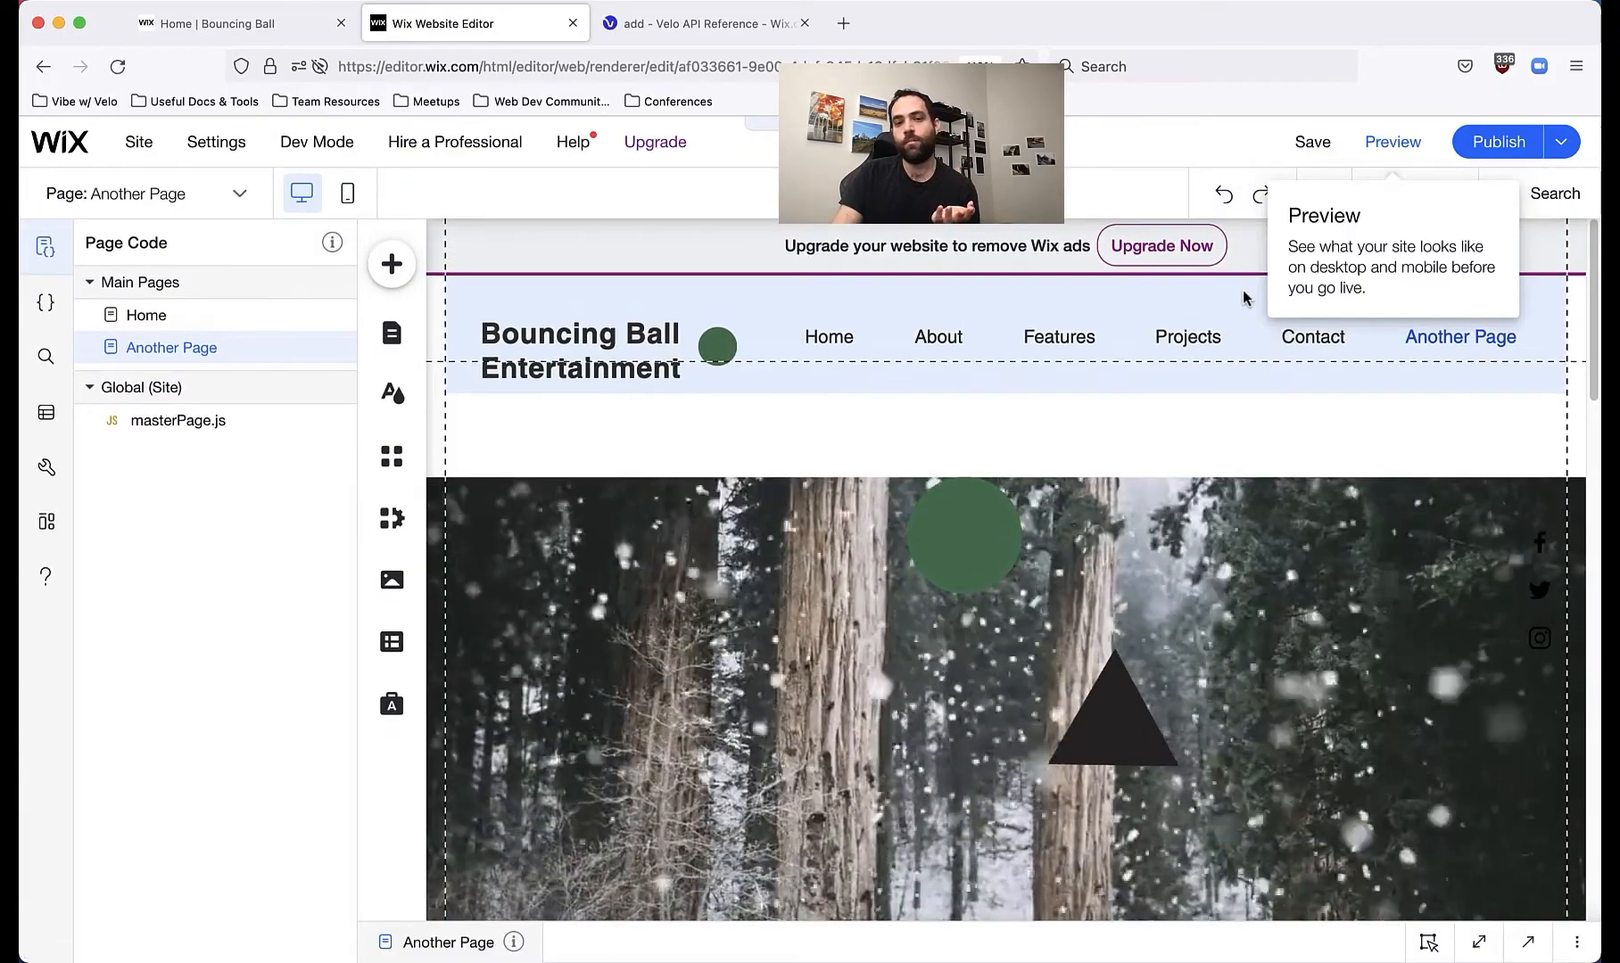
Step: Add an offset of 0 to the spinningTriangle timeline.add call and consult the add() docs
scroll(down, 3)
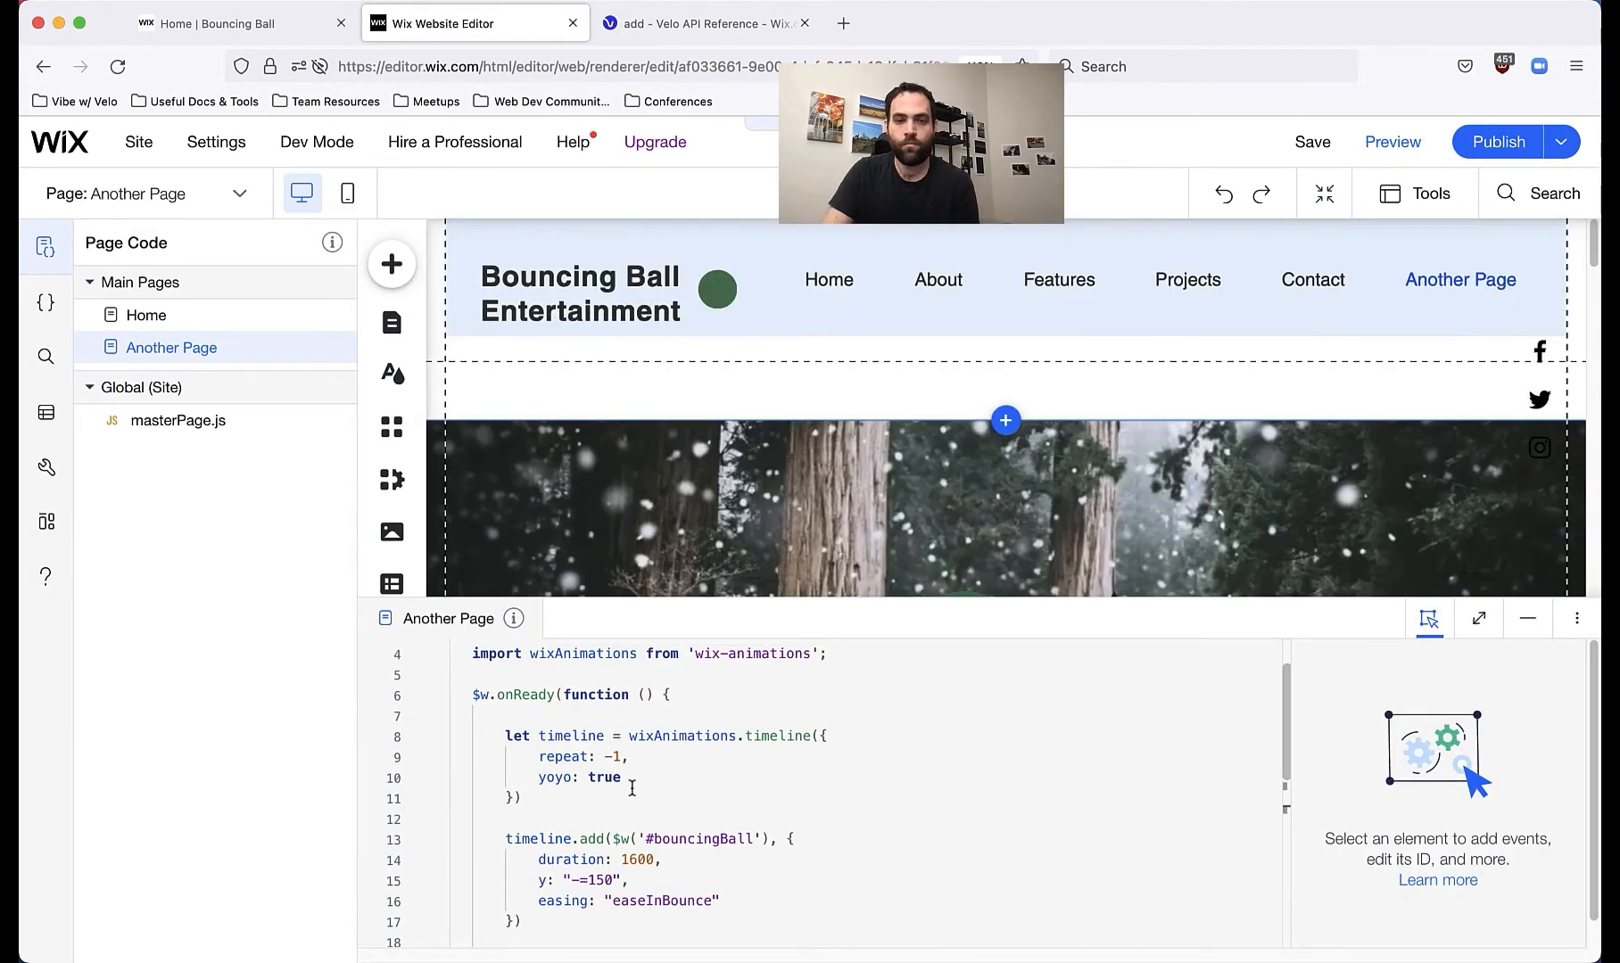
click(624, 778)
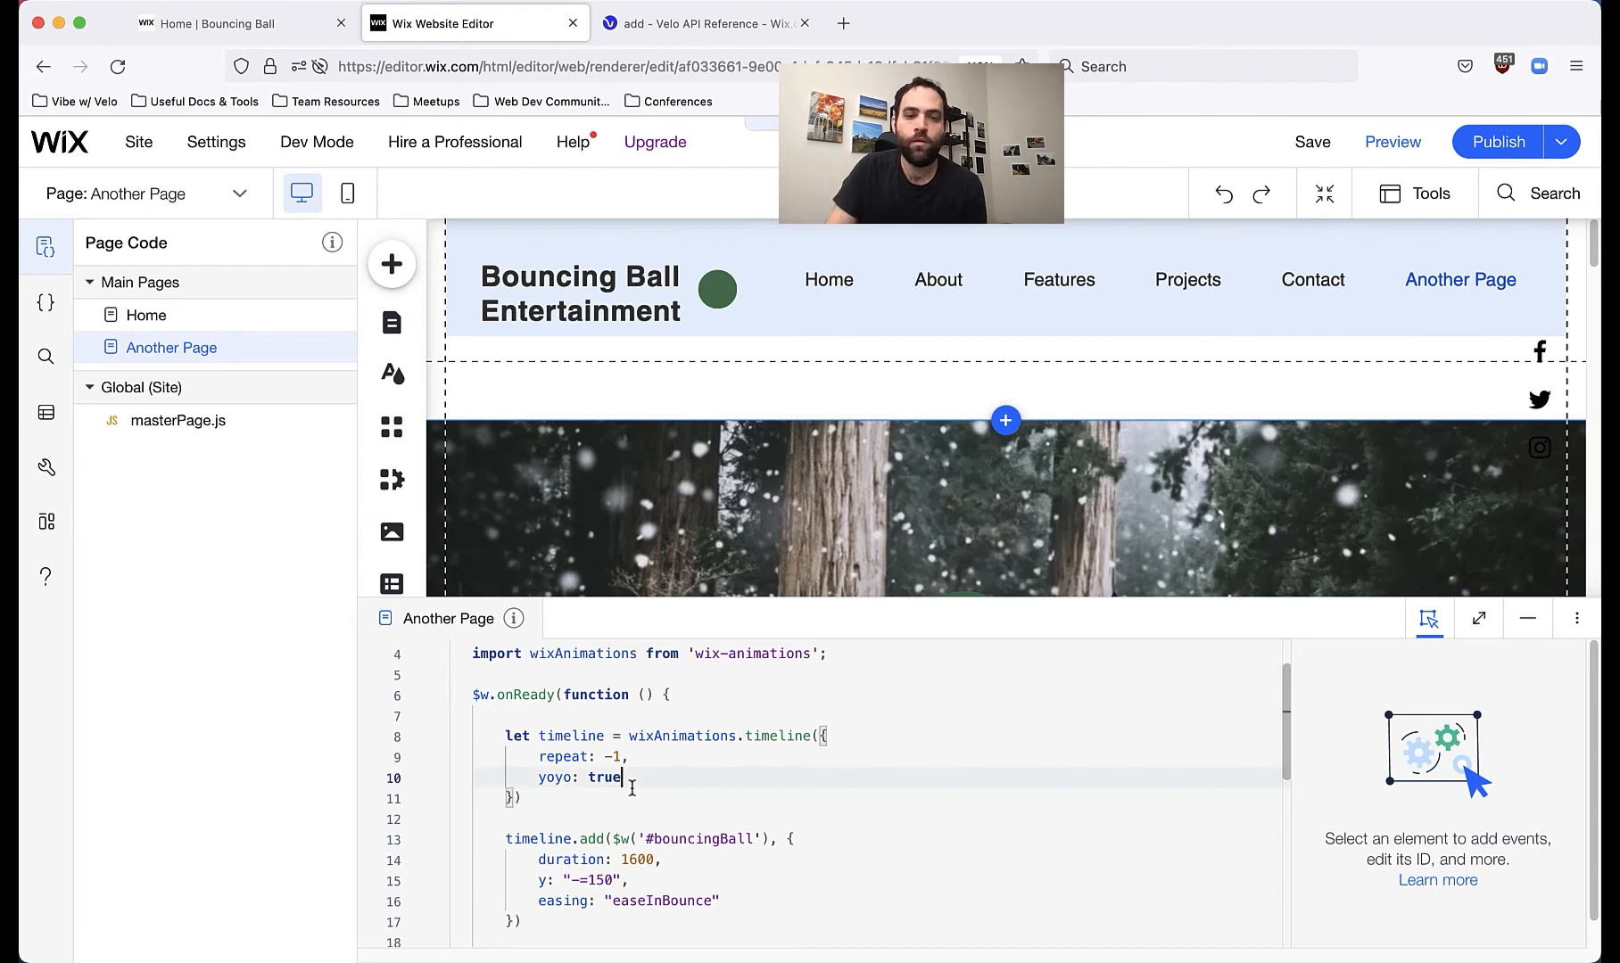
scroll(down, 3)
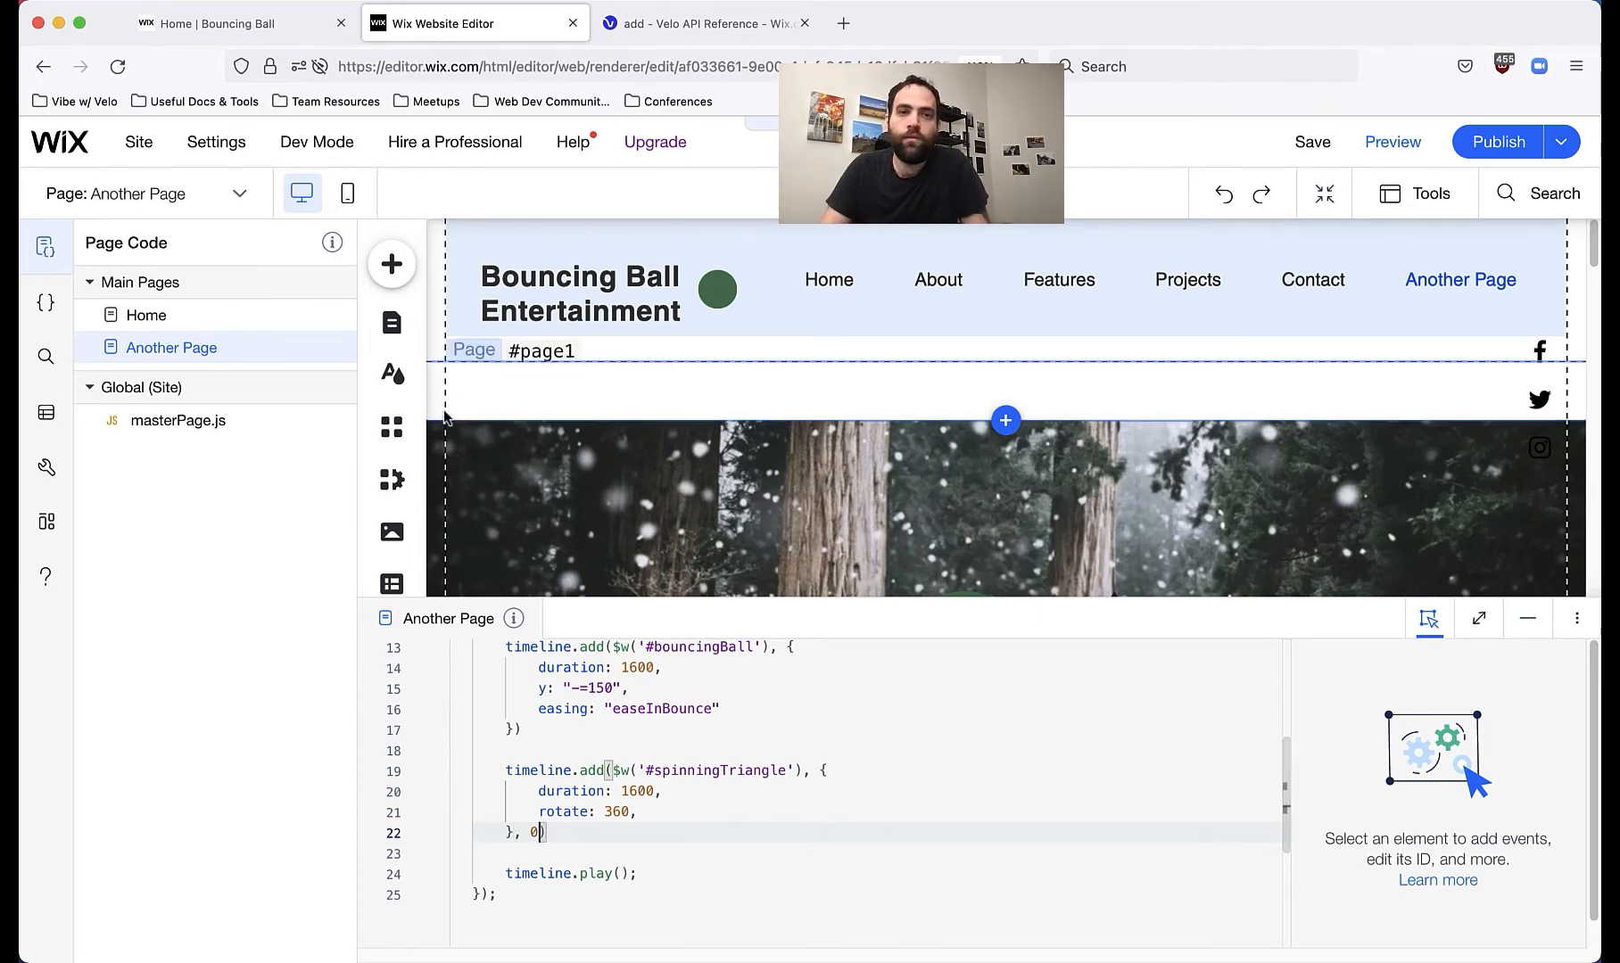
click(710, 23)
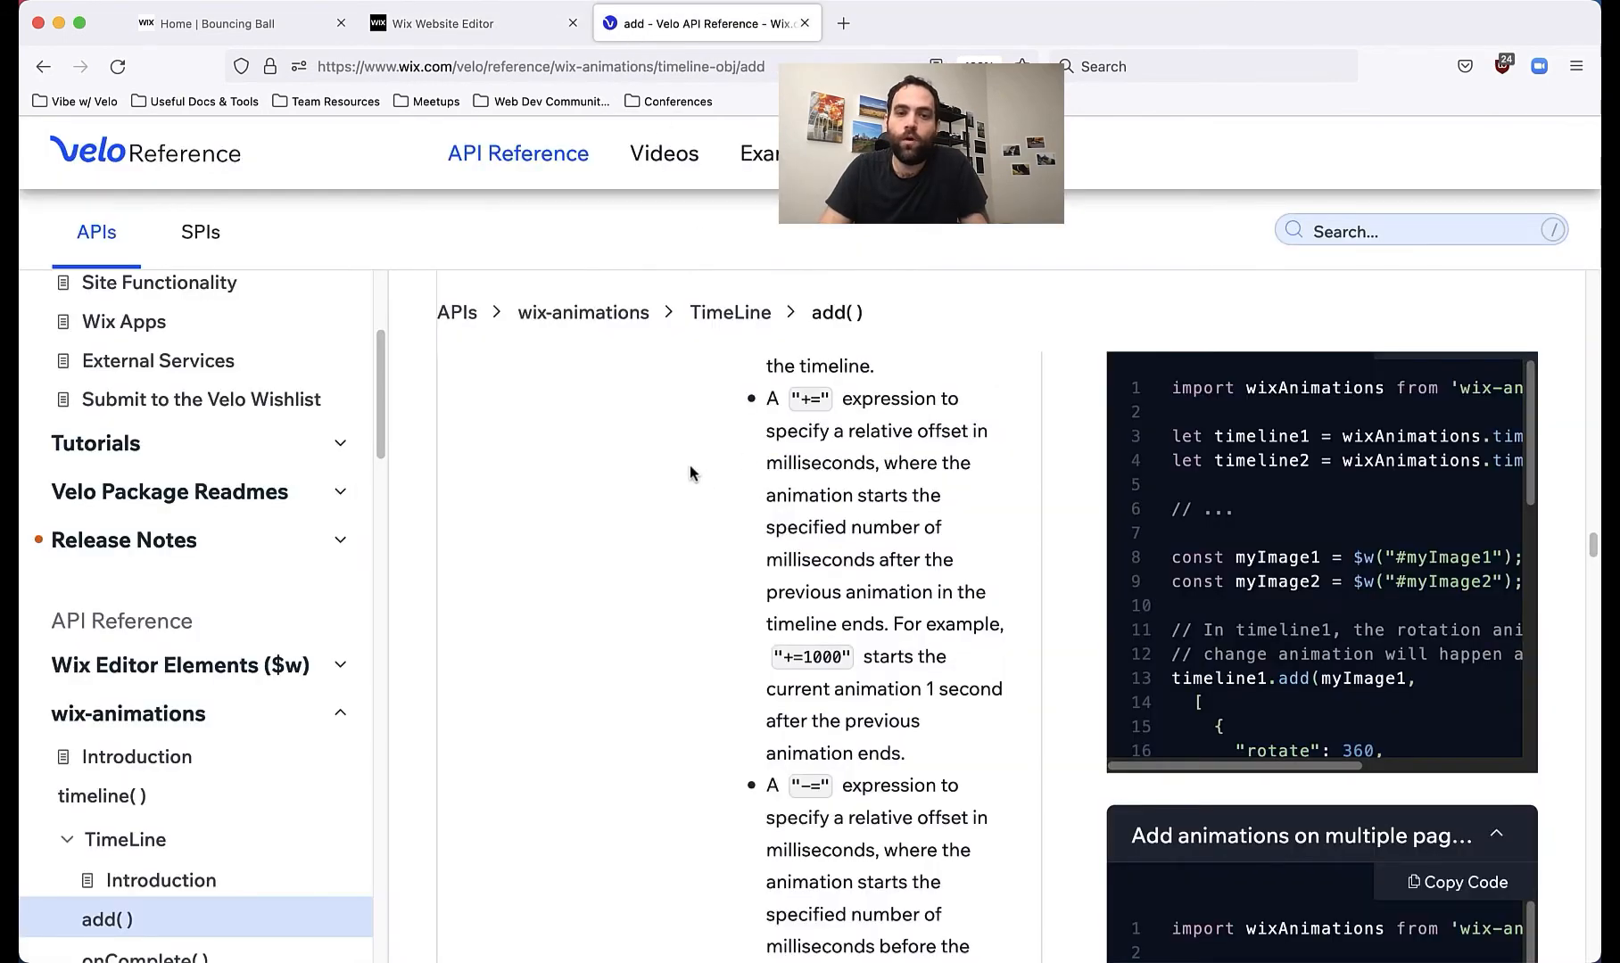
Step: Collapse the animation attributes in the add() docs and return to the add() documentation
scroll(down, 3)
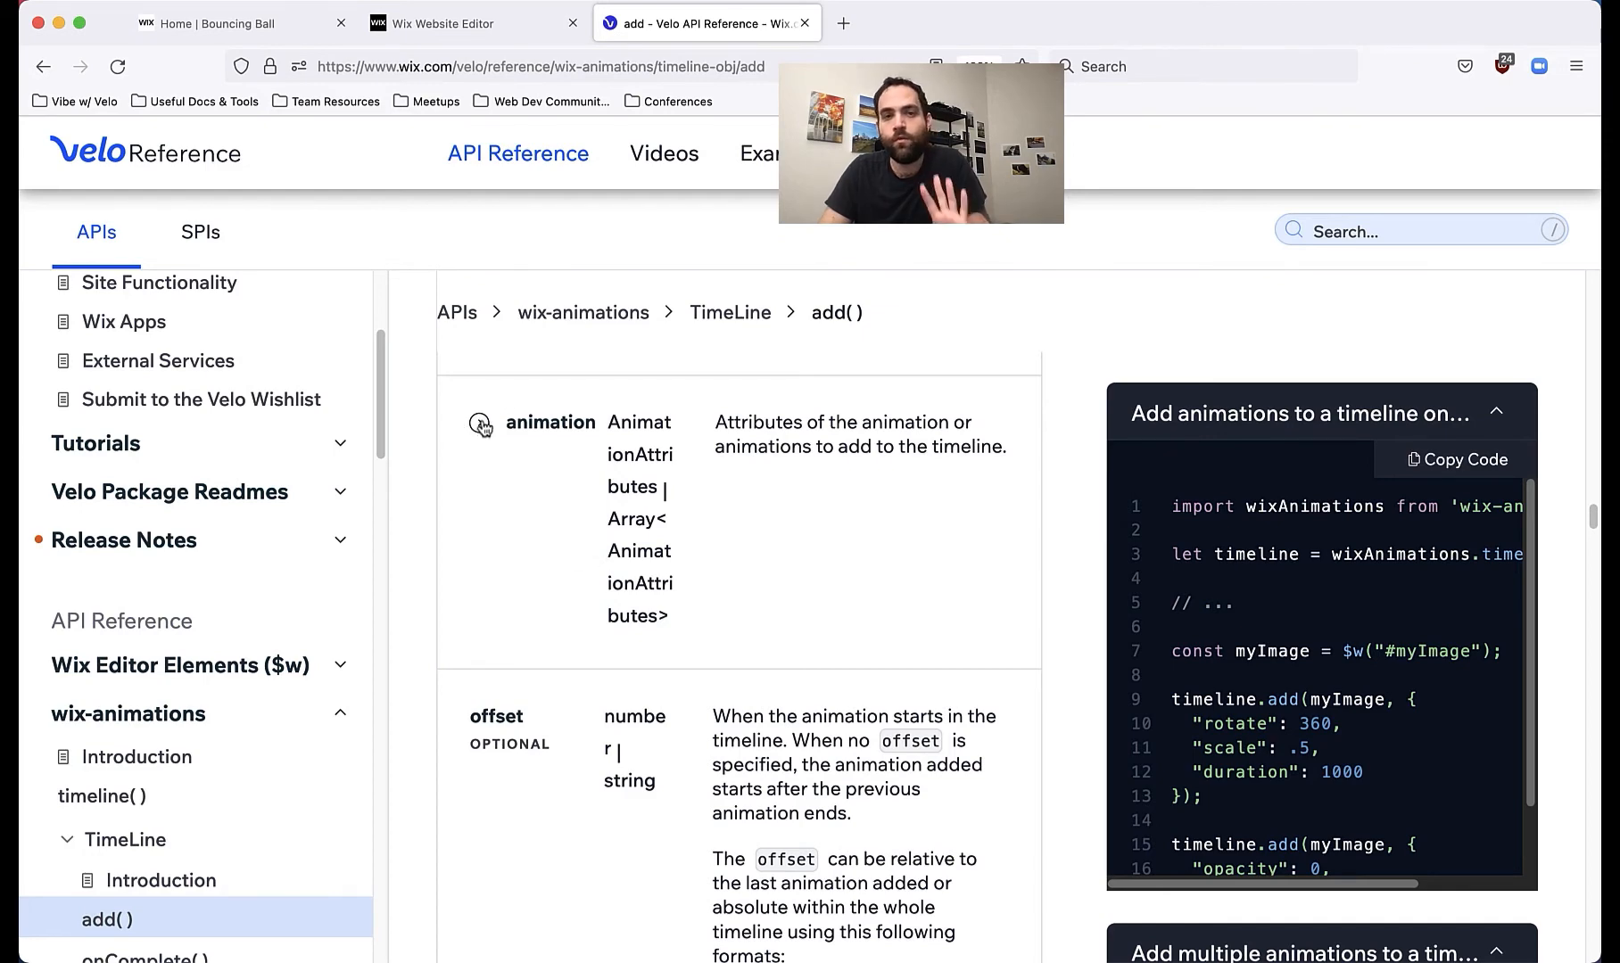
click(465, 23)
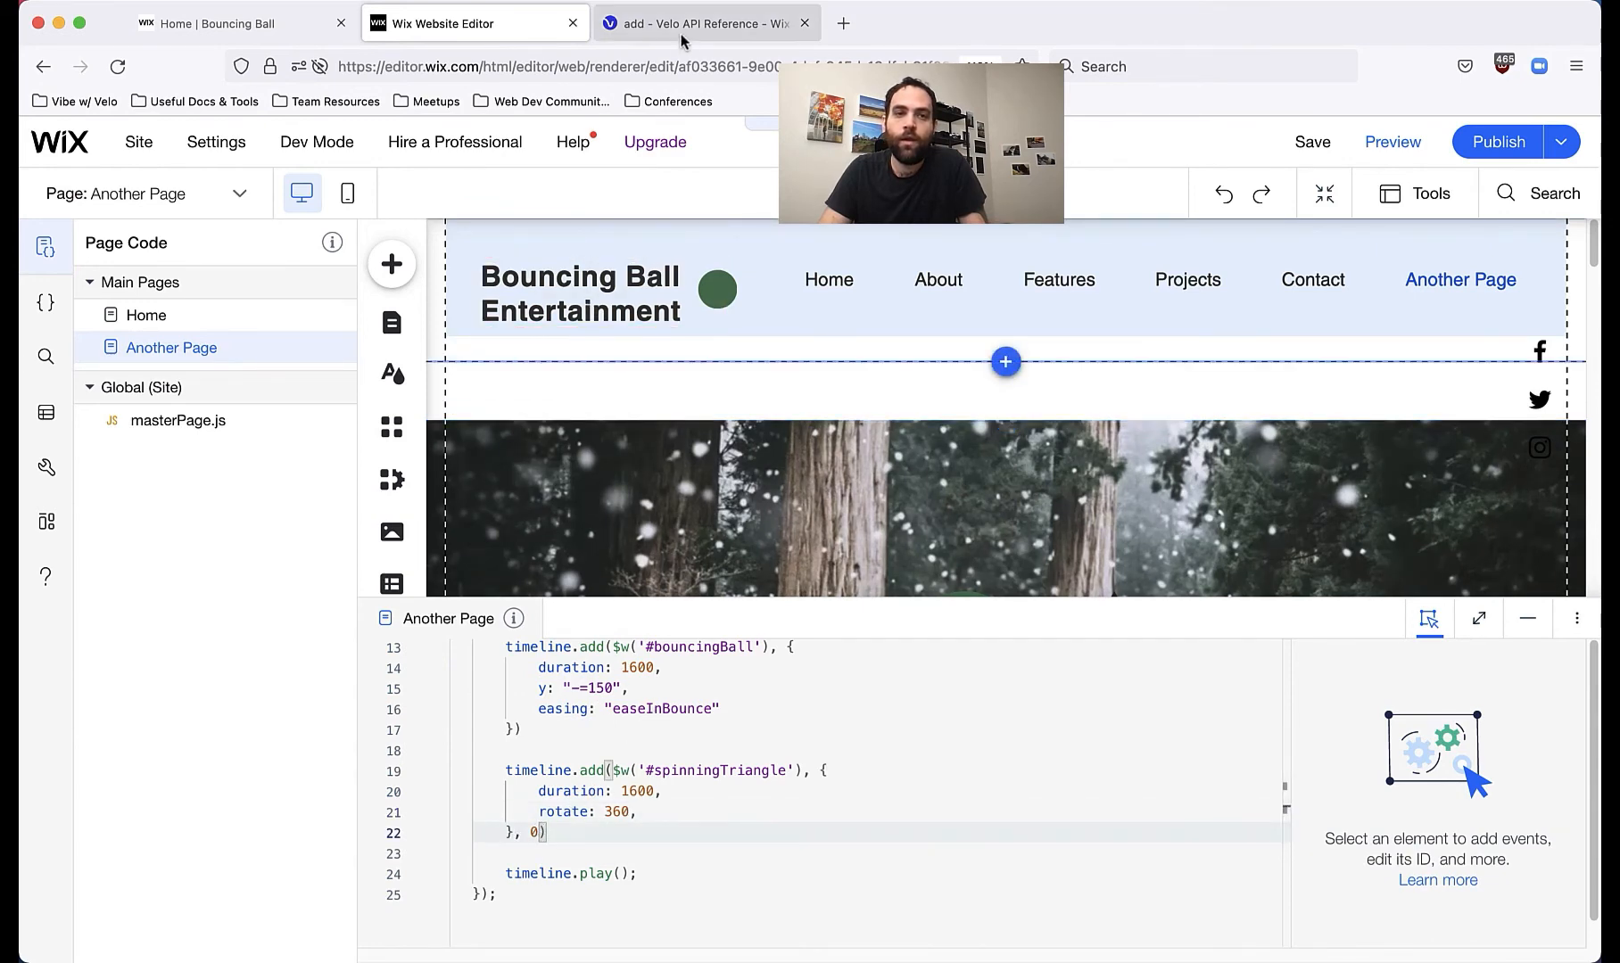
click(706, 23)
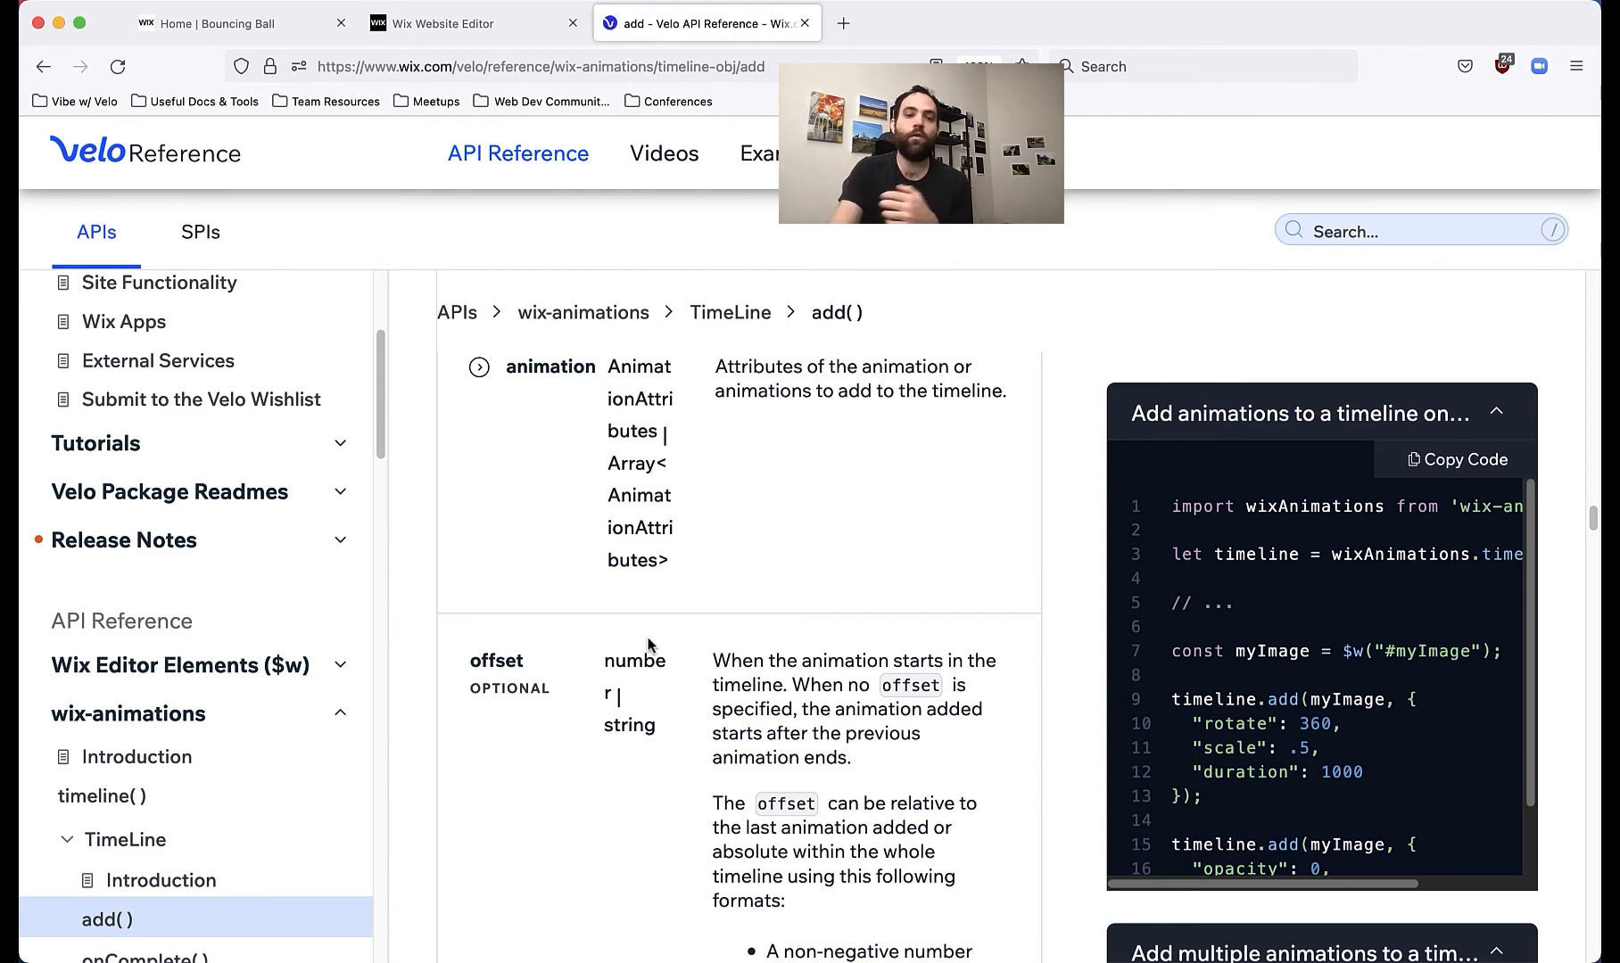
Step: Read the offset parameter's relative and absolute formats, then return to the page code
scroll(down, 3)
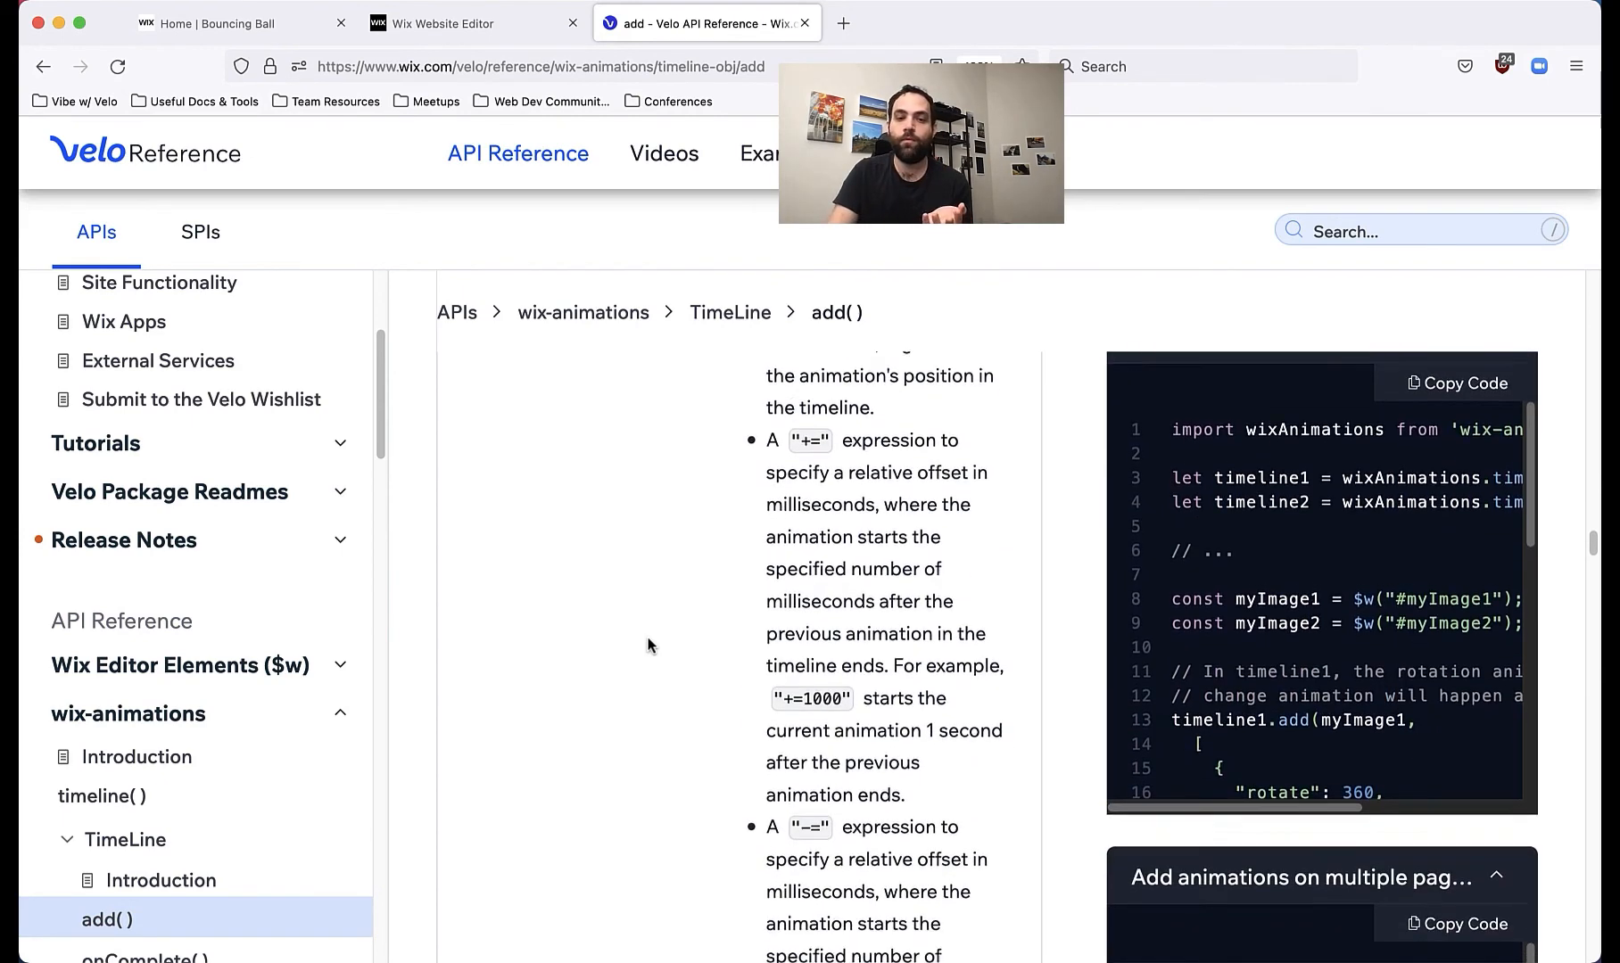
scroll(down, 3)
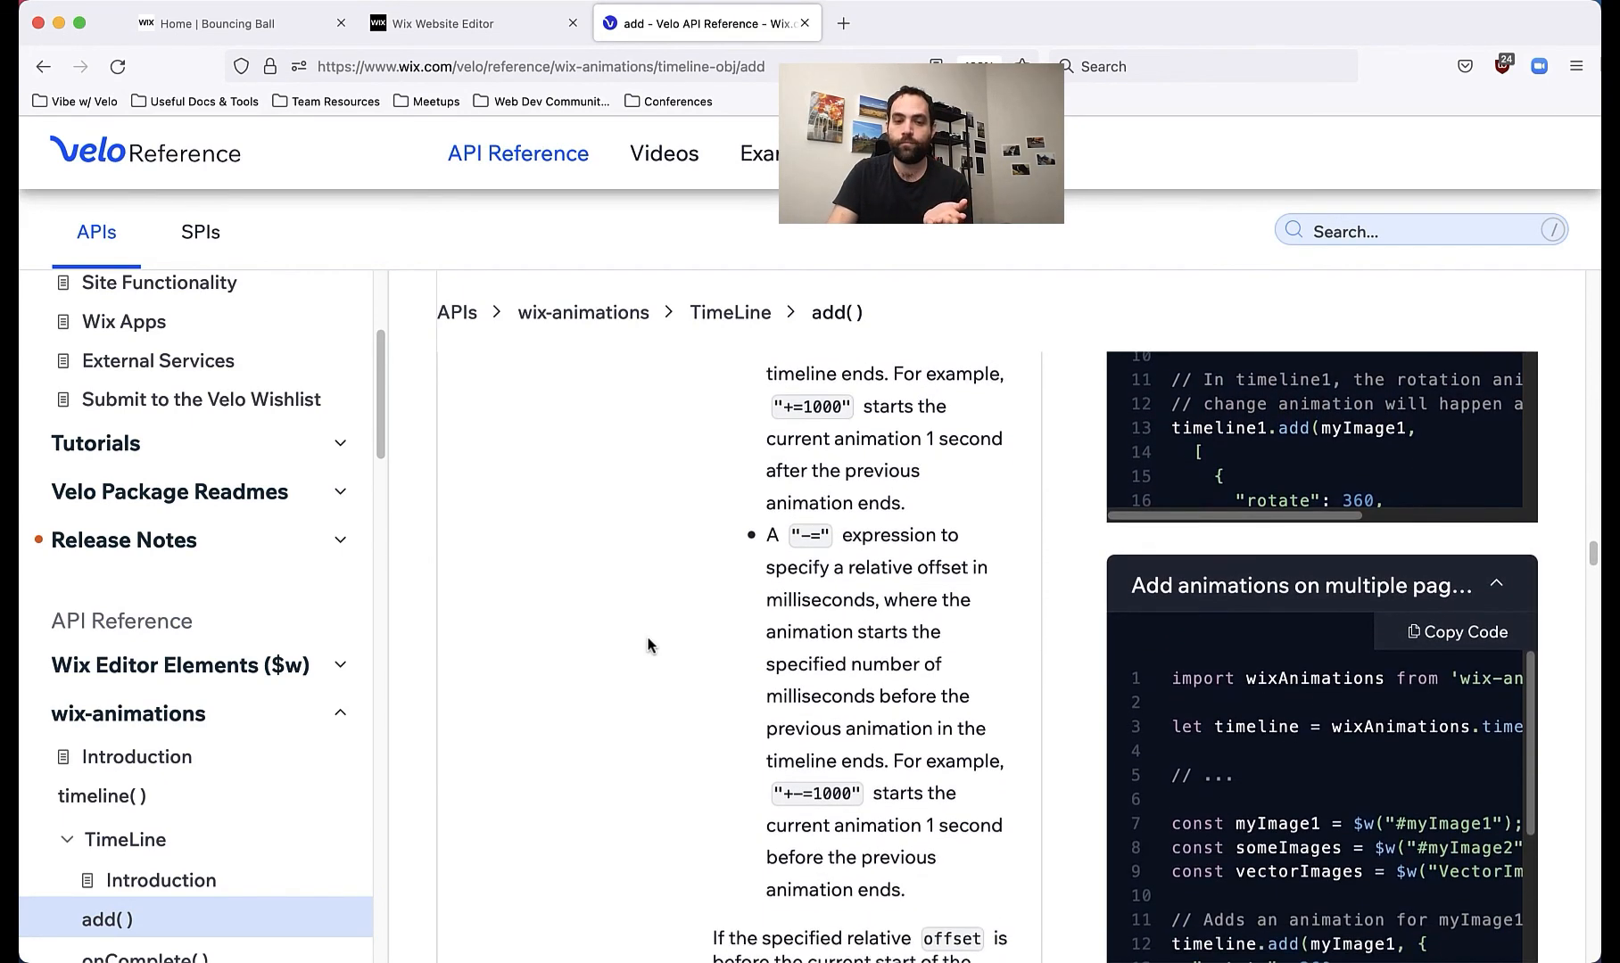
scroll(down, 3)
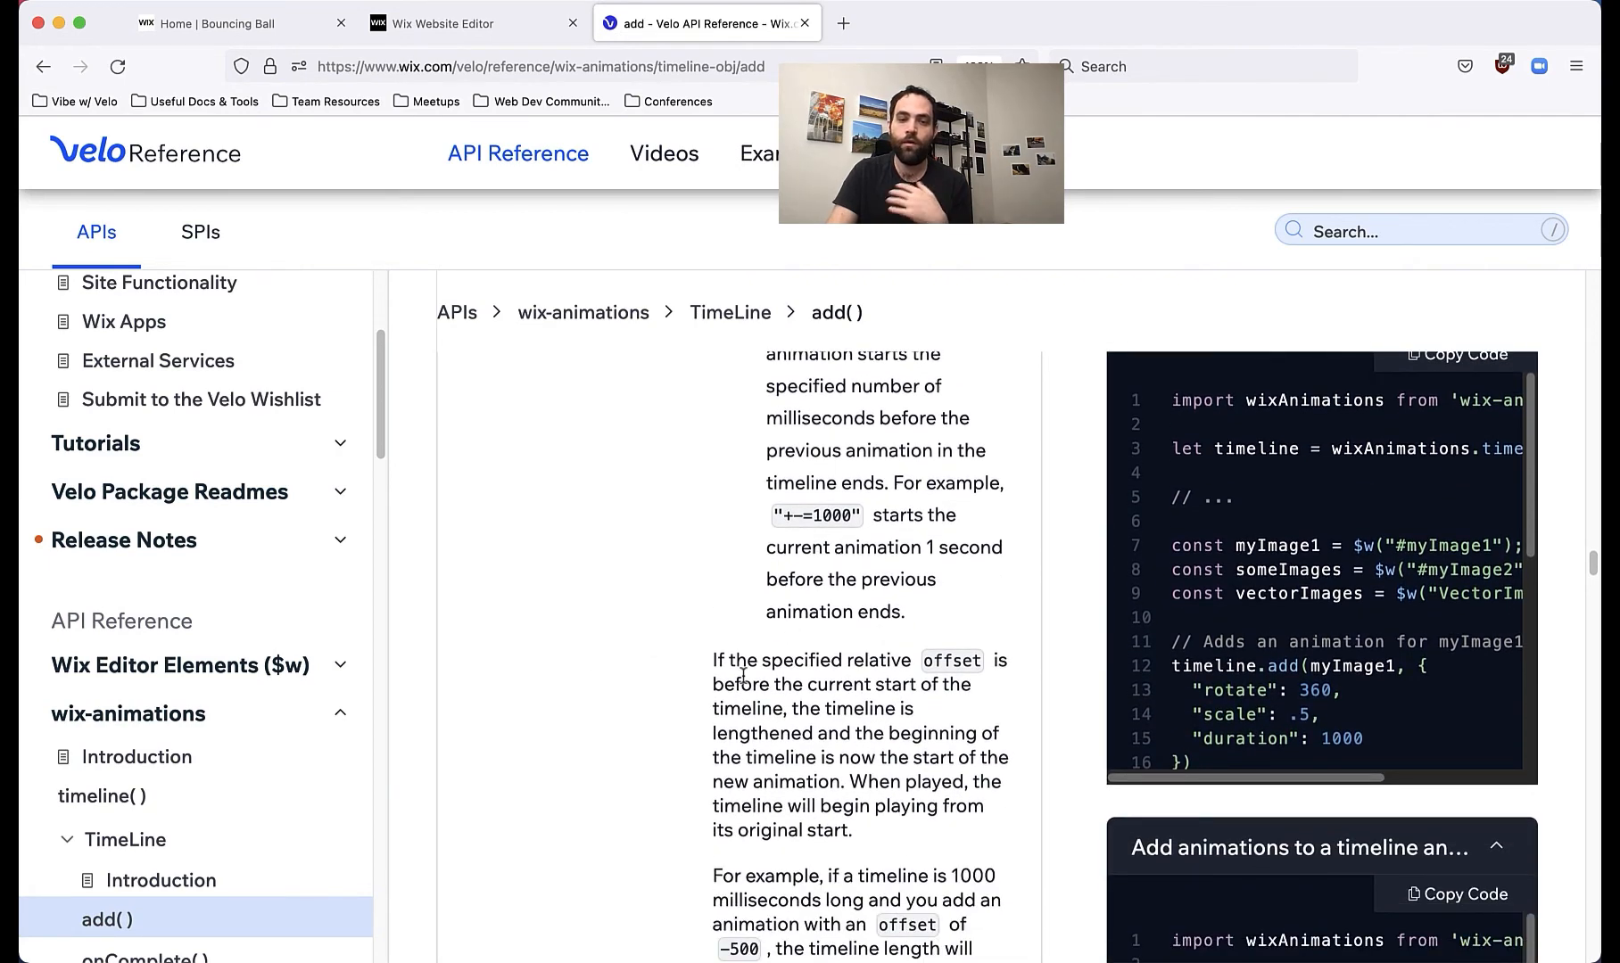
click(473, 23)
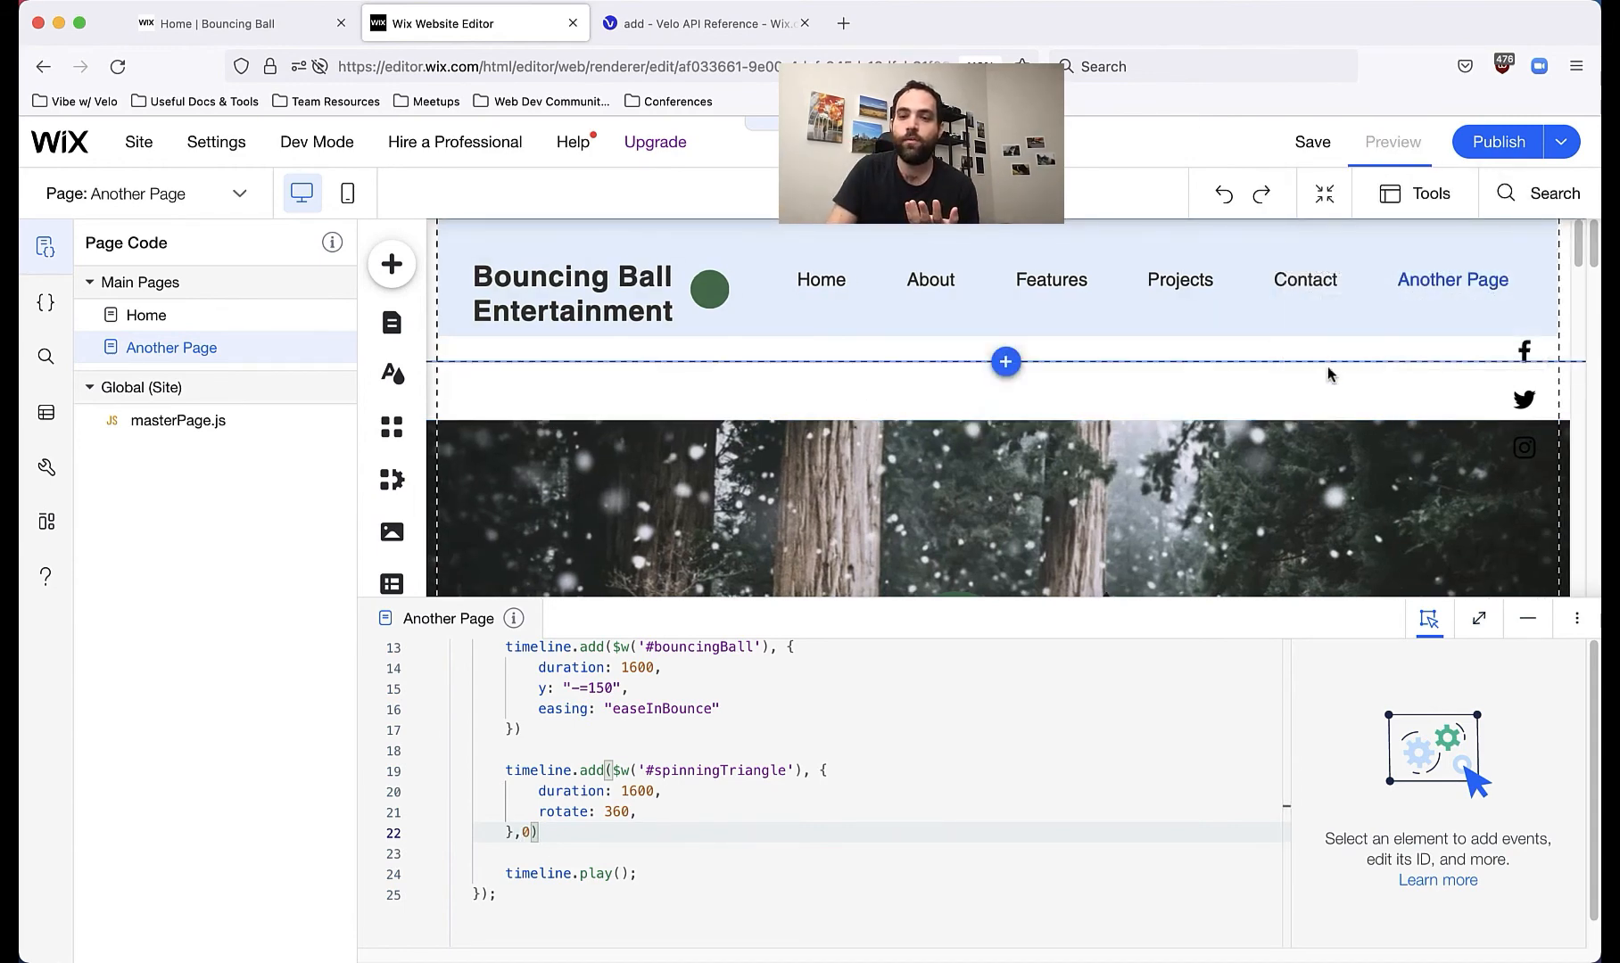
Step: Launch the site preview with the triangle's add() call ending at offset 0
click(1392, 142)
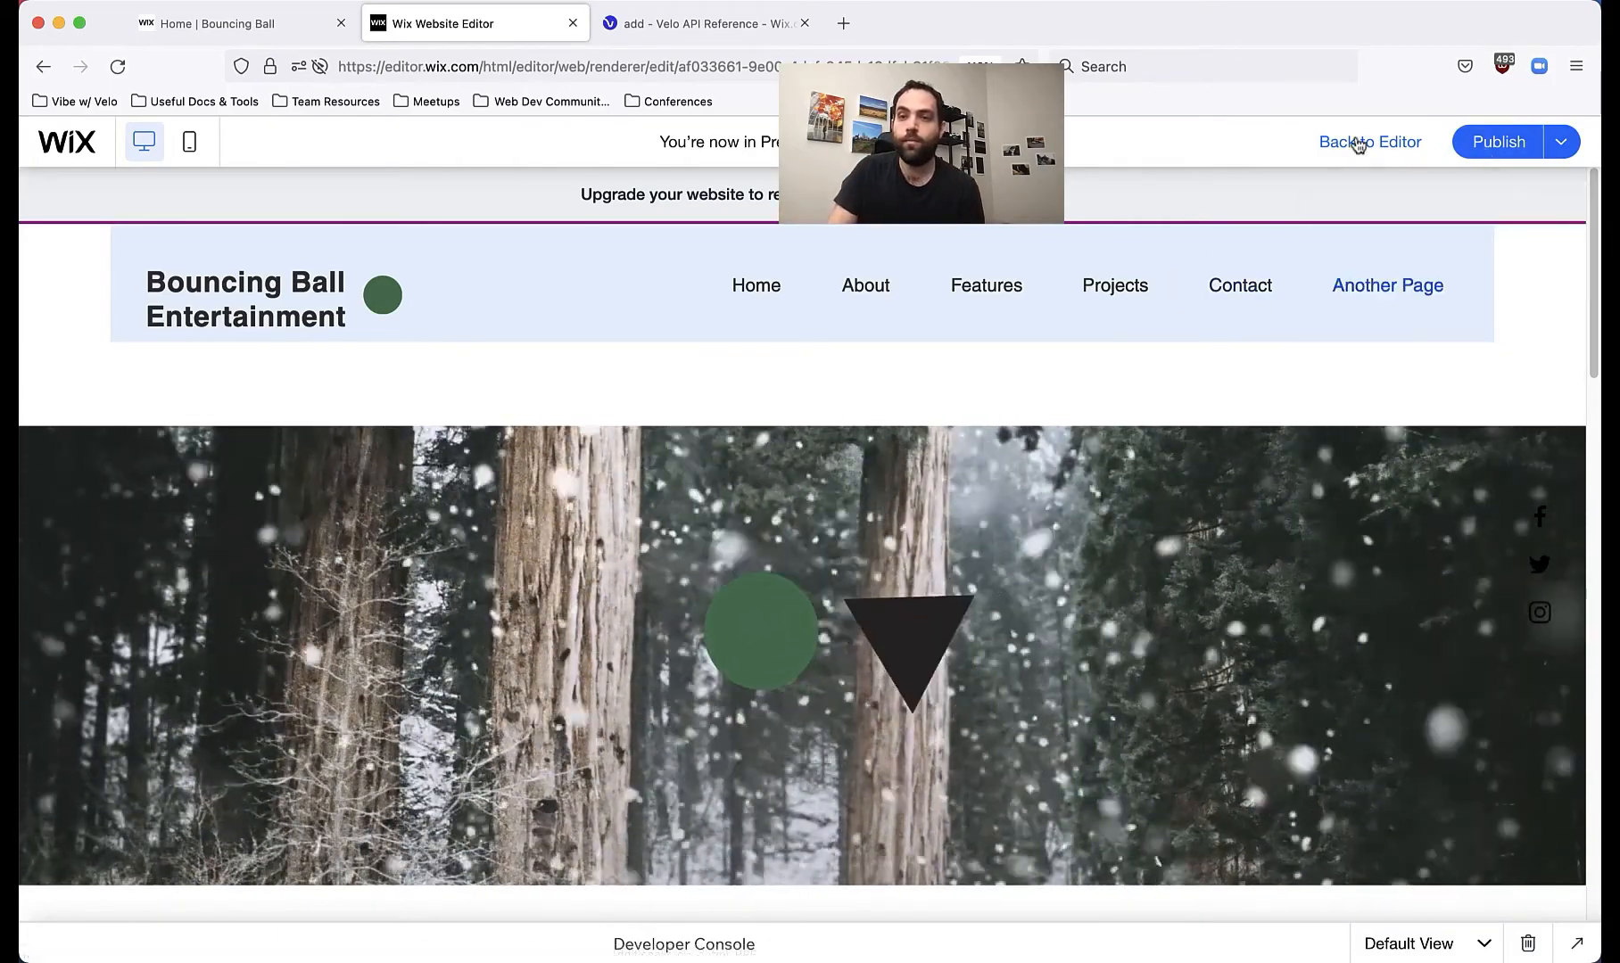
click(1370, 141)
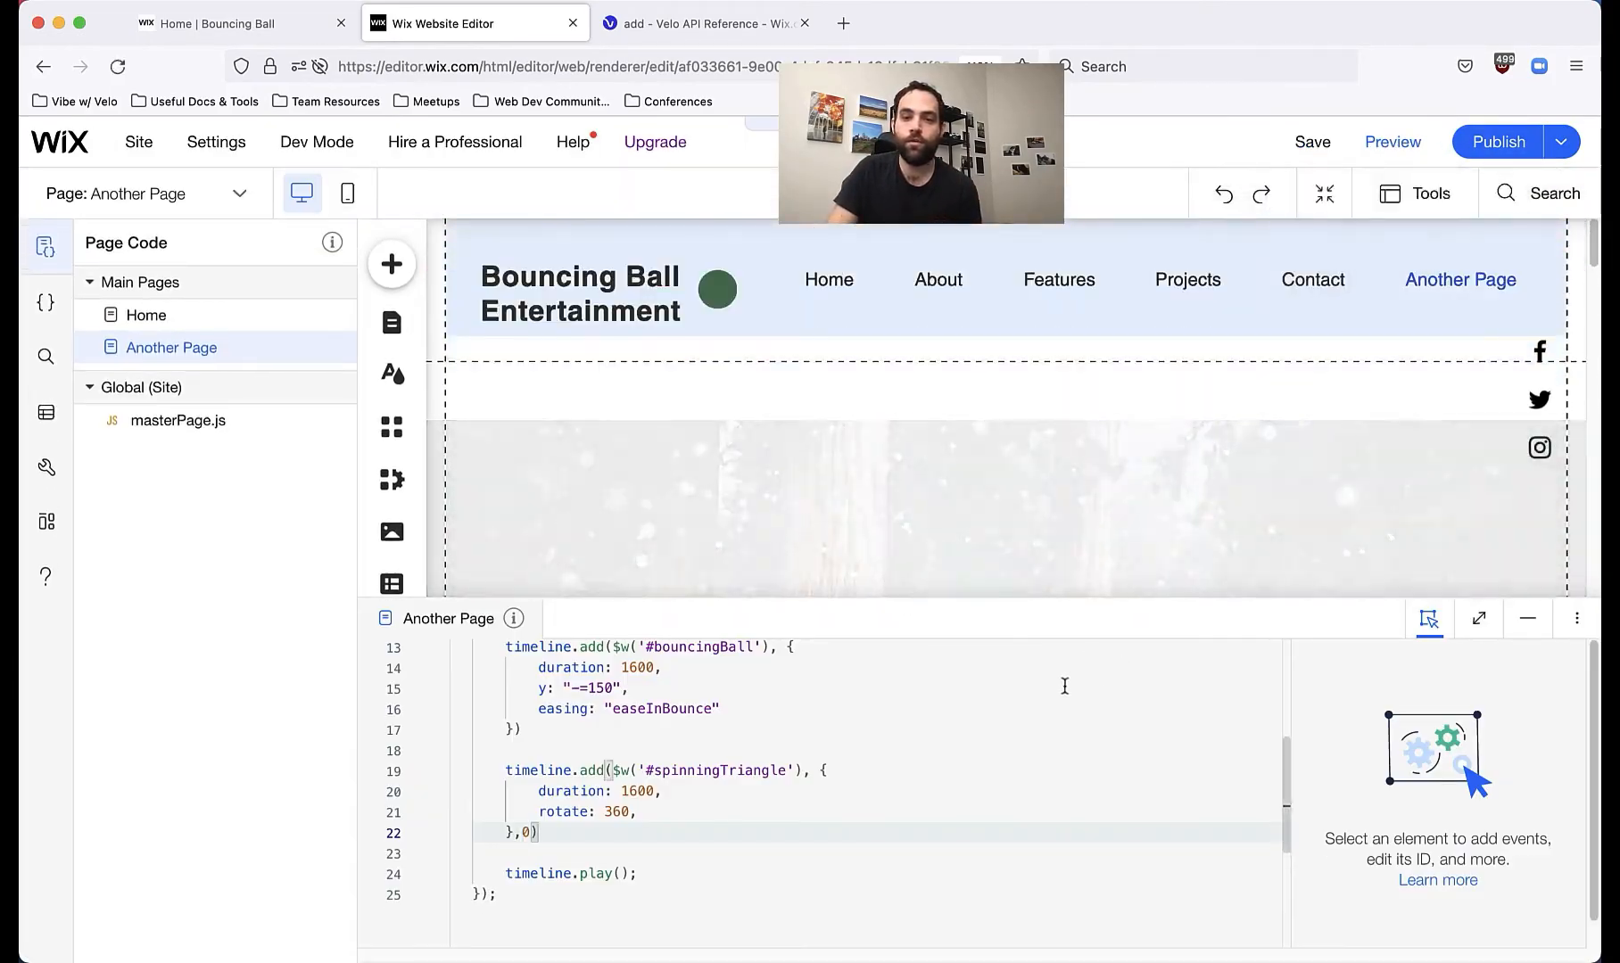